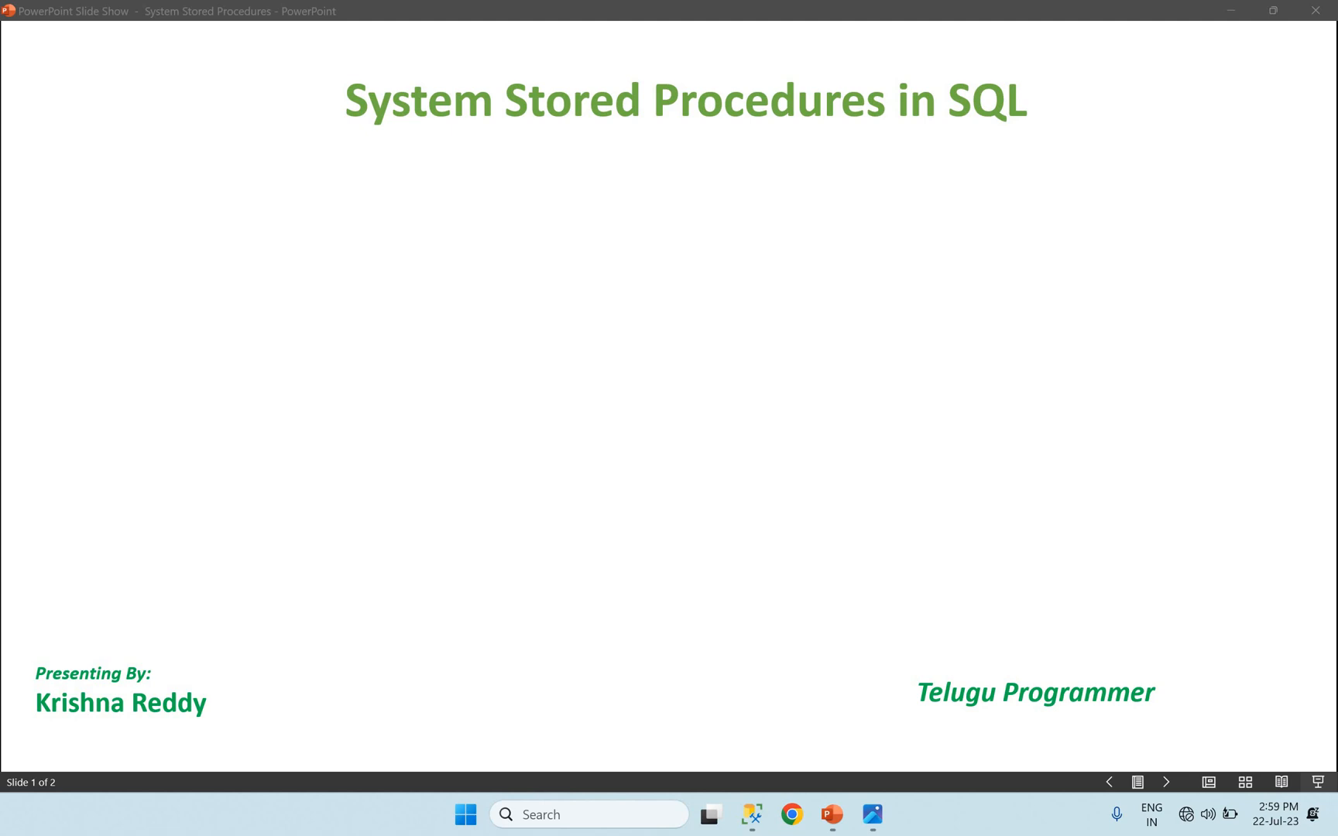
mouse_move(868, 814)
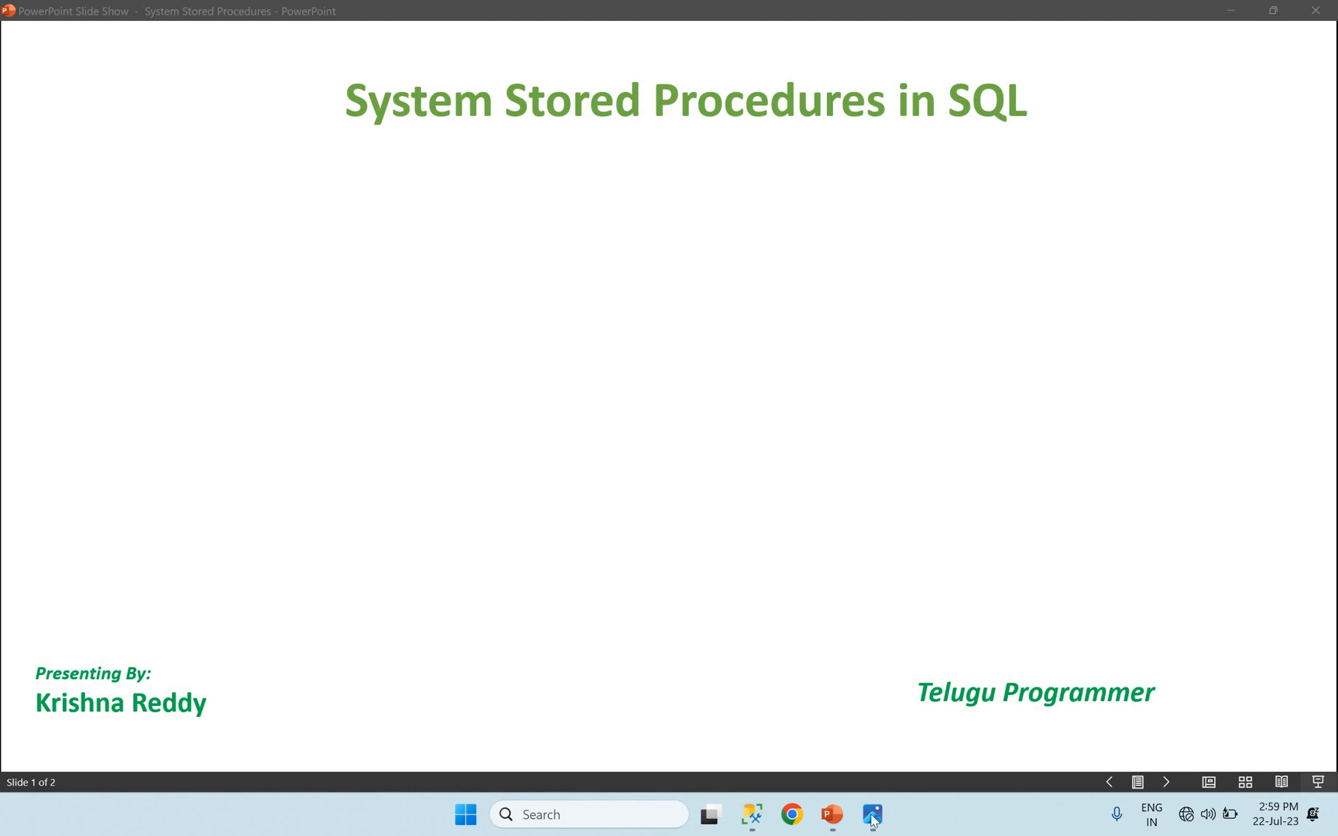
Step: Bring up the NetDemoCourse.png .NET Full Stack Development course image in Photos
left_click(872, 815)
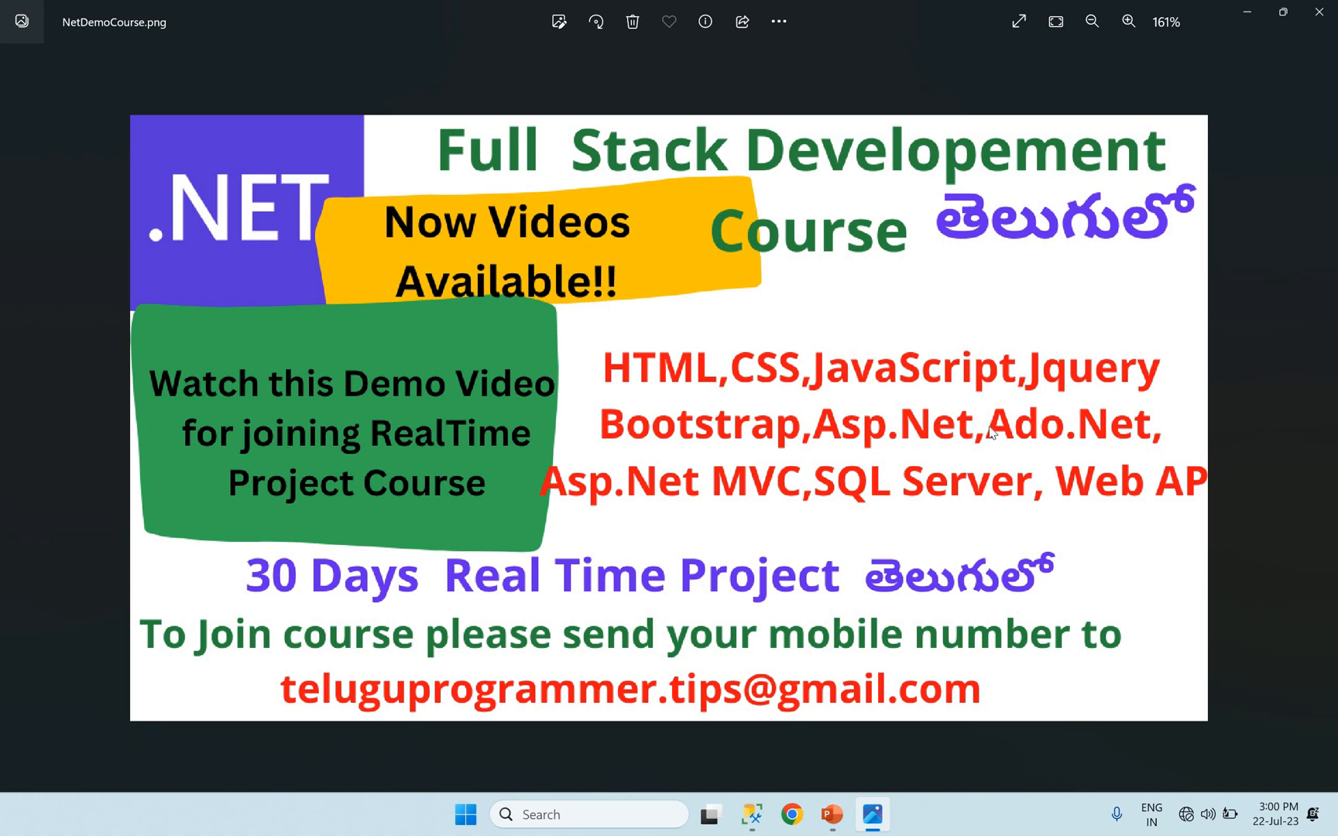
mouse_move(1018, 462)
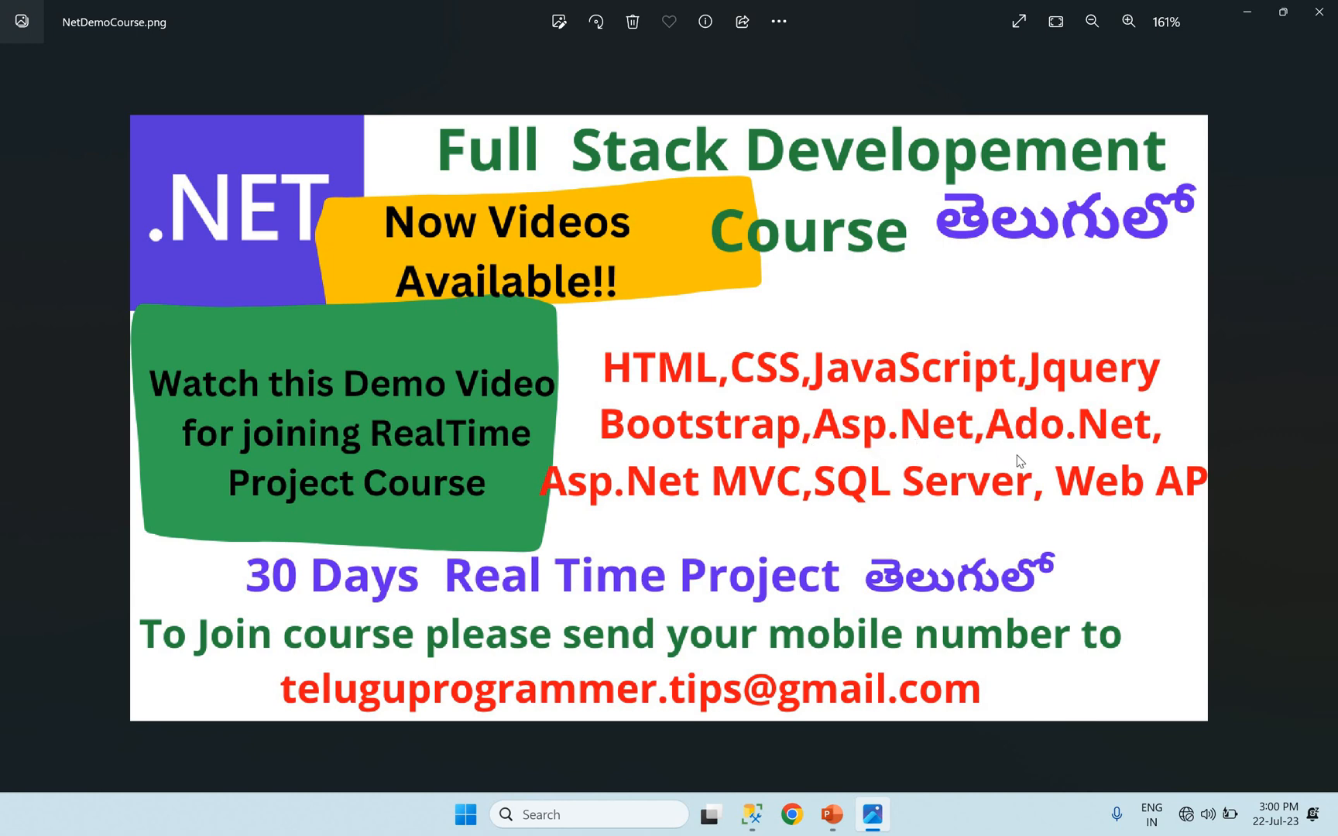
mouse_move(791, 503)
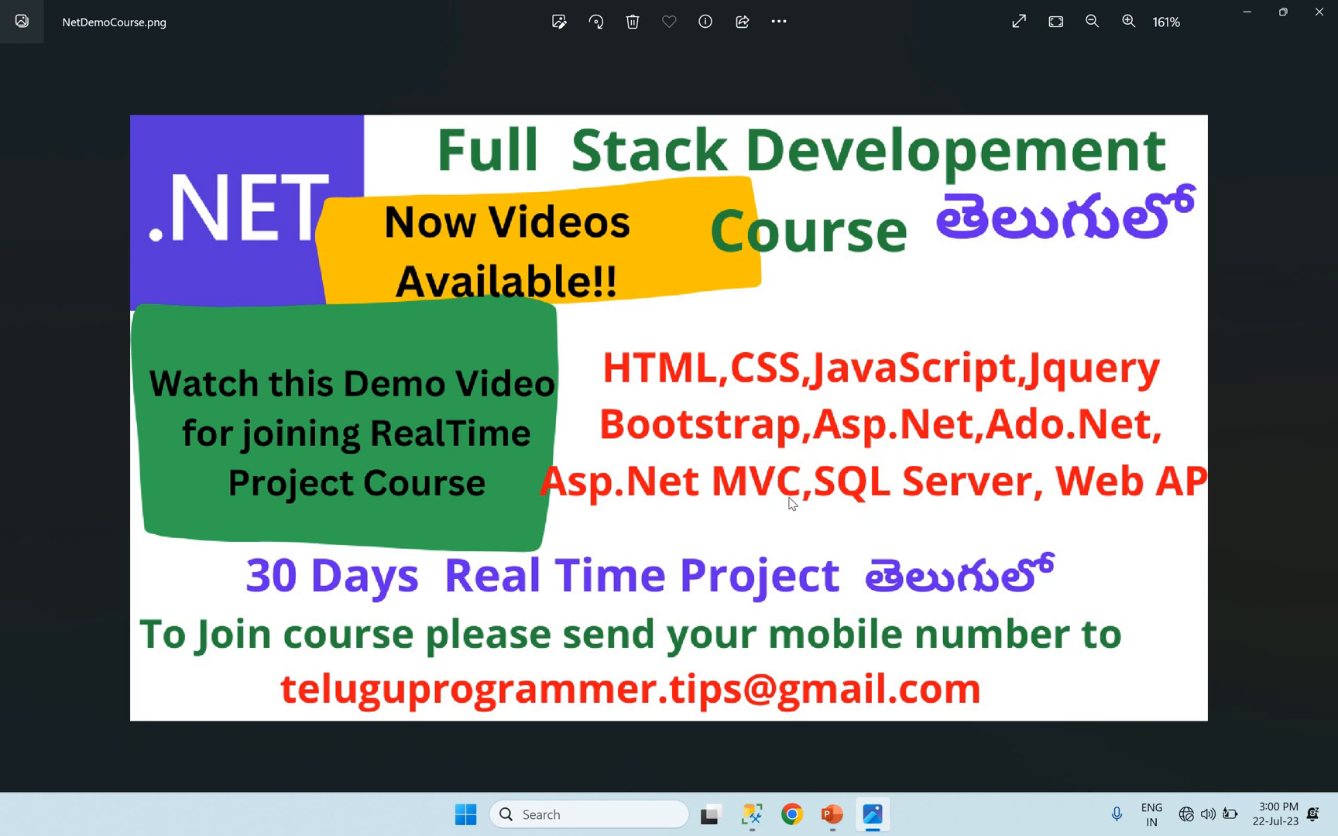
mouse_move(949, 499)
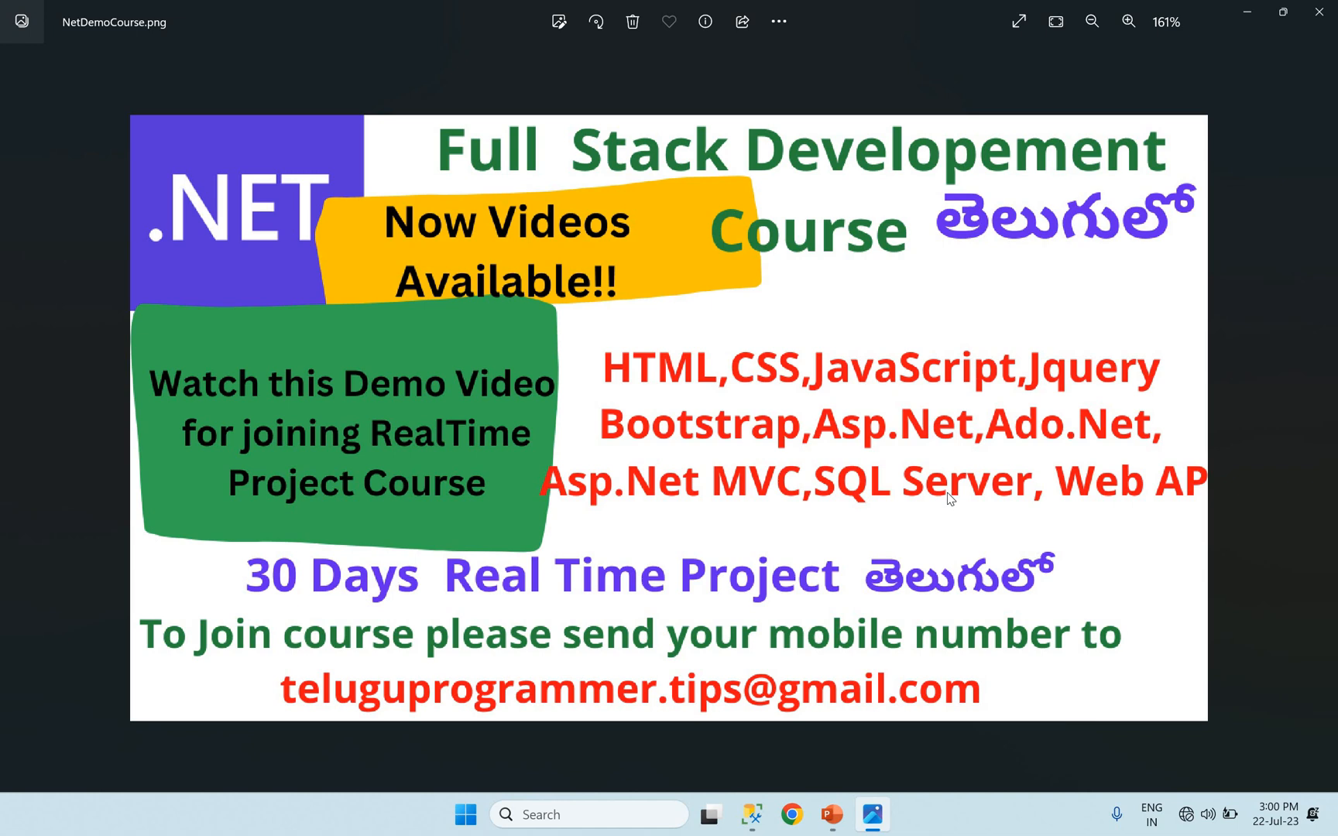
mouse_move(727, 707)
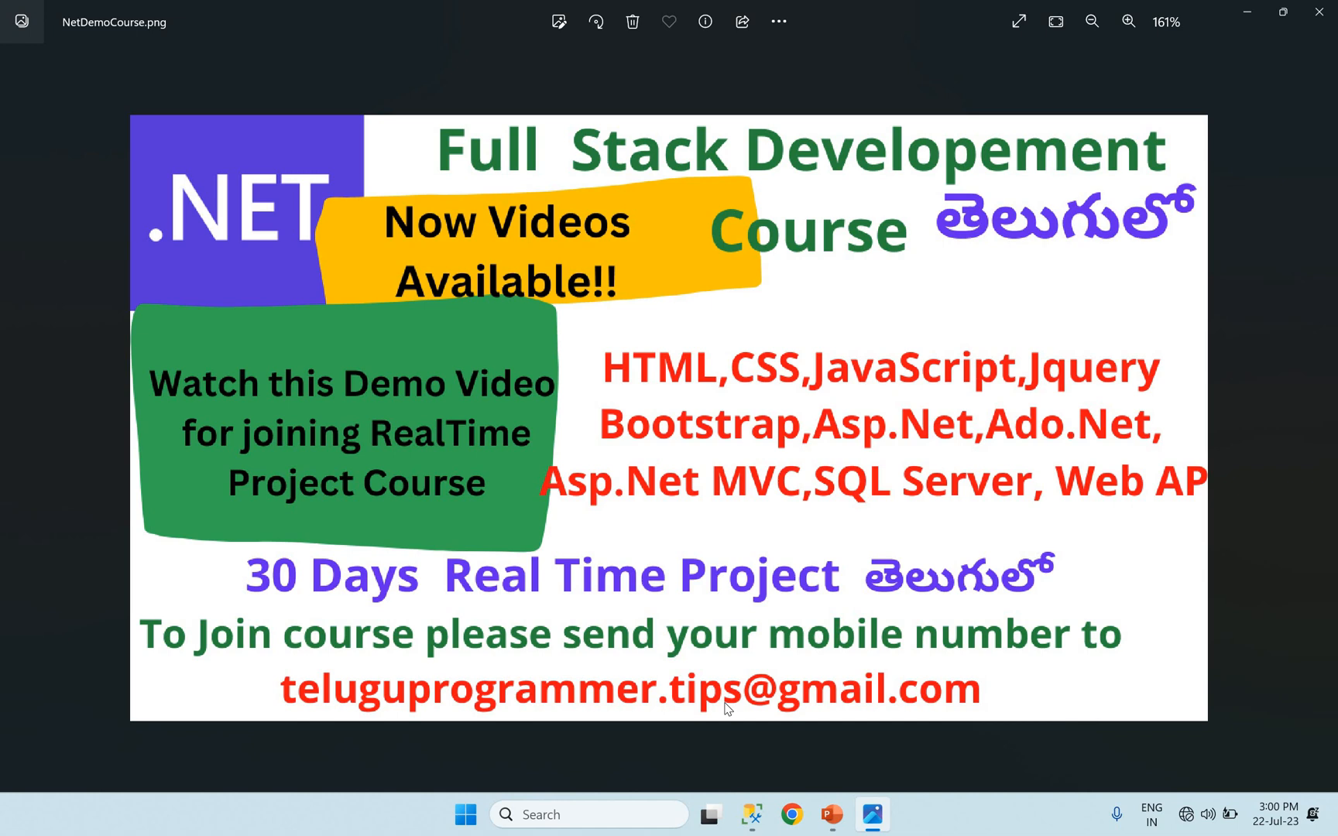
mouse_move(1248, 21)
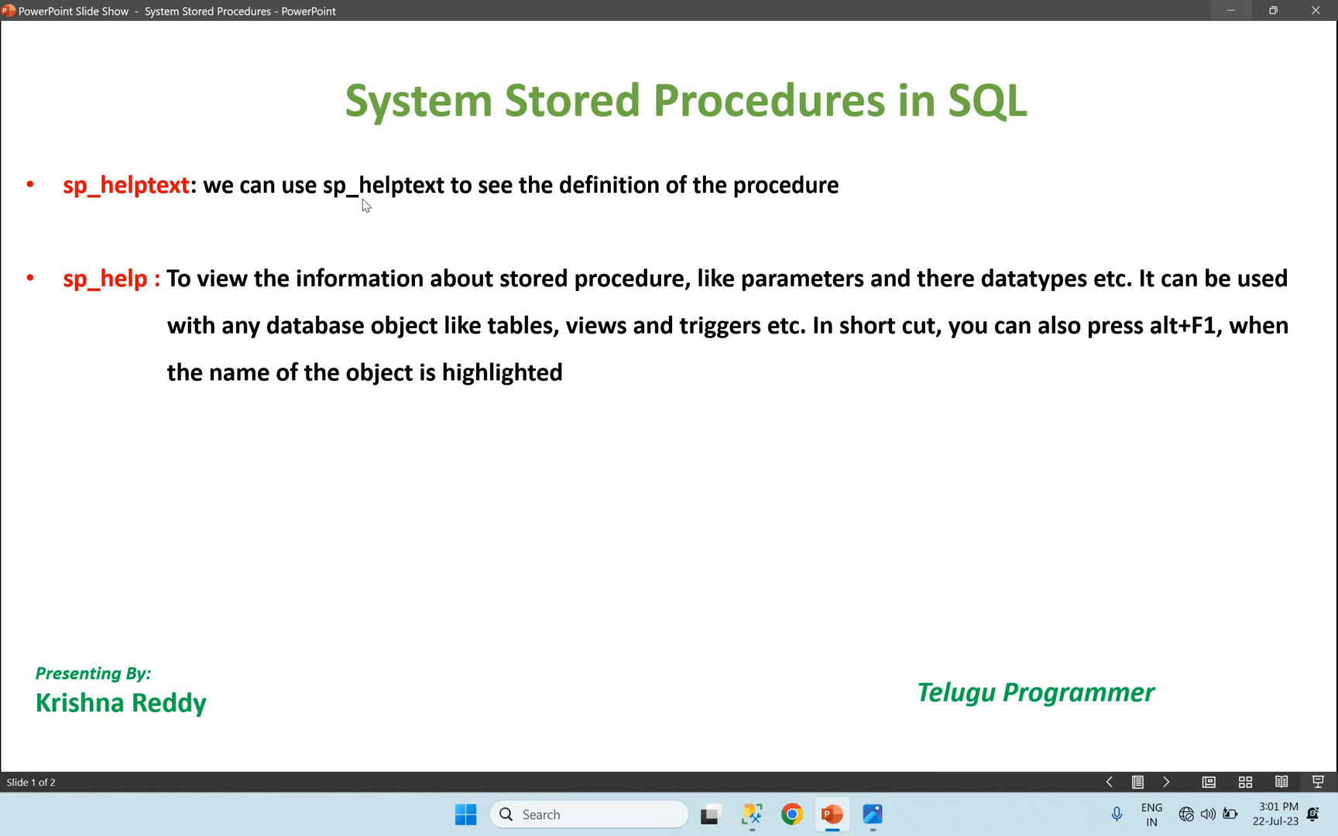
mouse_move(773, 212)
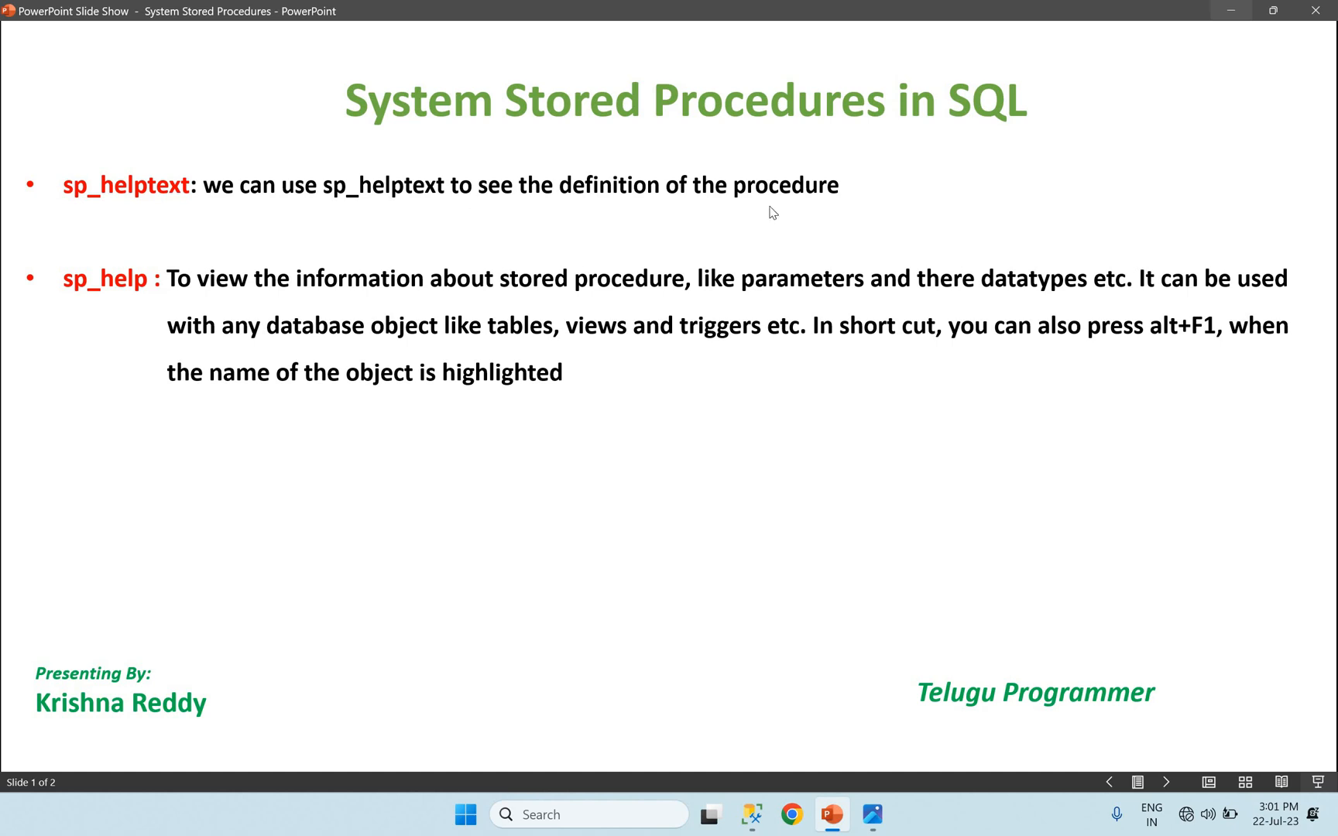
mouse_move(792, 210)
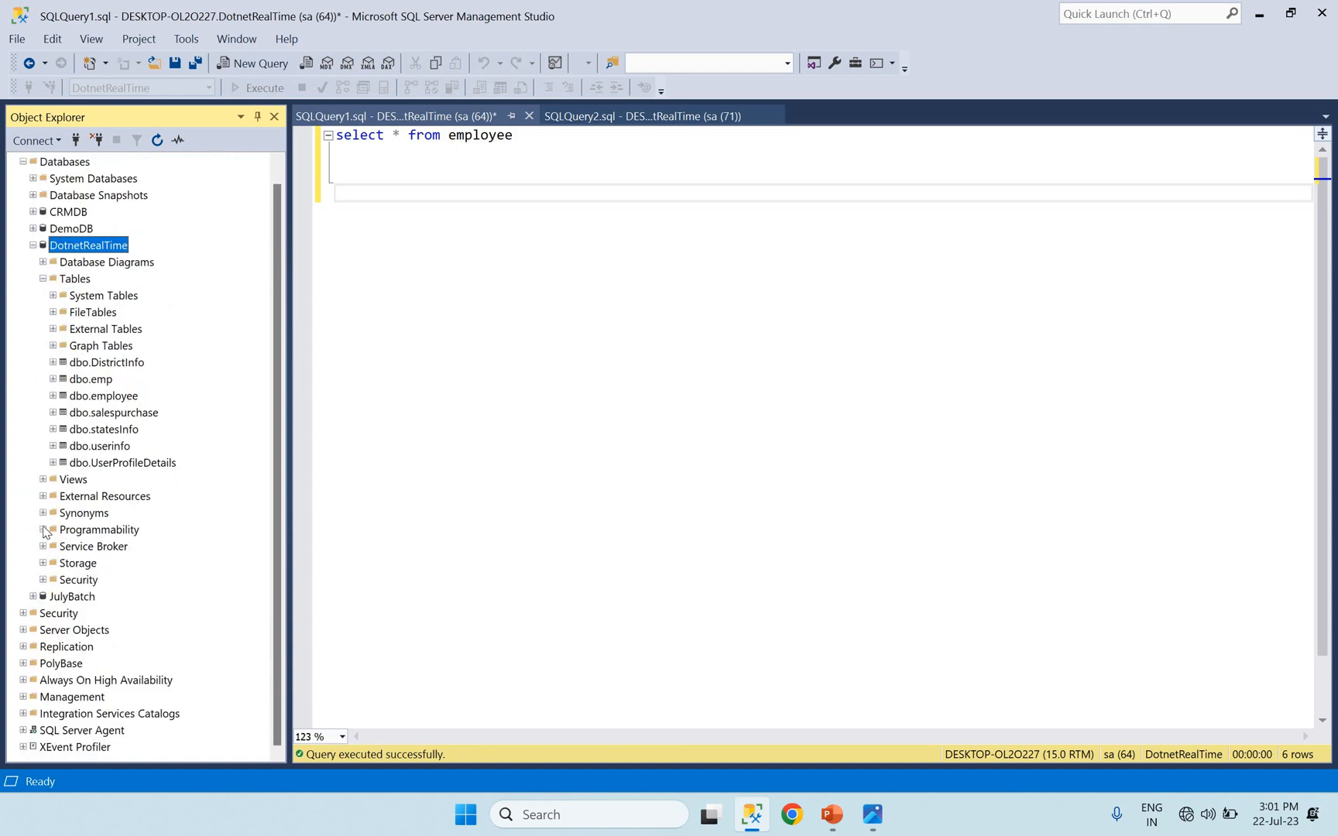
Step: Script spGetEmployeeDetails for modification from Stored Procedures, then discard the generated script
left_click(43, 529)
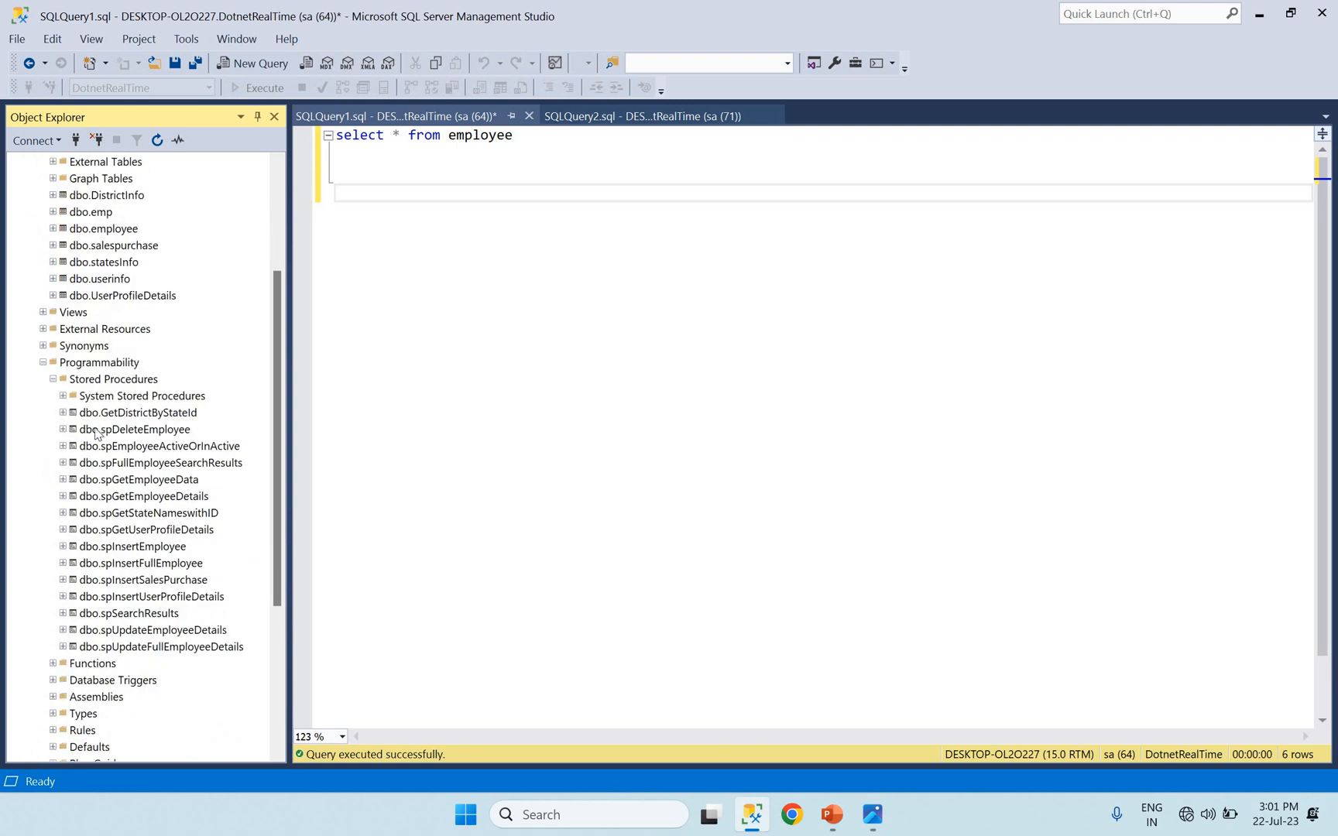
mouse_move(148, 452)
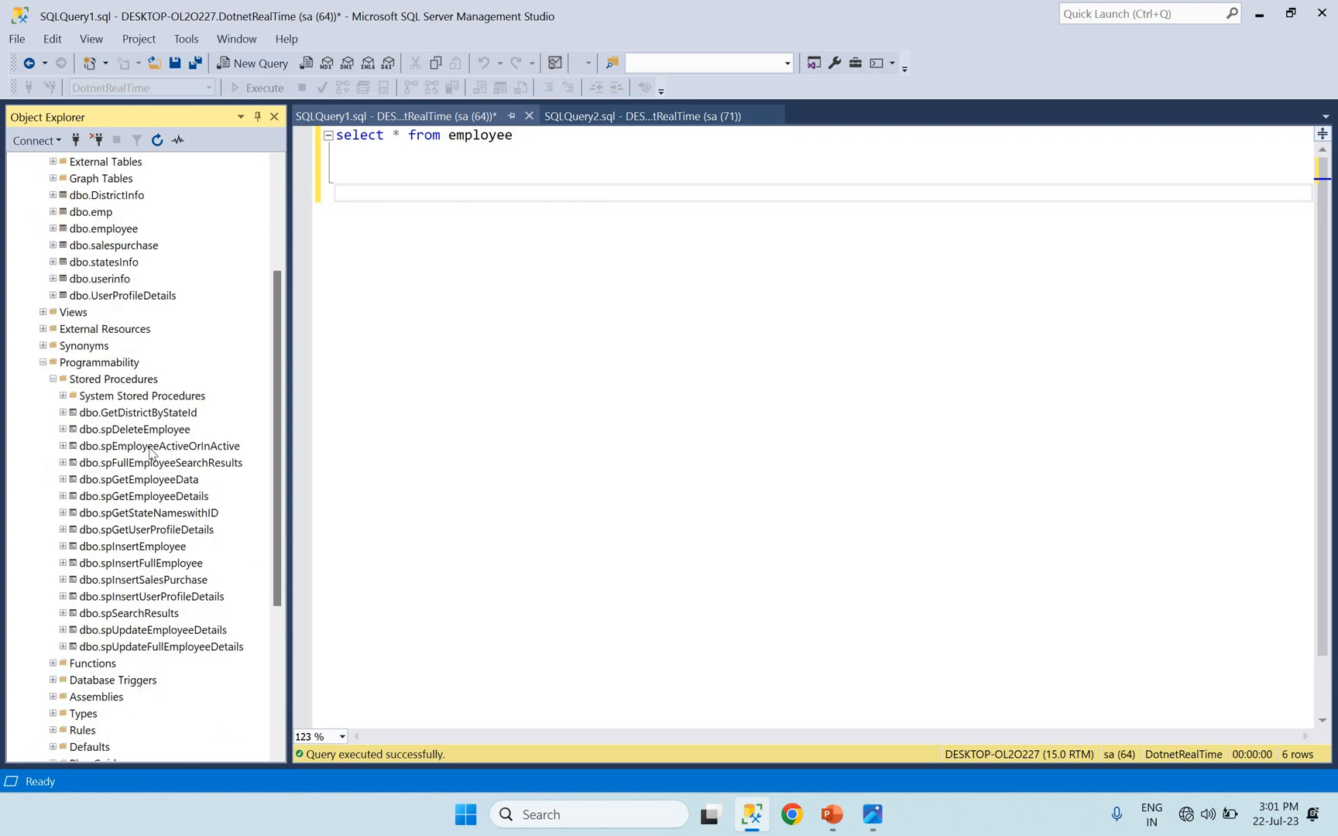
mouse_move(147, 500)
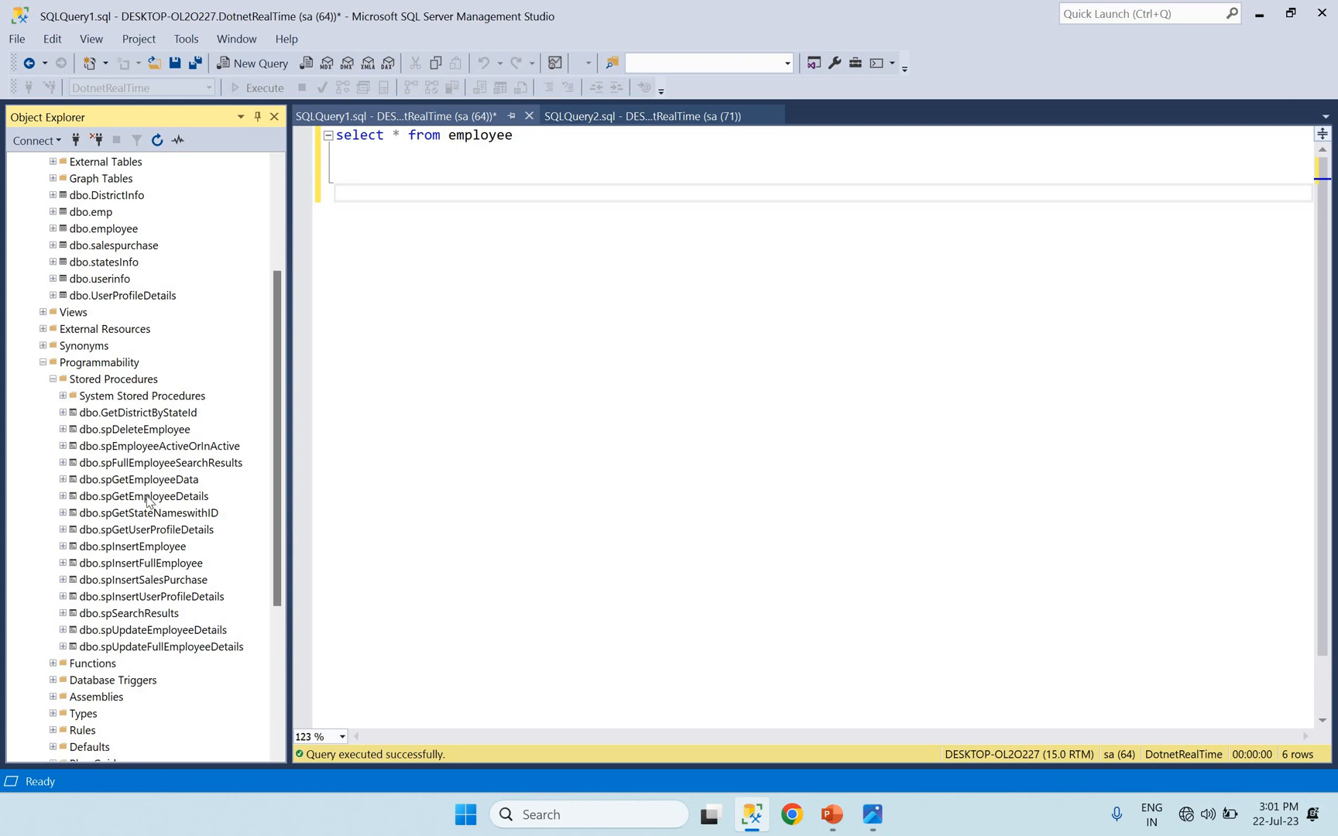
right_click(141, 496)
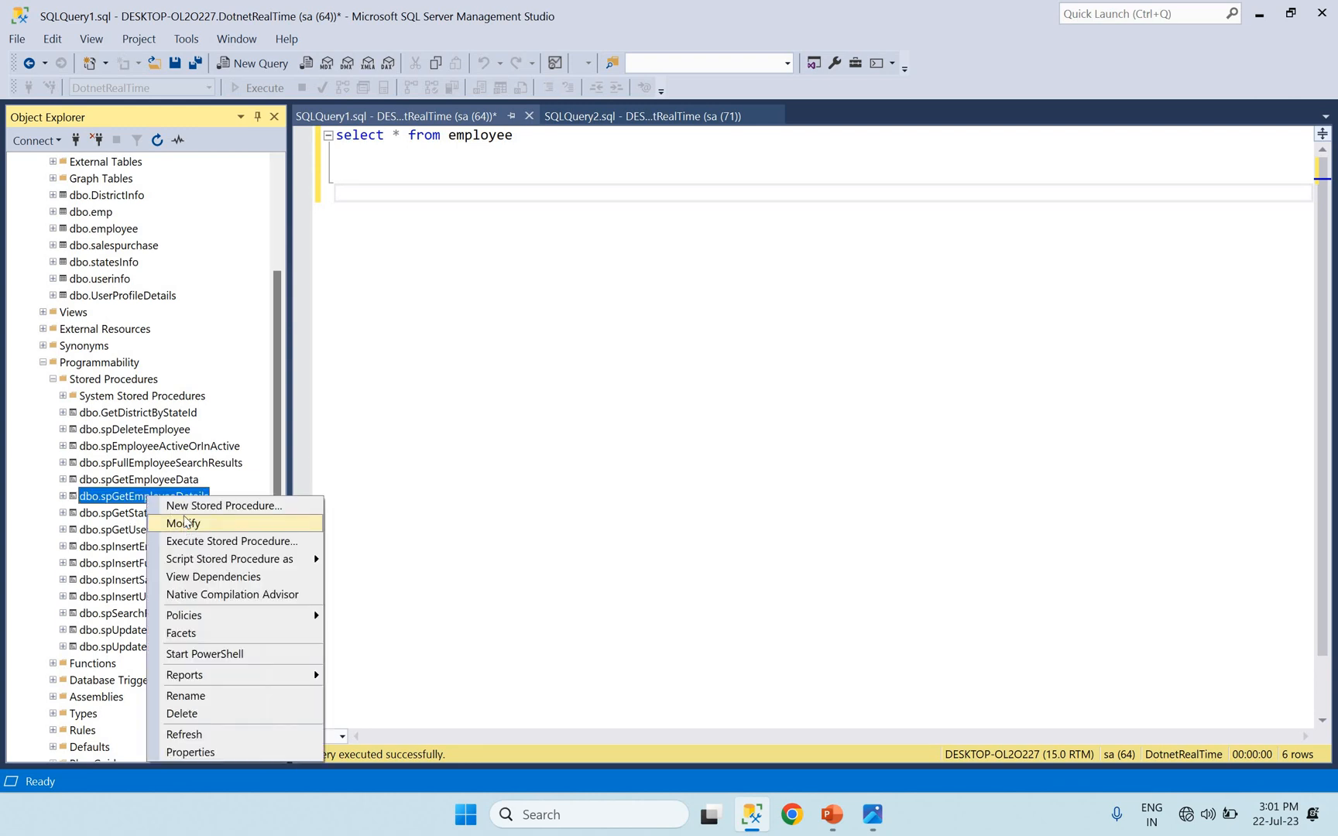
left_click(183, 523)
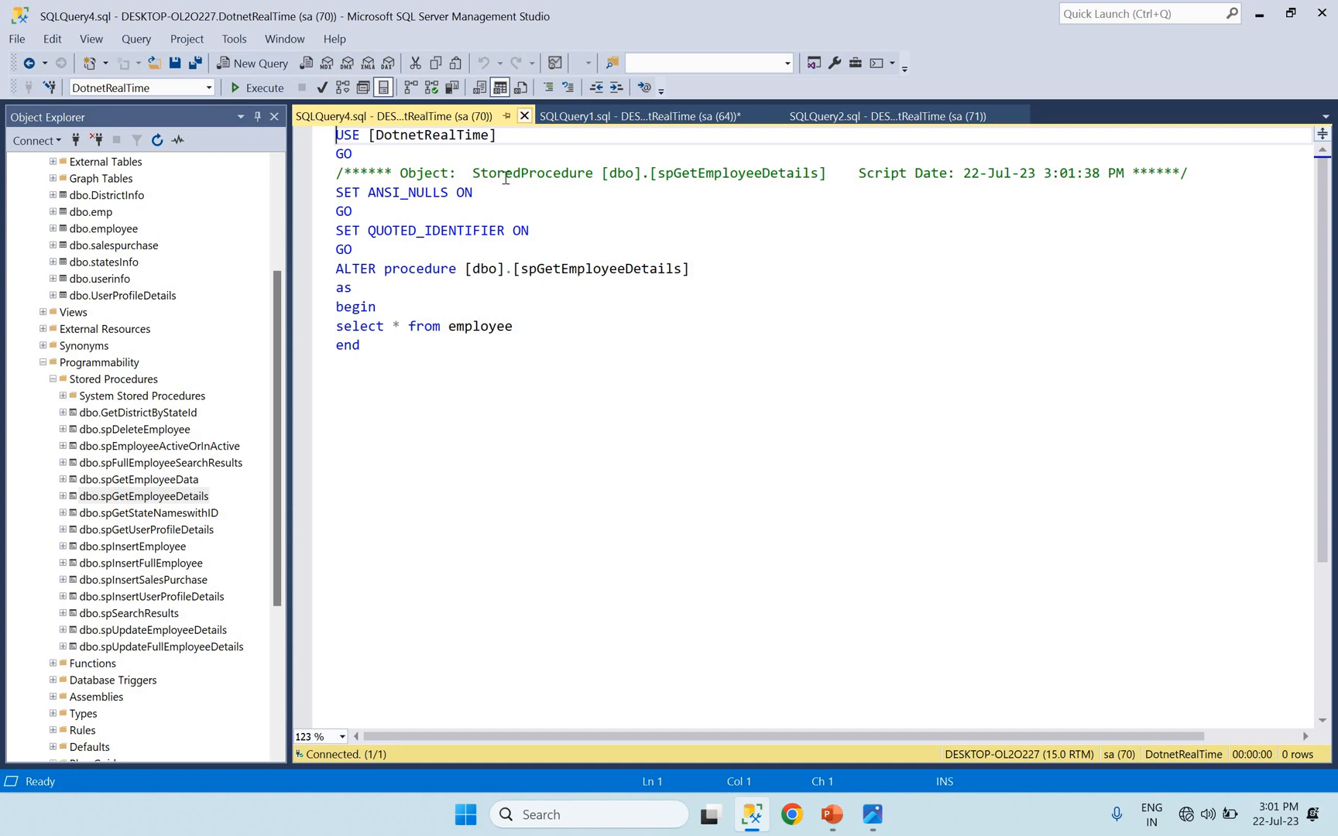
left_click(525, 114)
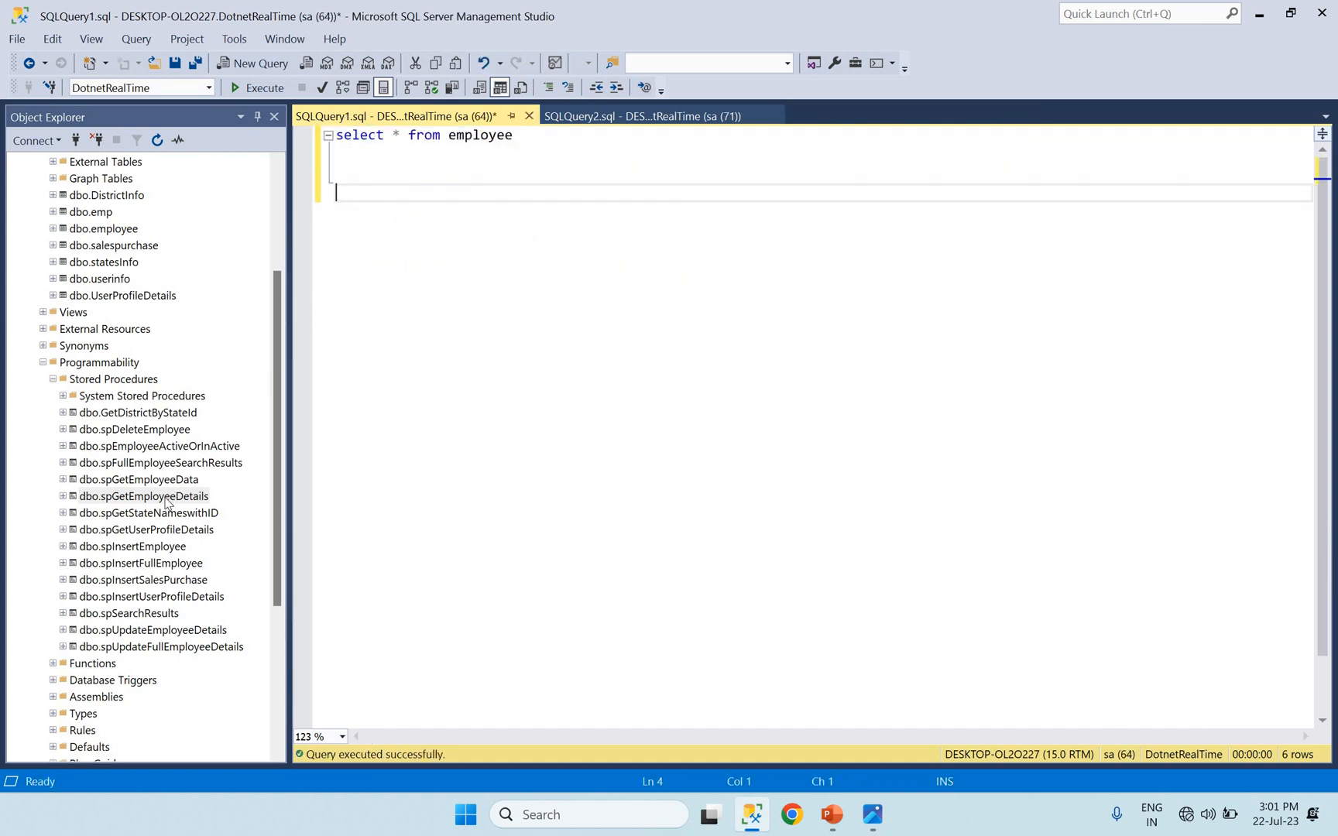
Step: Run sp_helptext spGetEmployeeDetails to list the procedure's definition
right_click(143, 496)
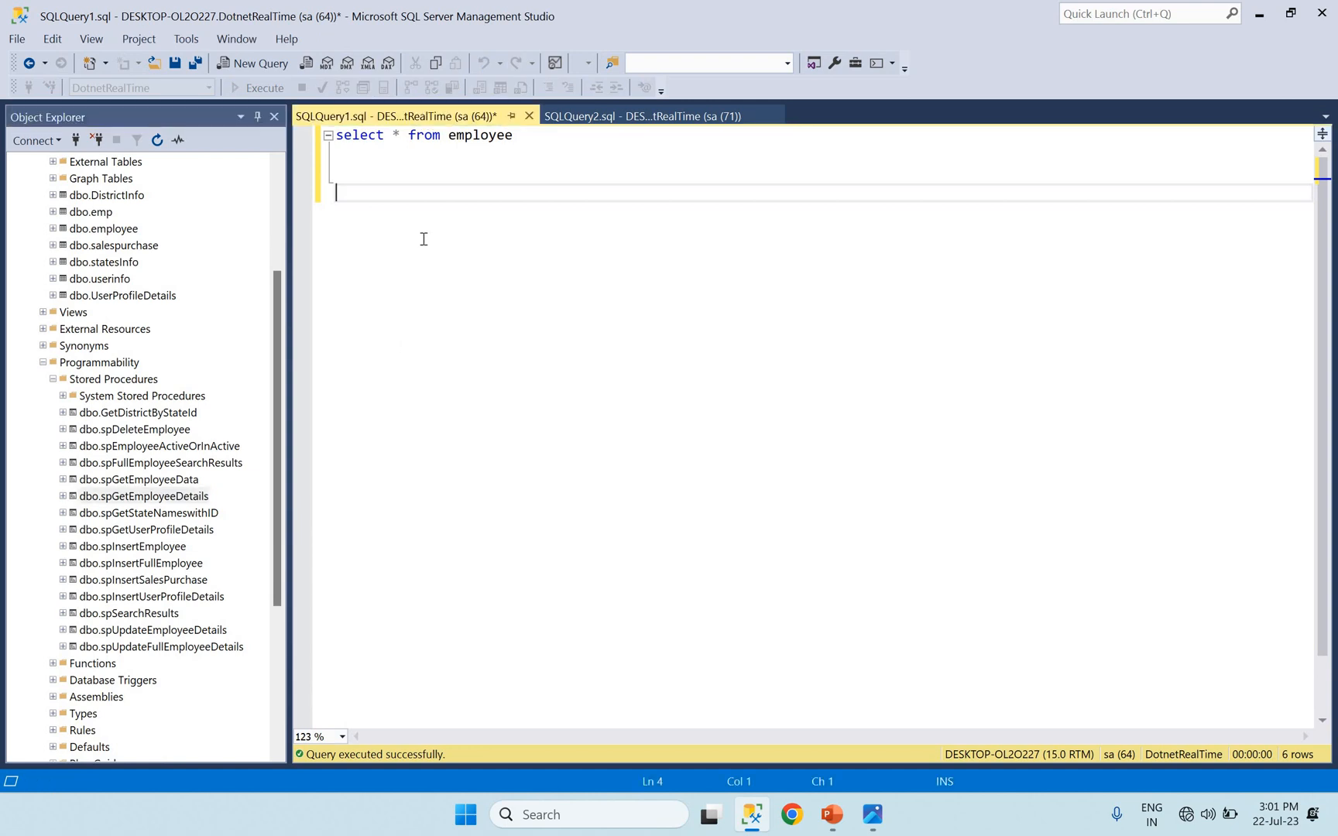
type("sp_he")
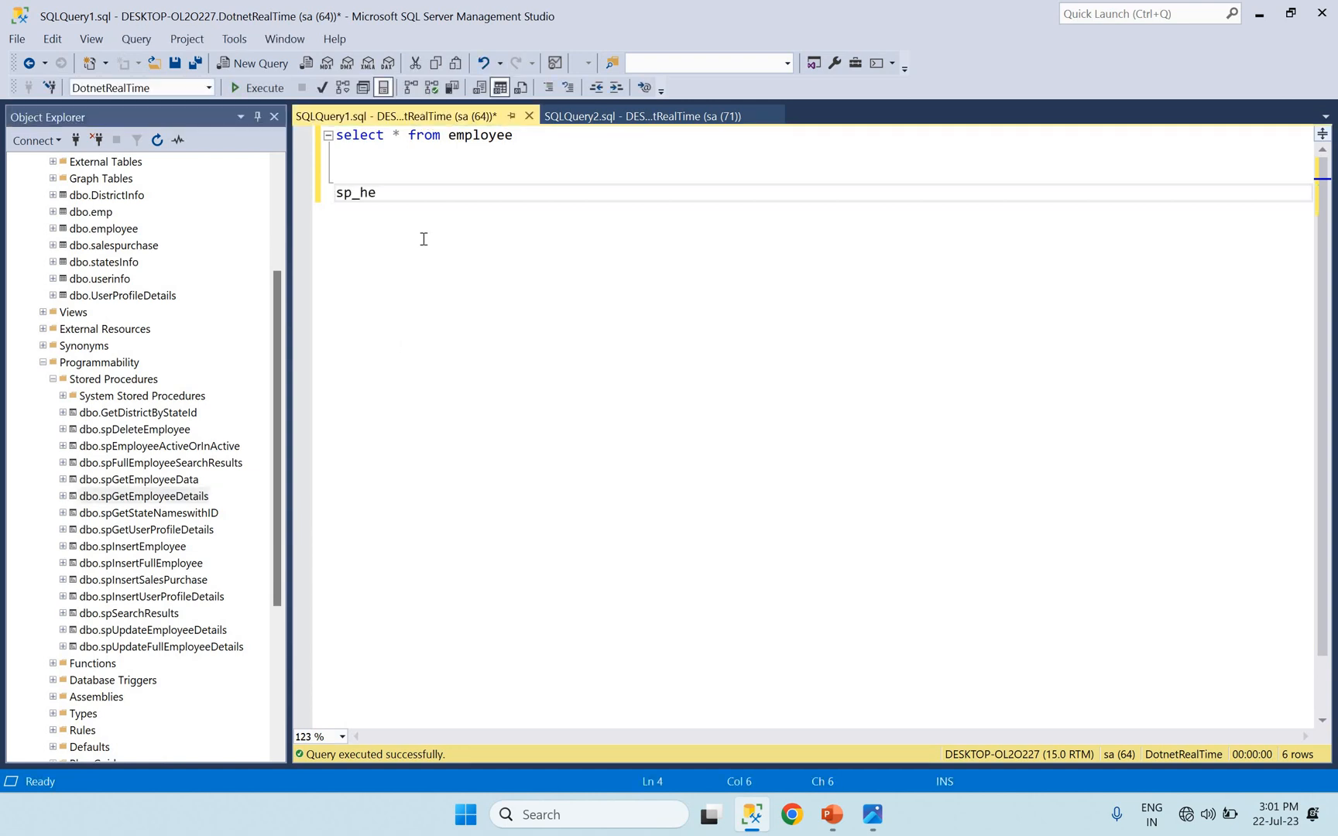
type("lptext")
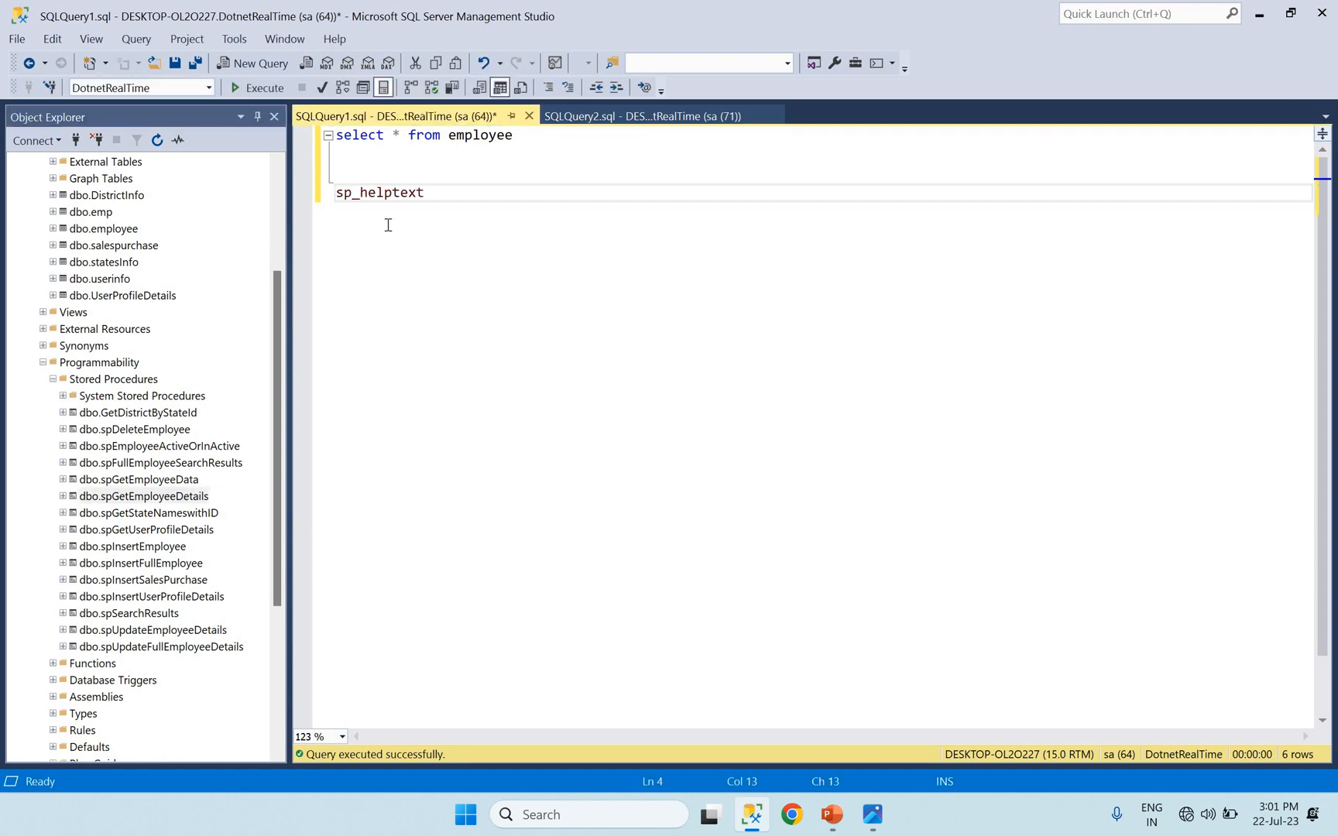
type("spGetEmployeeDetails")
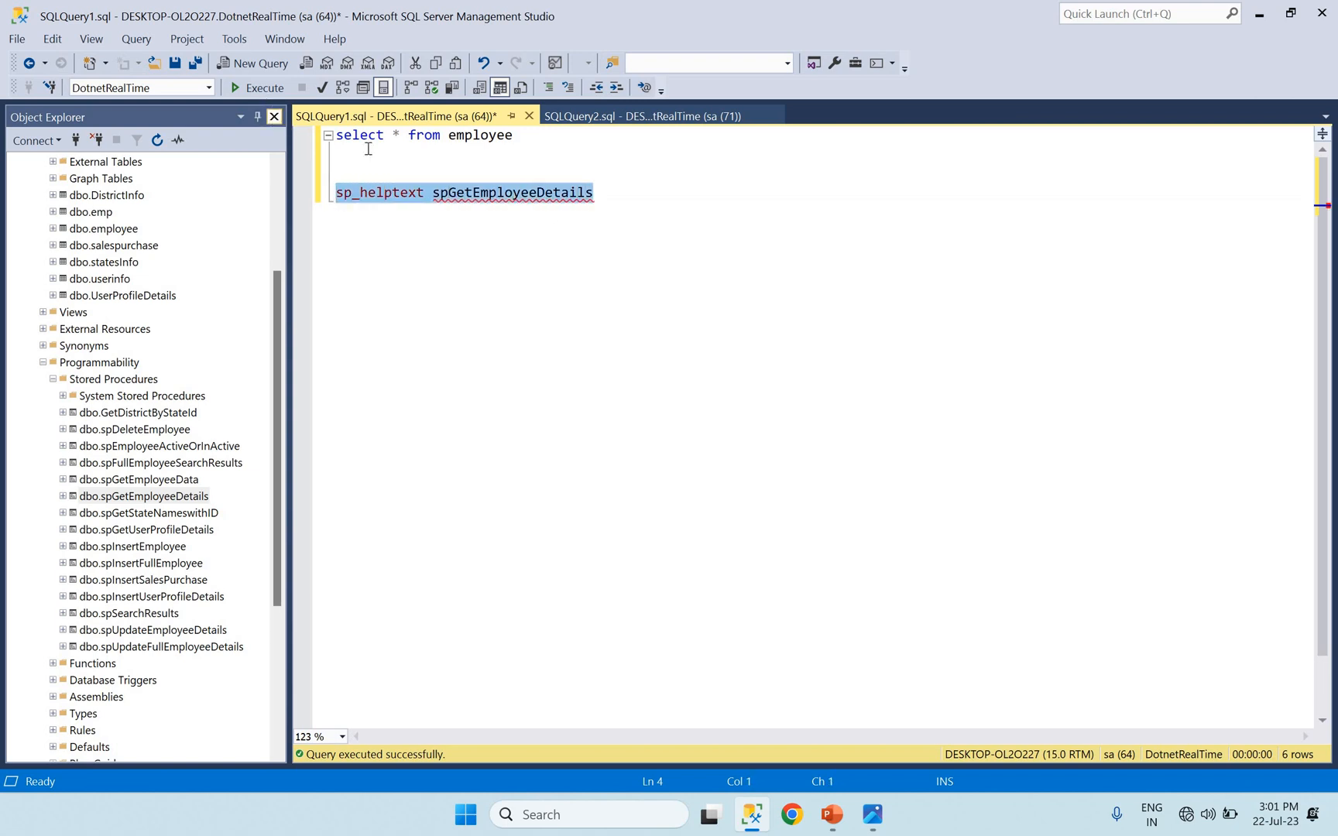
left_click(265, 88)
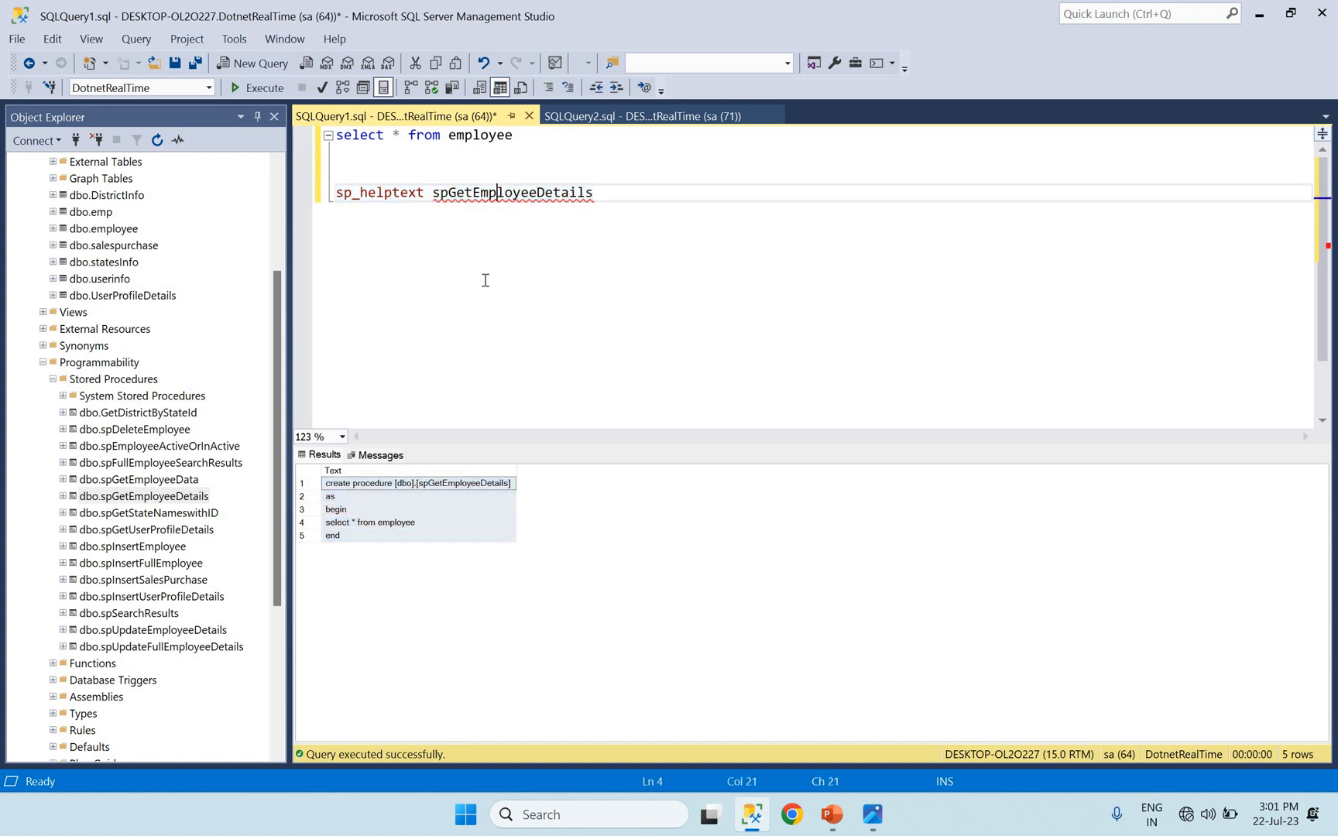
Step: Remove the pasted procedure definition from the query and return to the slide show
left_click(593, 192)
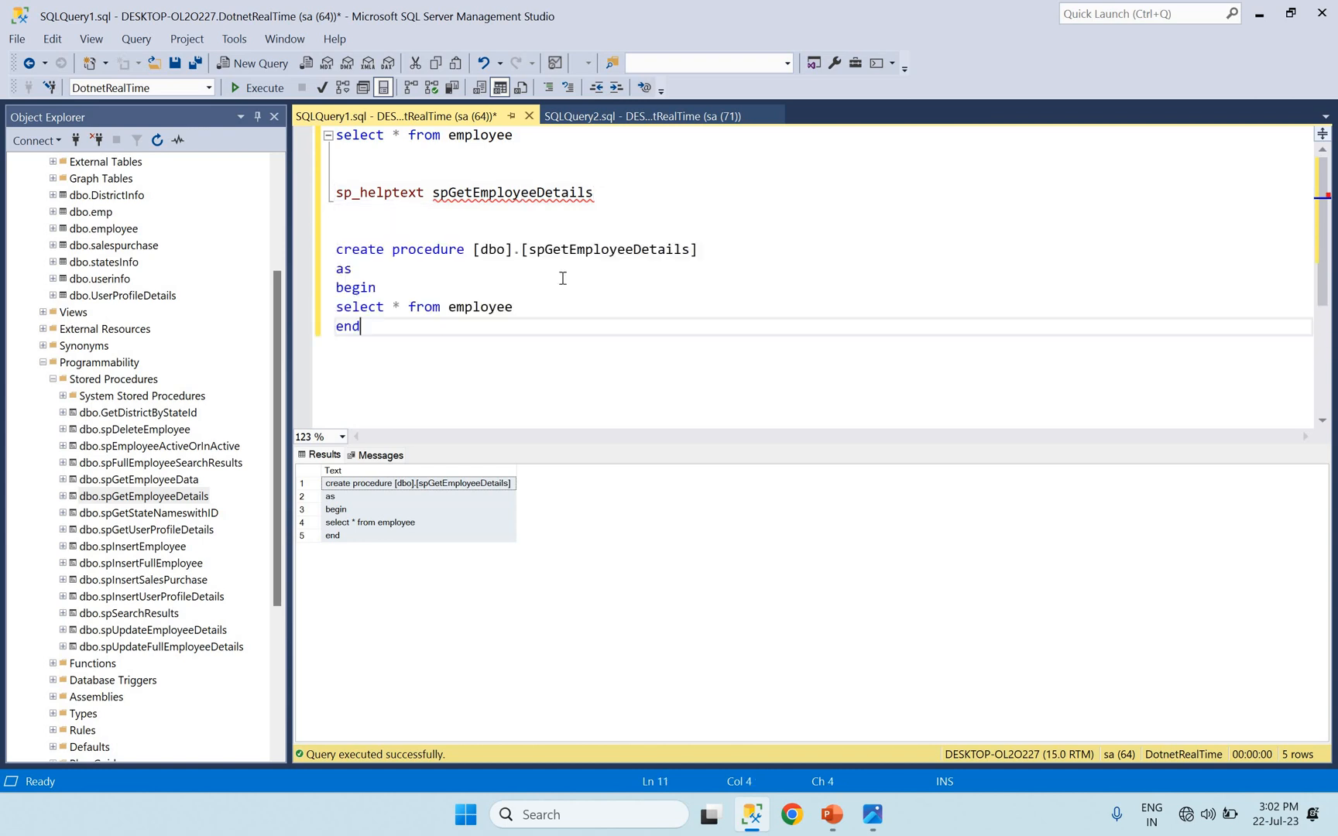
left_click_drag(336, 250, 361, 325)
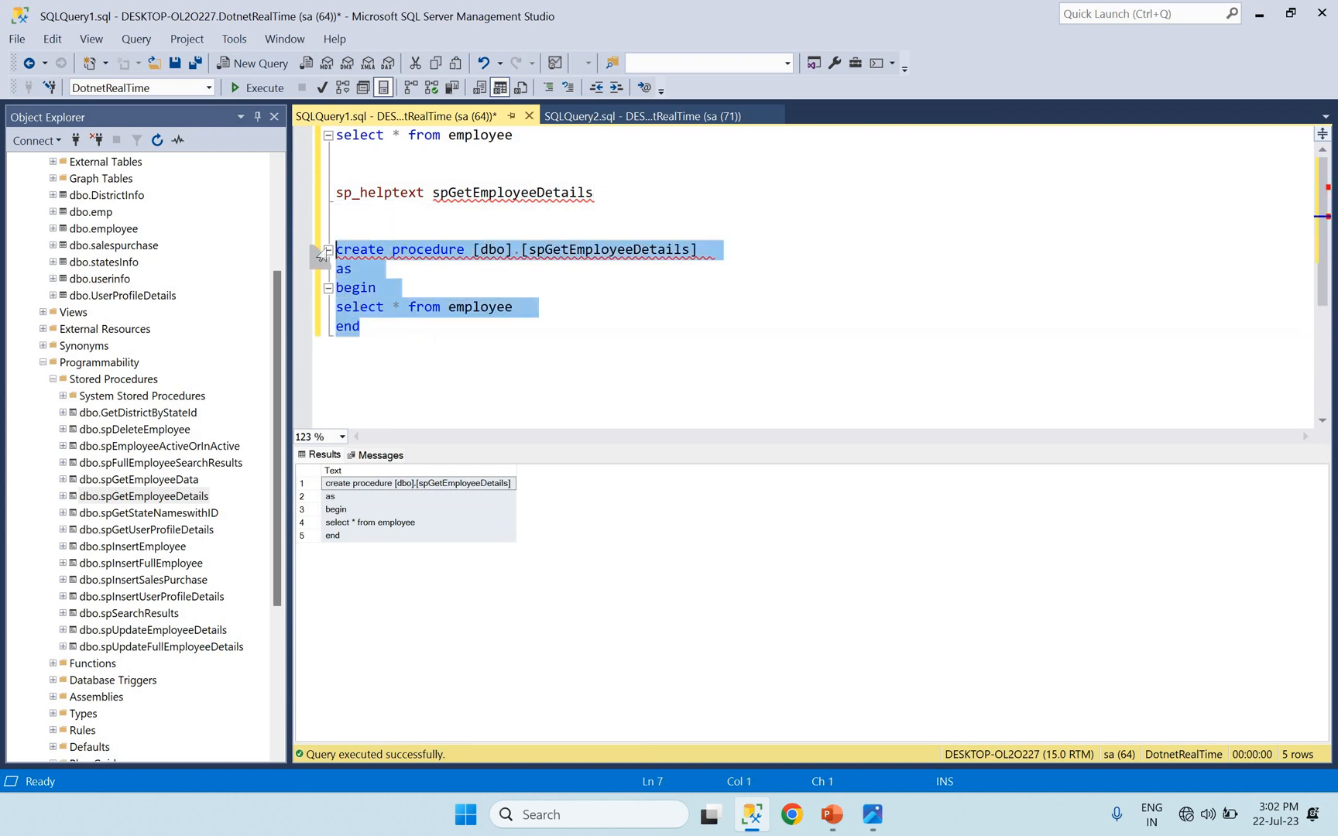
key("Delete")
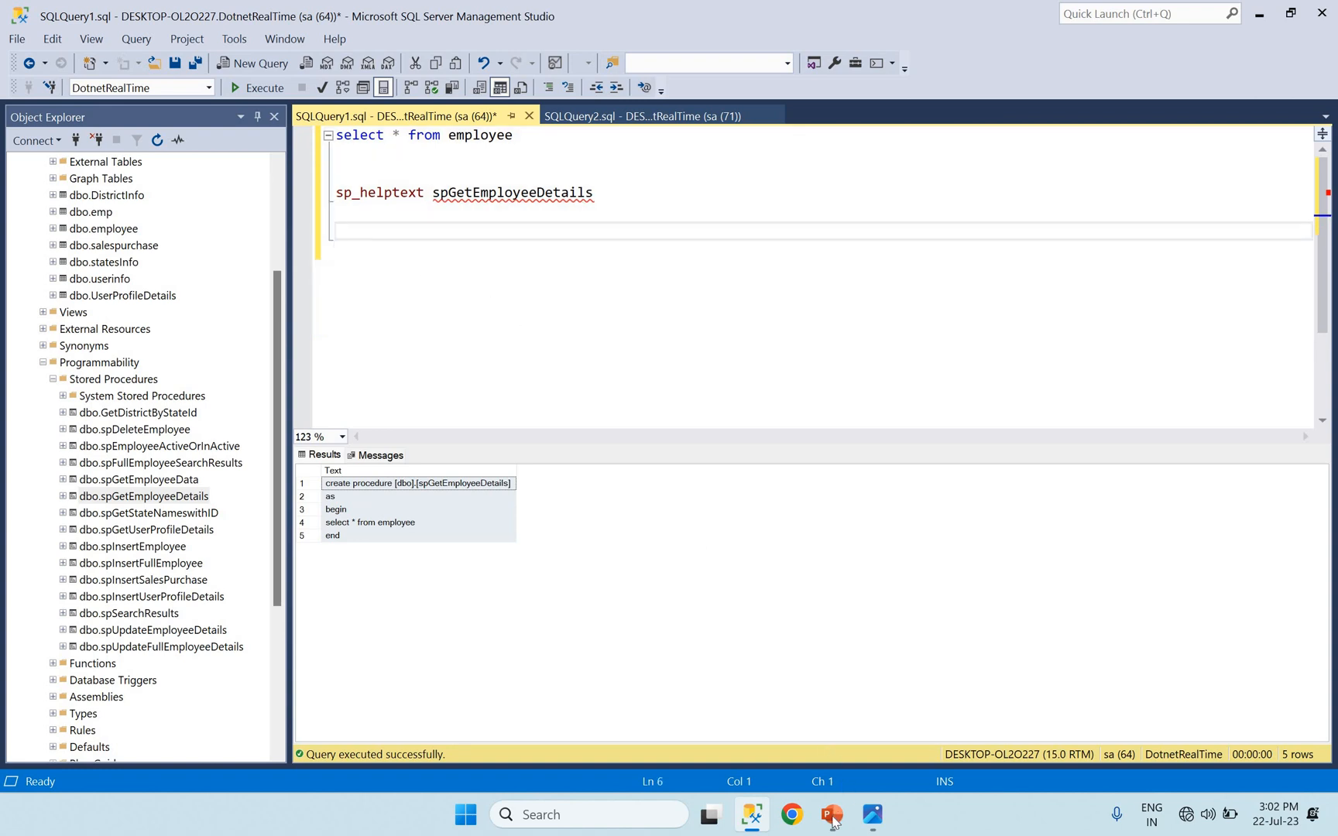
left_click(830, 815)
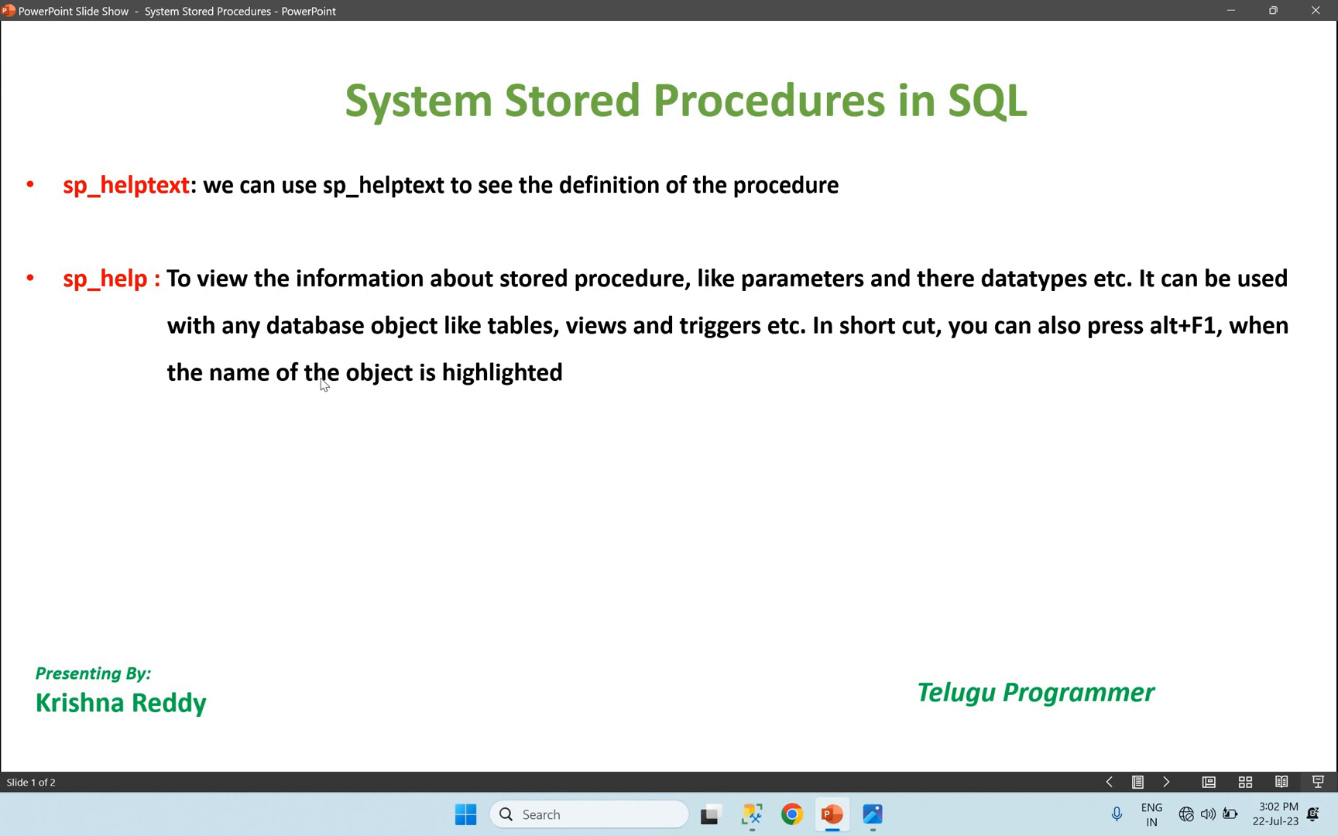
mouse_move(254, 302)
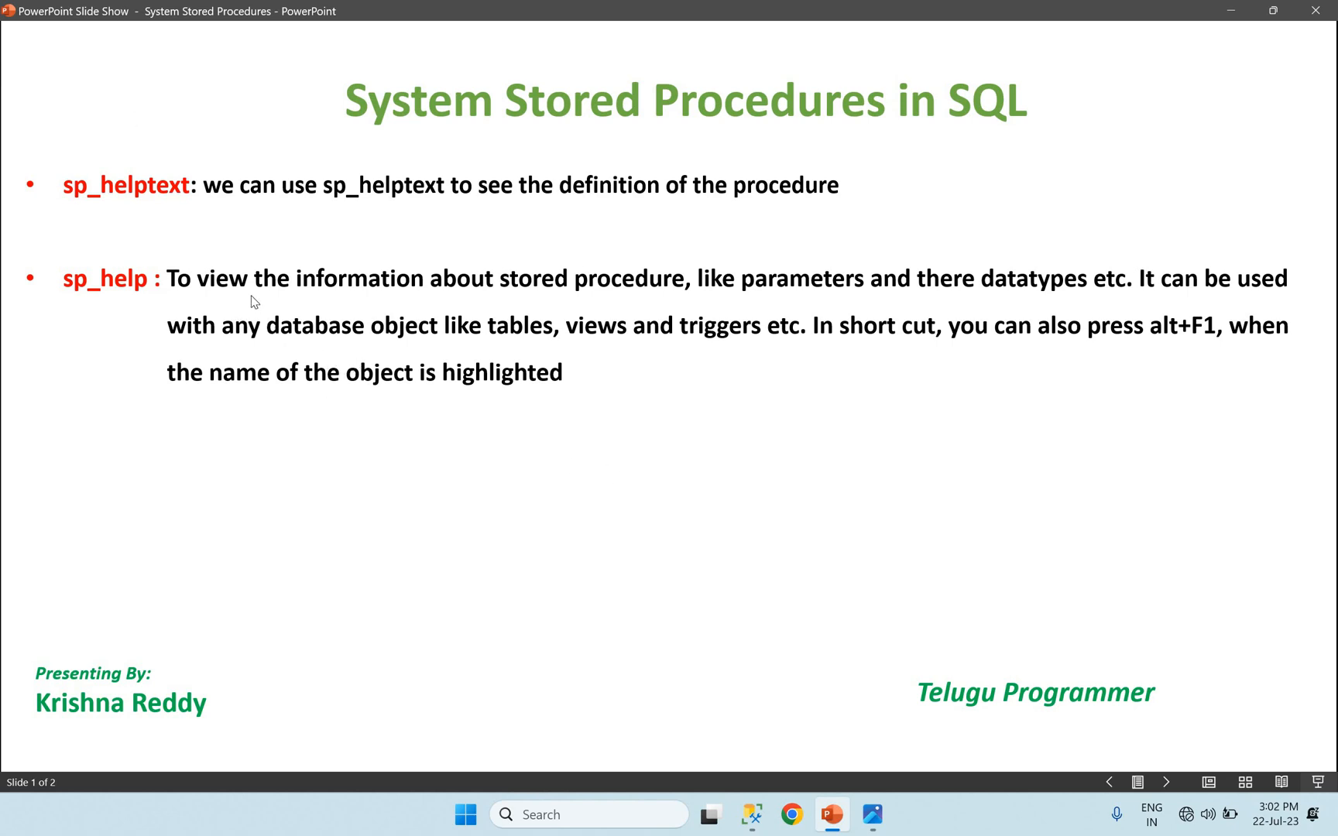
mouse_move(216, 292)
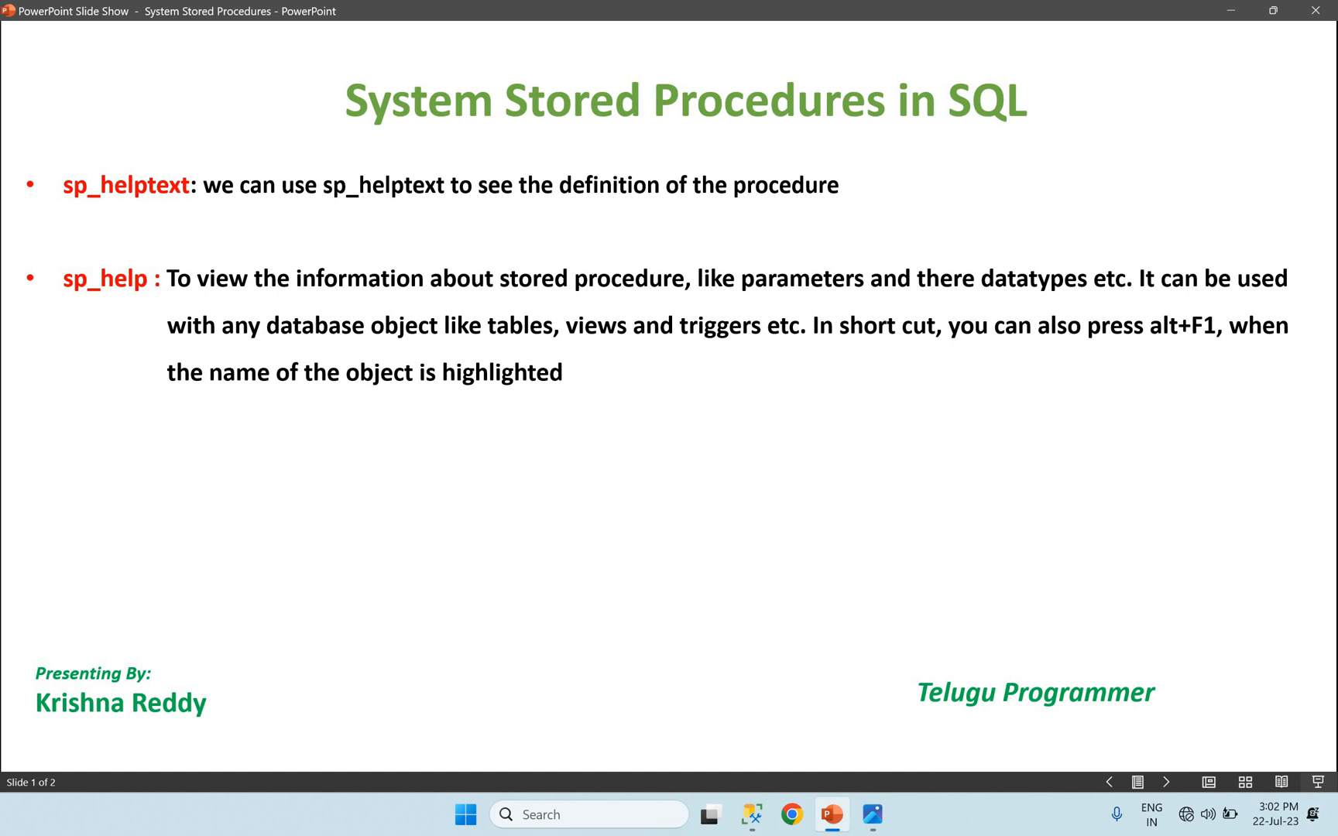
mouse_move(1218, 306)
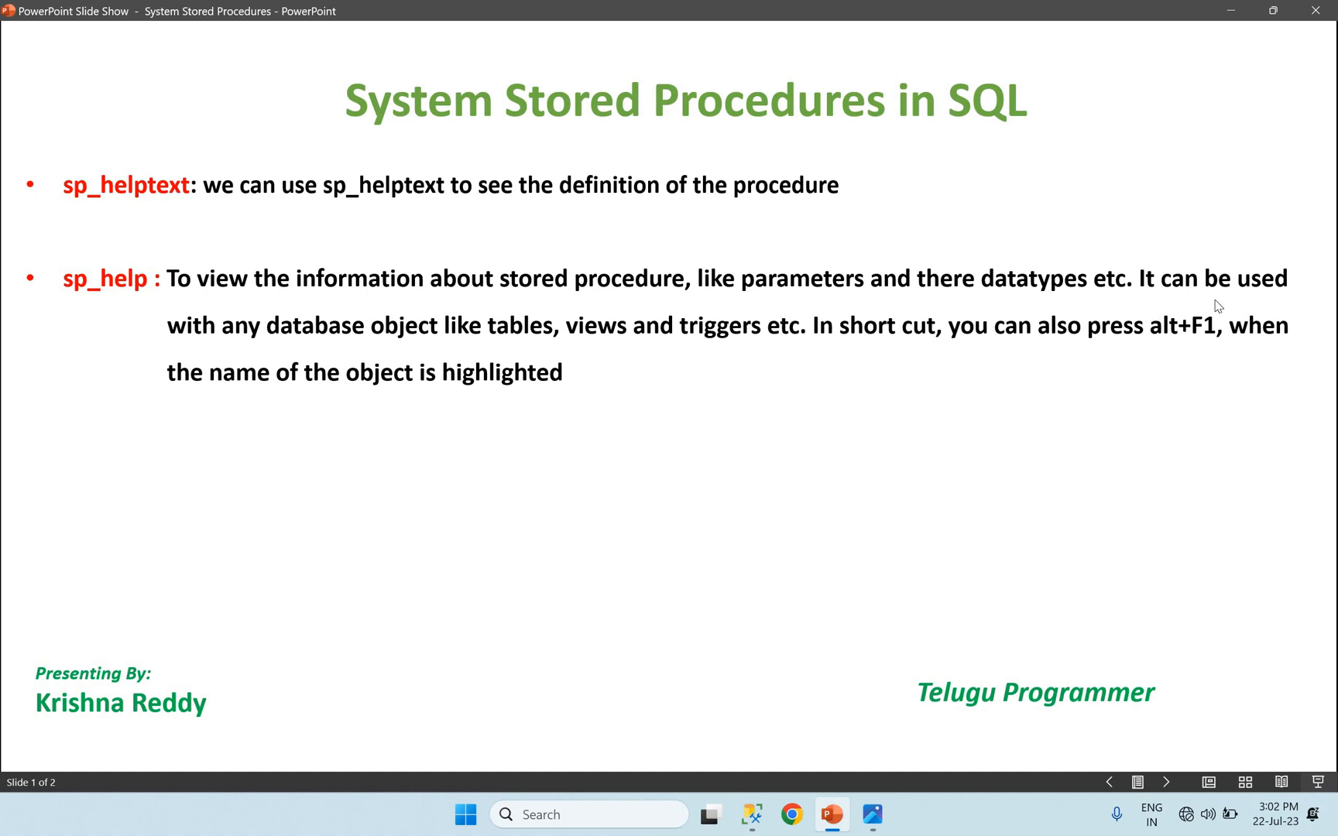
mouse_move(737, 363)
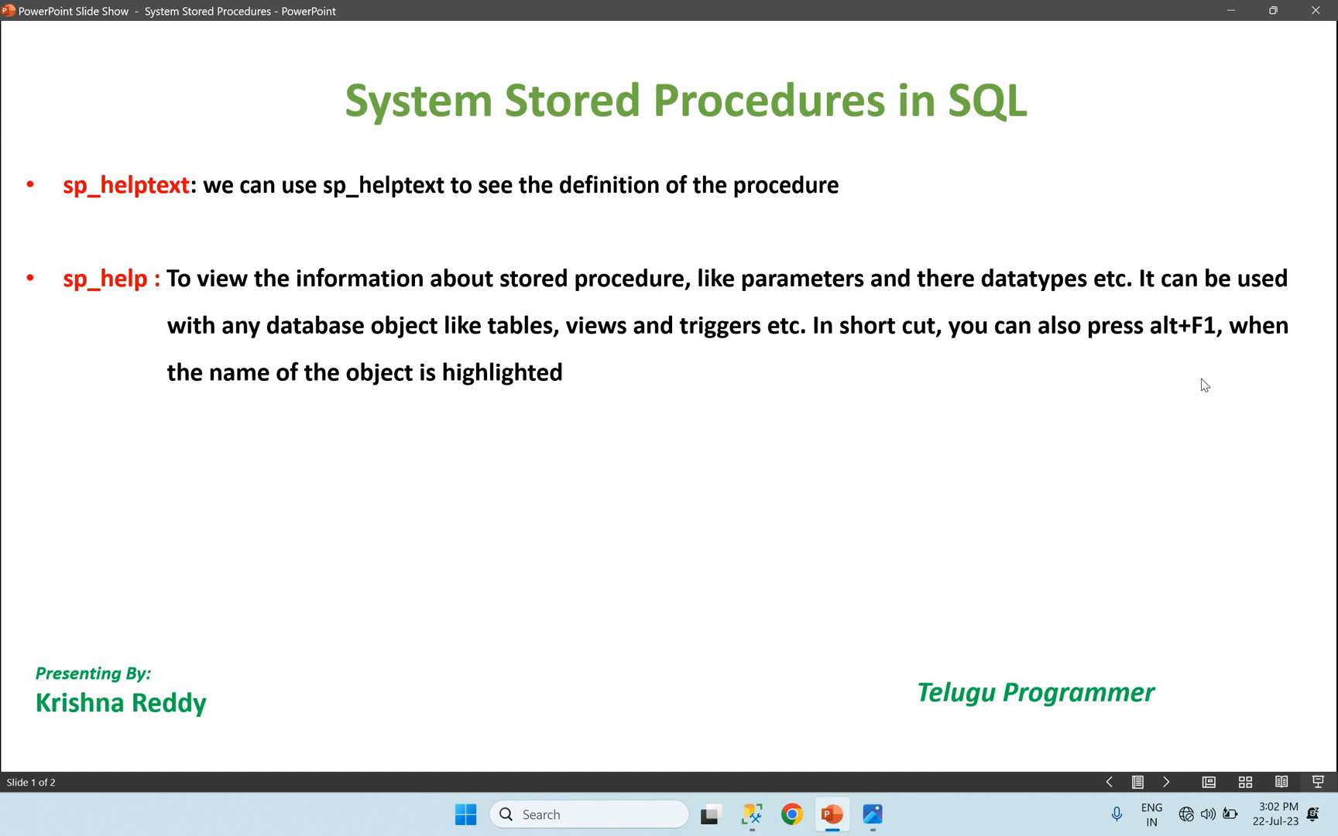
Step: Switch from the slide show back toward the SQL query window
key("alt+tab")
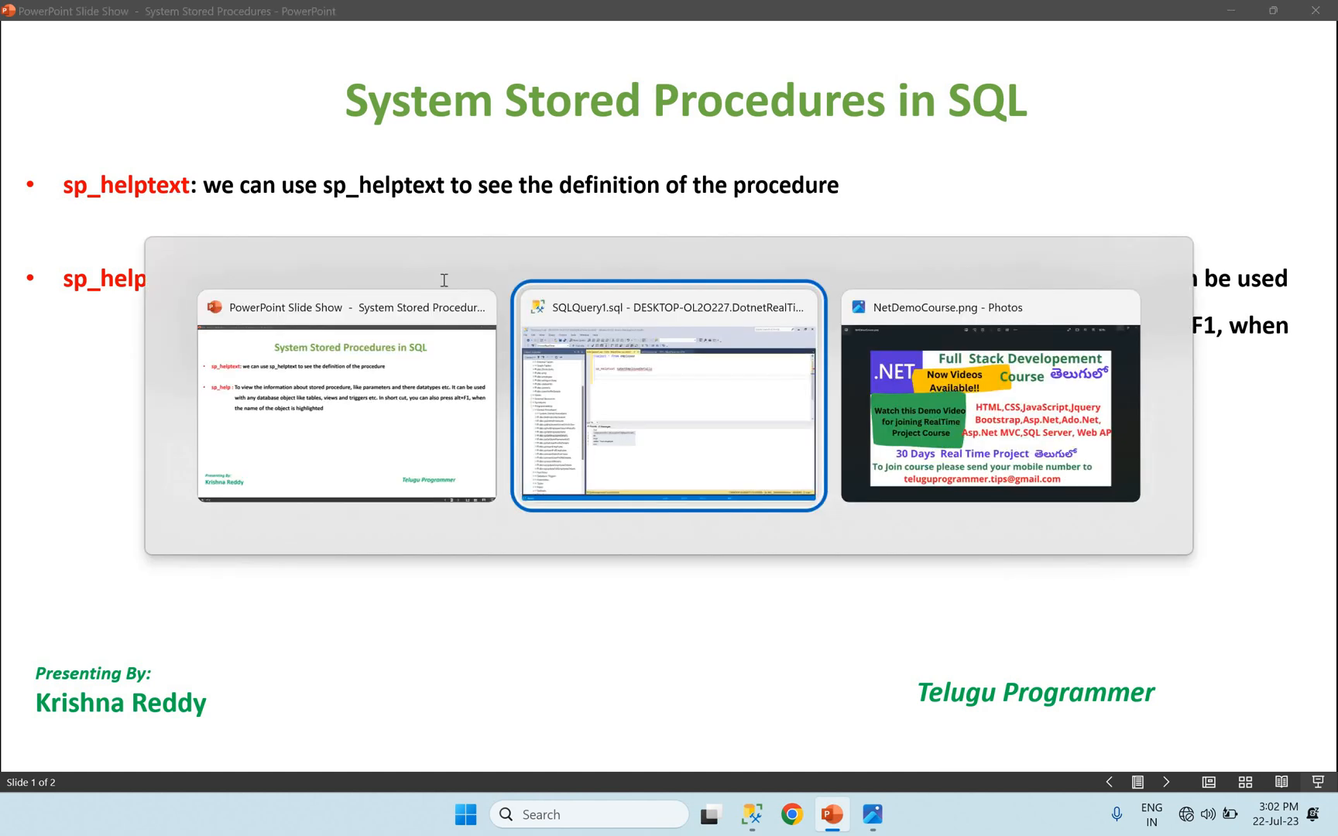
Step: Expand dbo.employee in Object Explorer to list its columns, keys and indexes
left_click(667, 396)
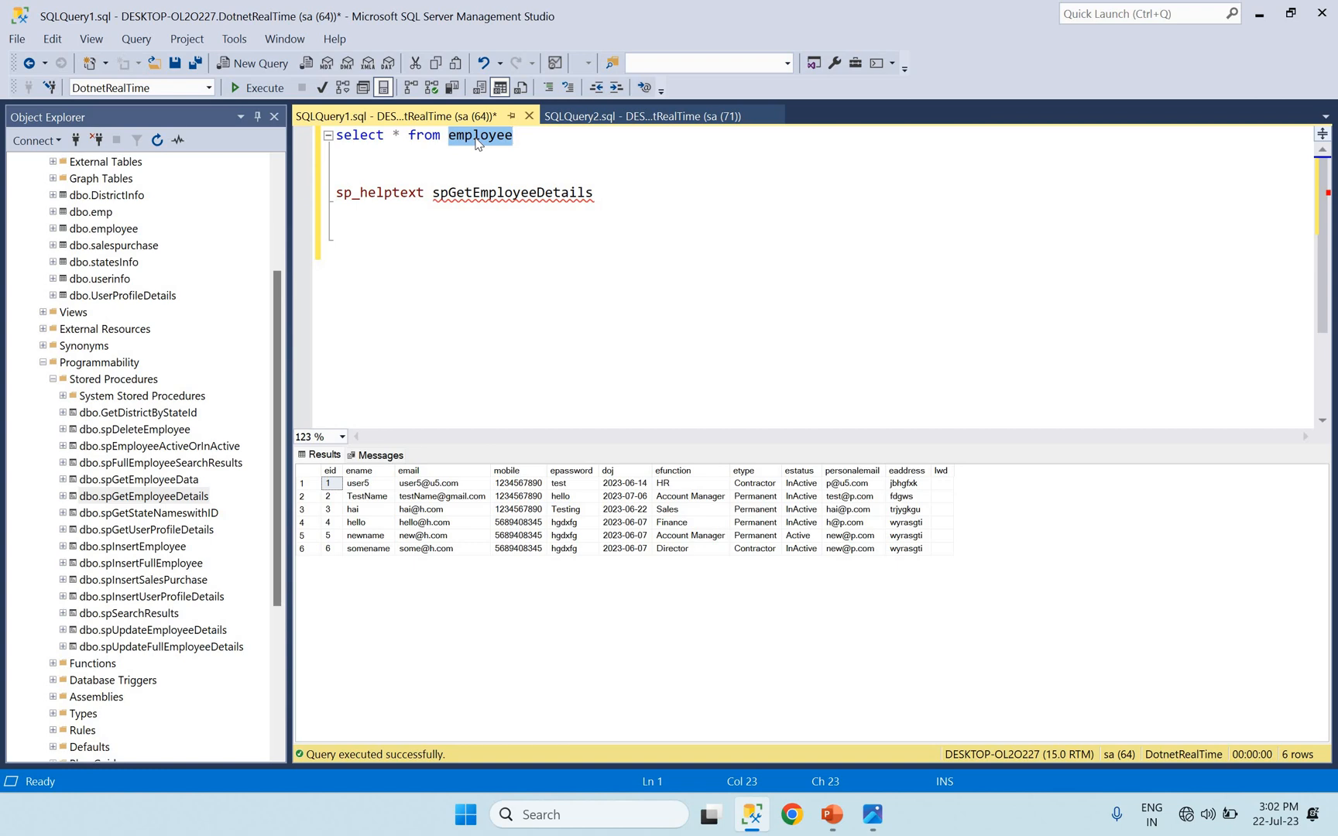
mouse_move(378, 200)
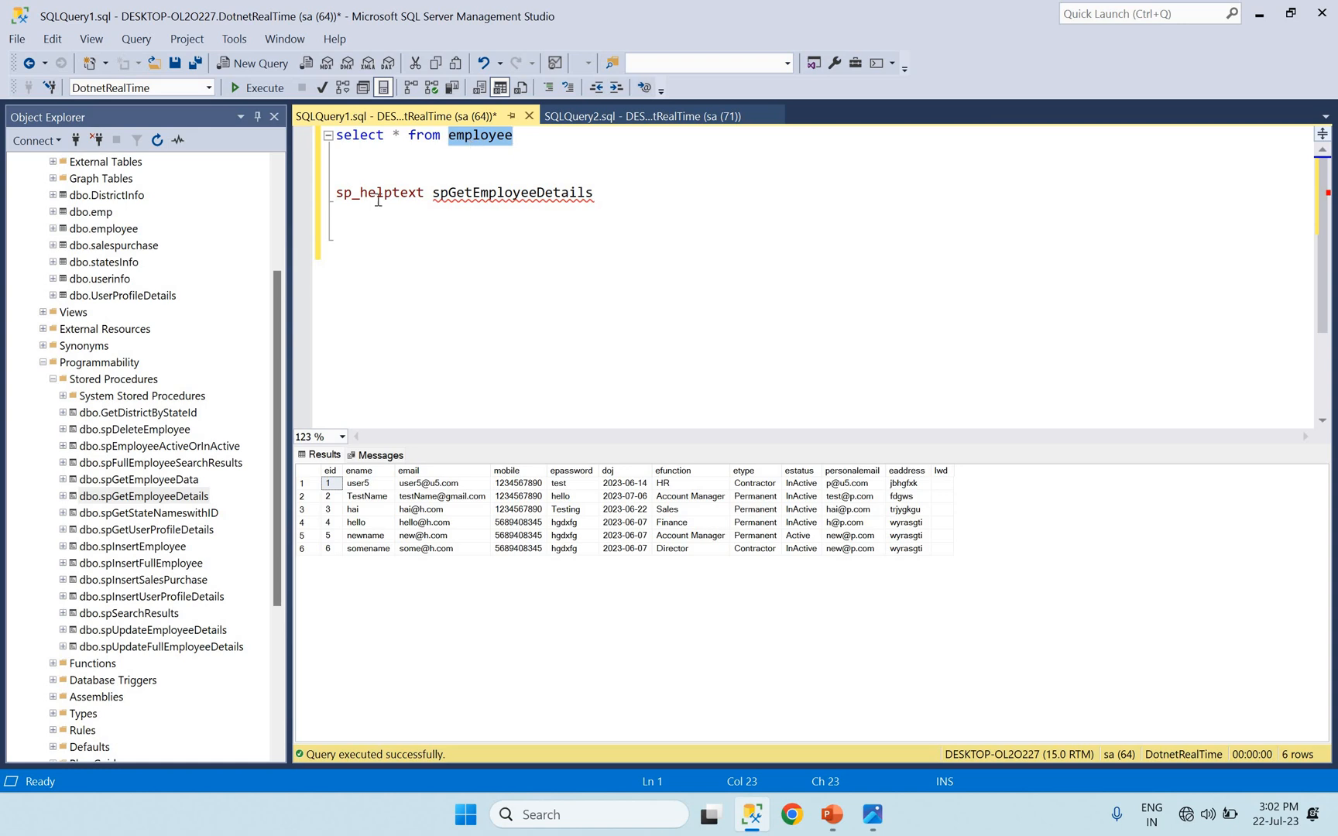
left_click(144, 496)
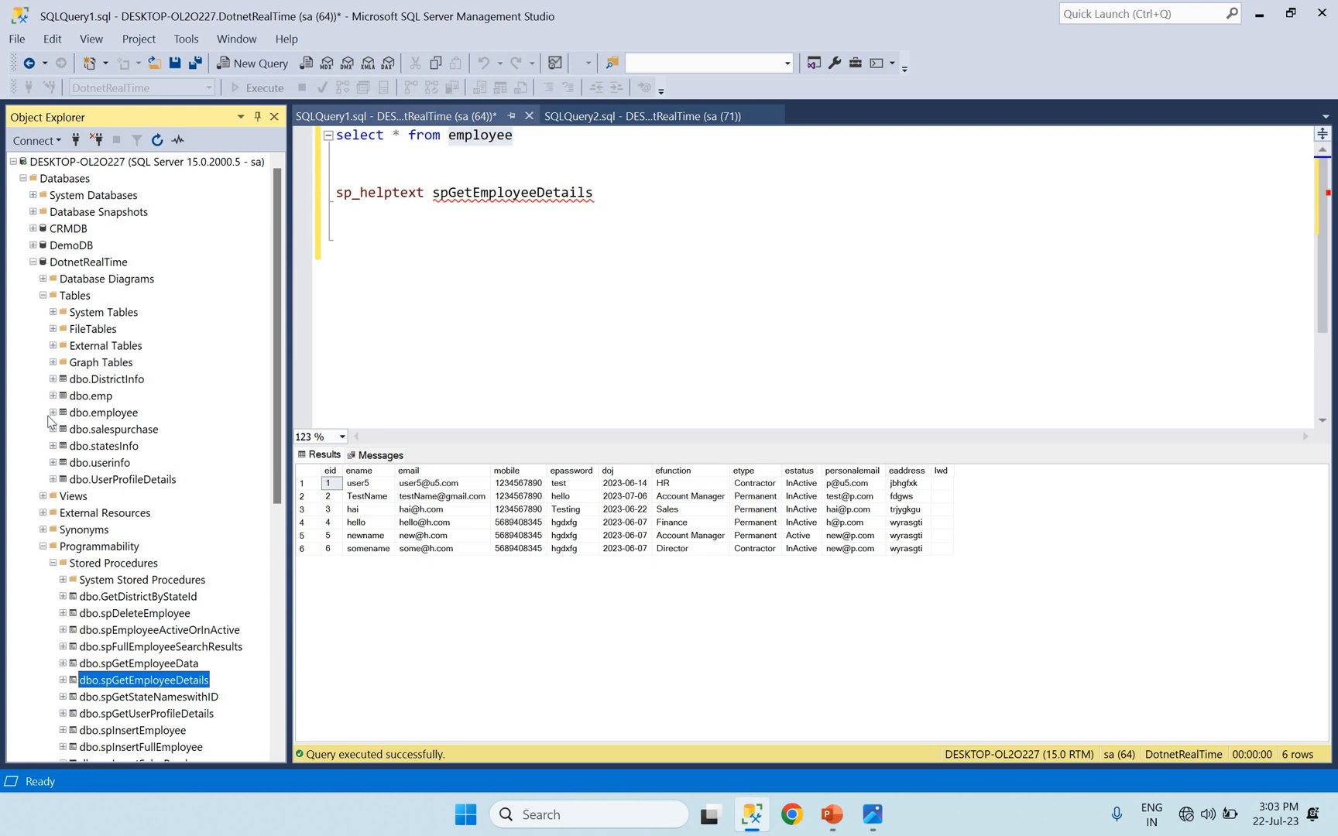
left_click(53, 412)
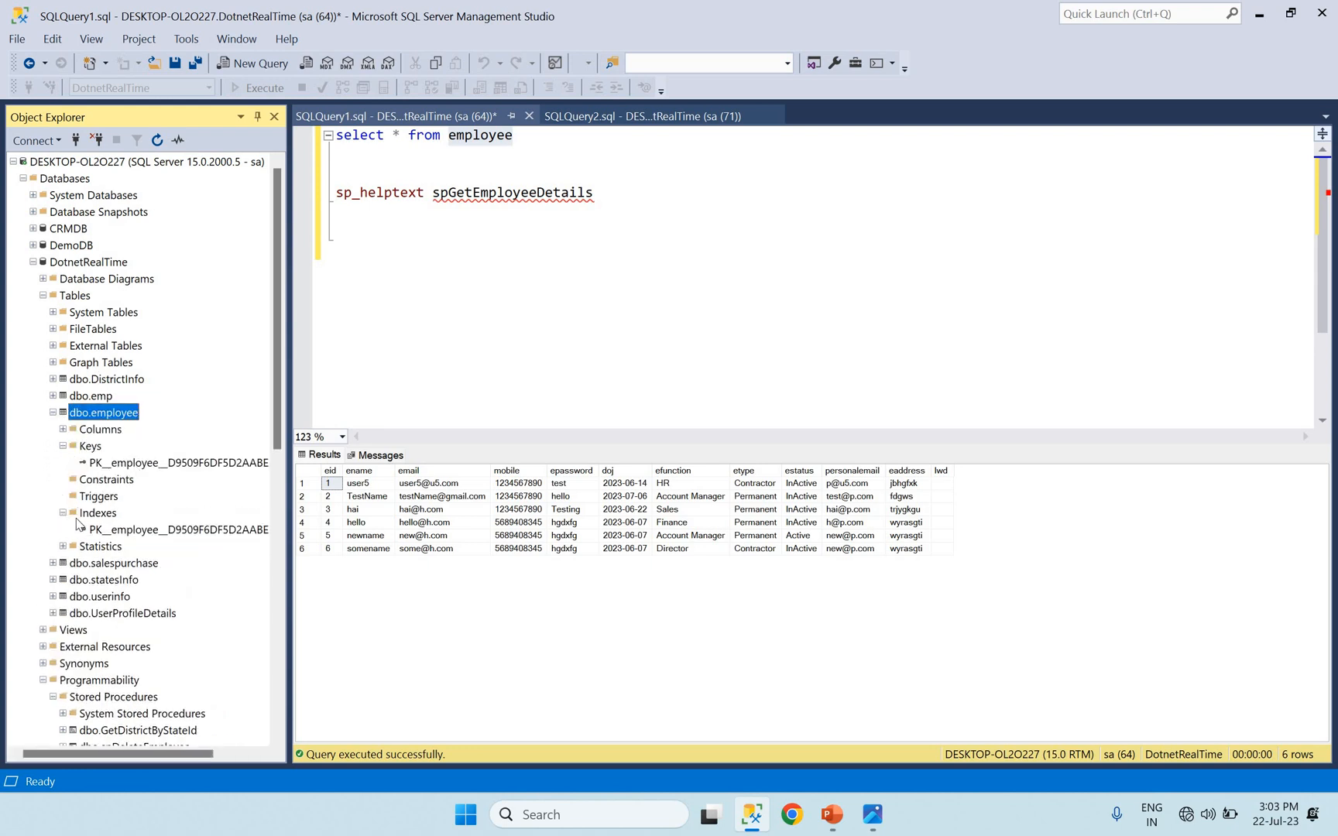
left_click(97, 512)
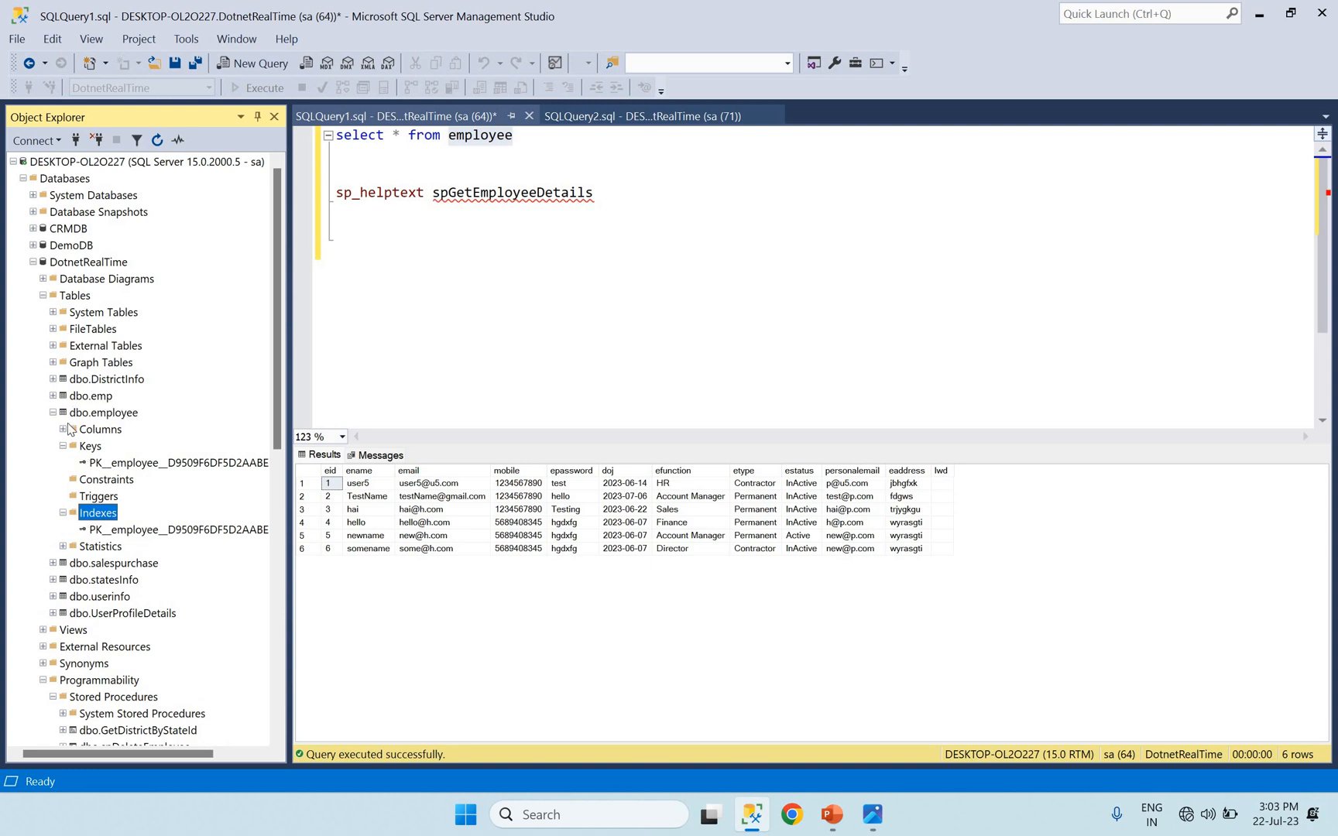
left_click(62, 429)
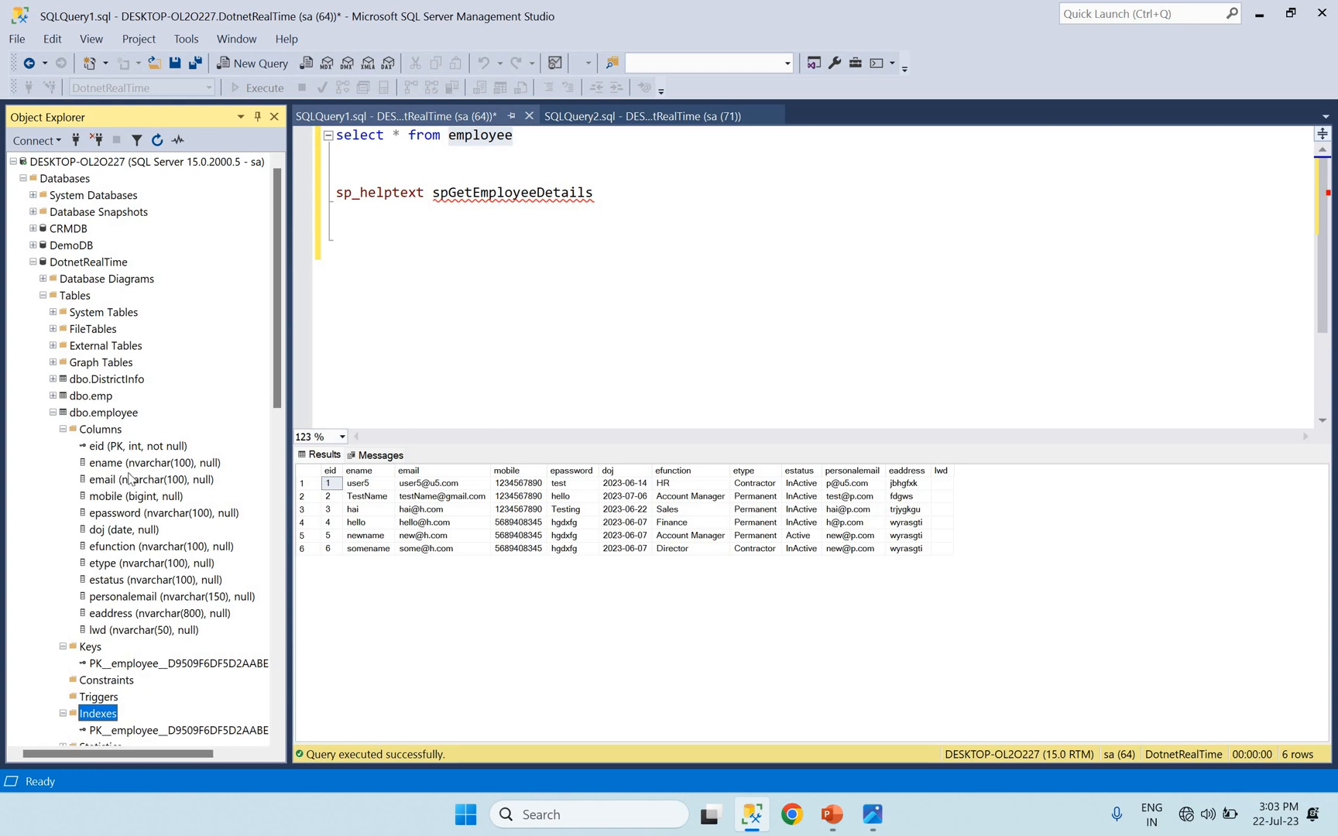
mouse_move(237, 442)
type("sp")
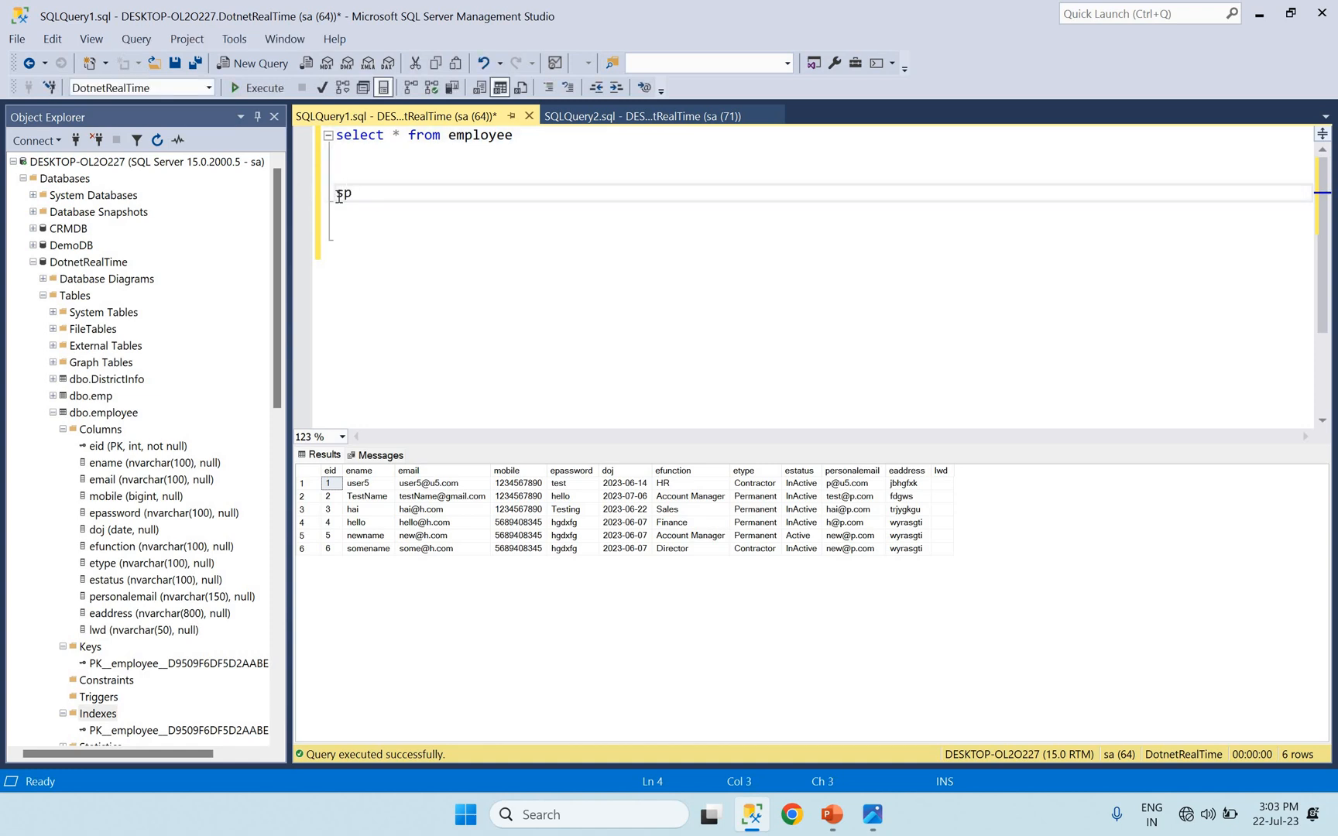
Step: Run sp_help employee to return the table's columns, identity and constraint details
type("_he")
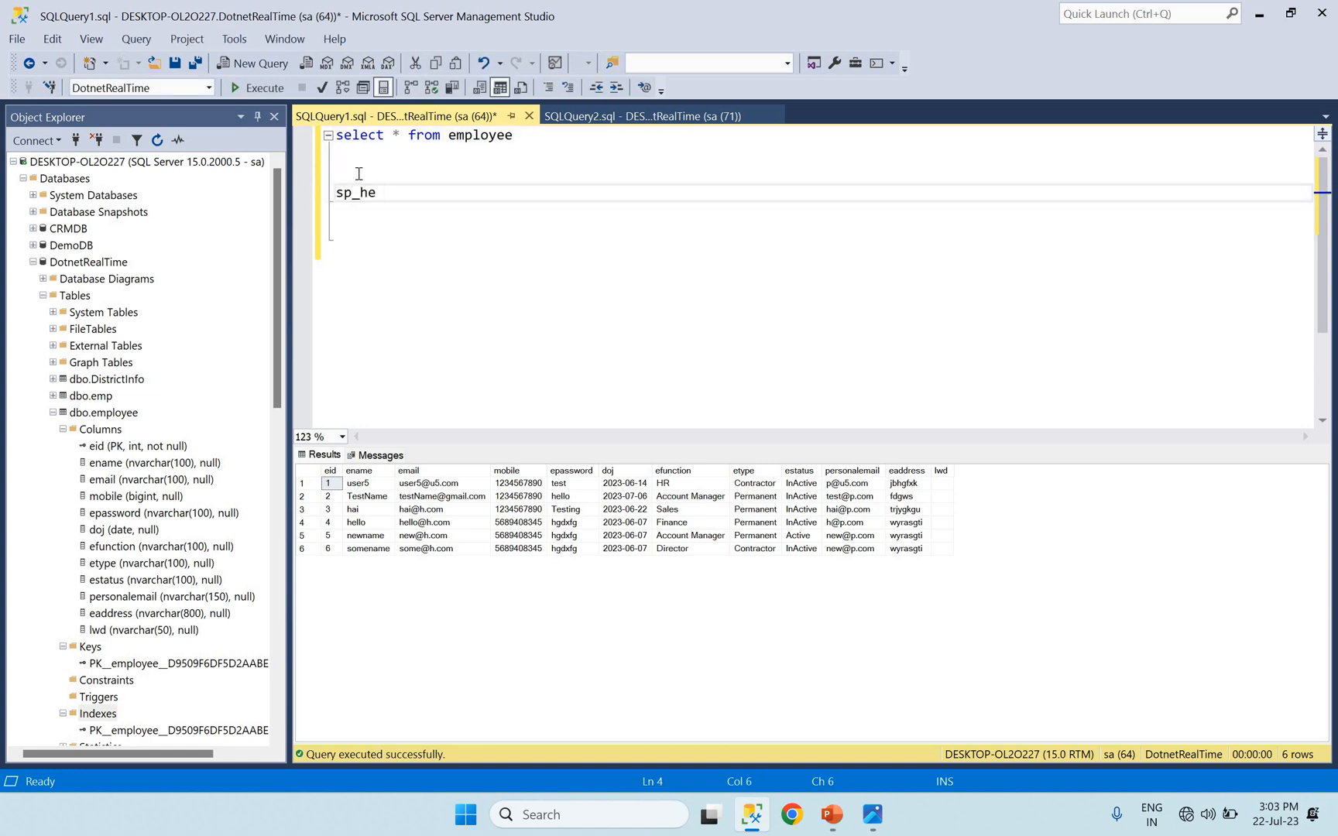
type("lp")
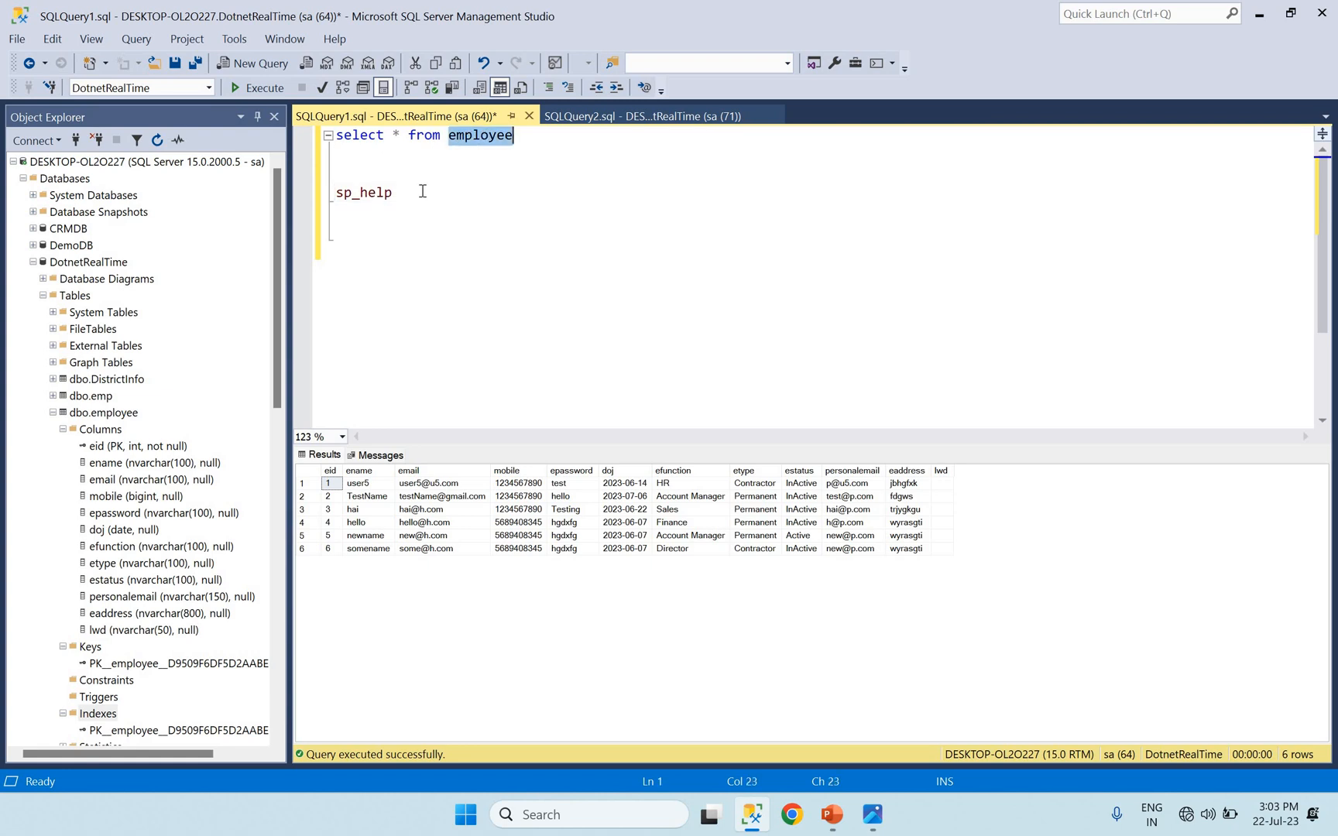
type("employee")
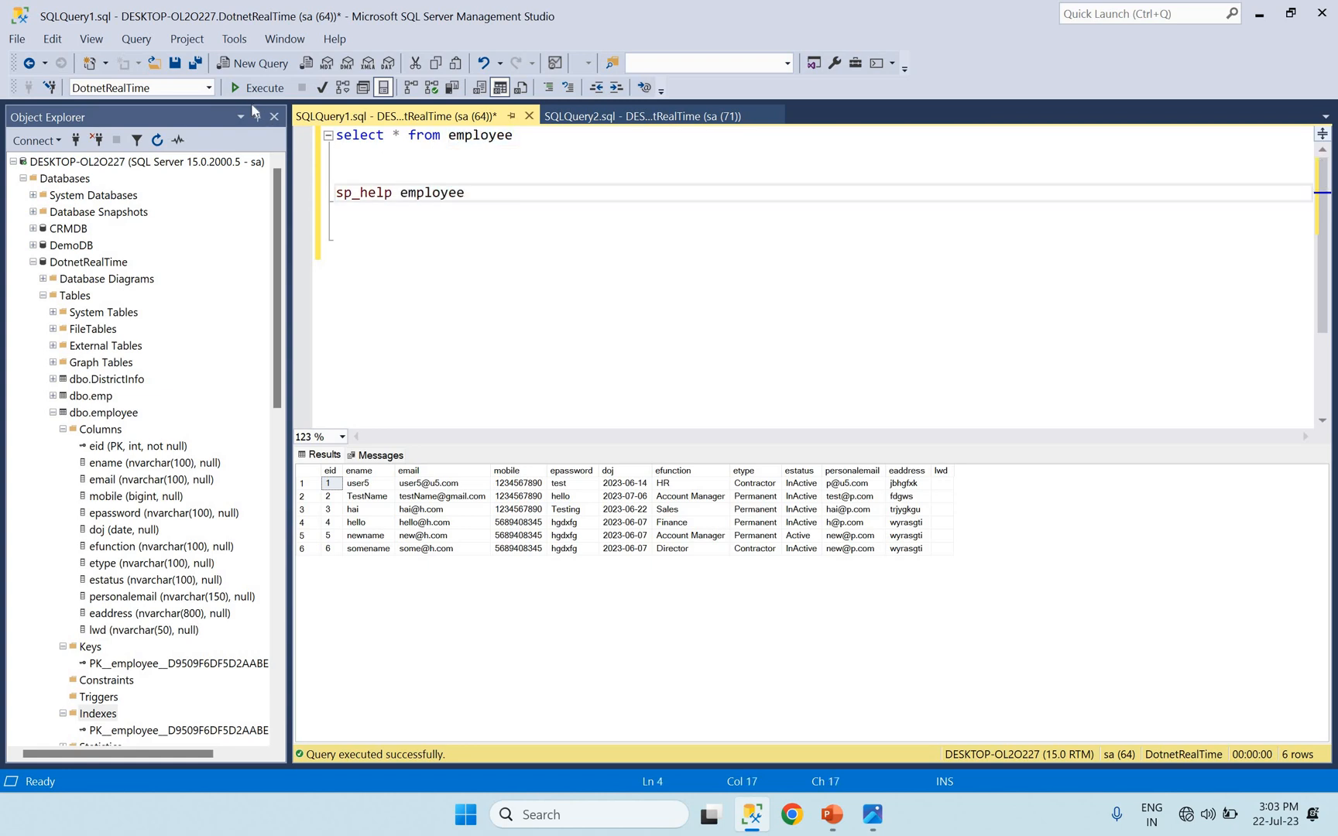
left_click(265, 86)
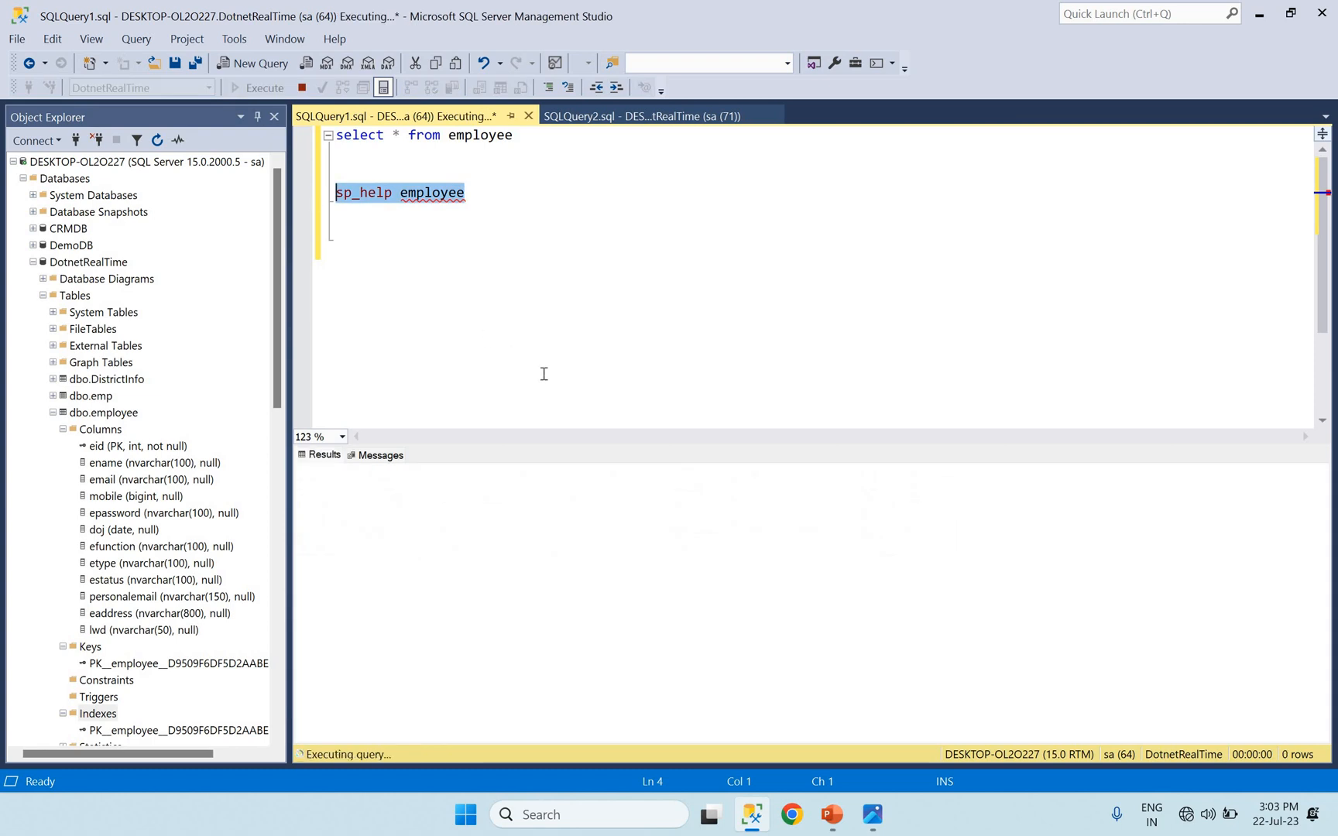
left_click(255, 88)
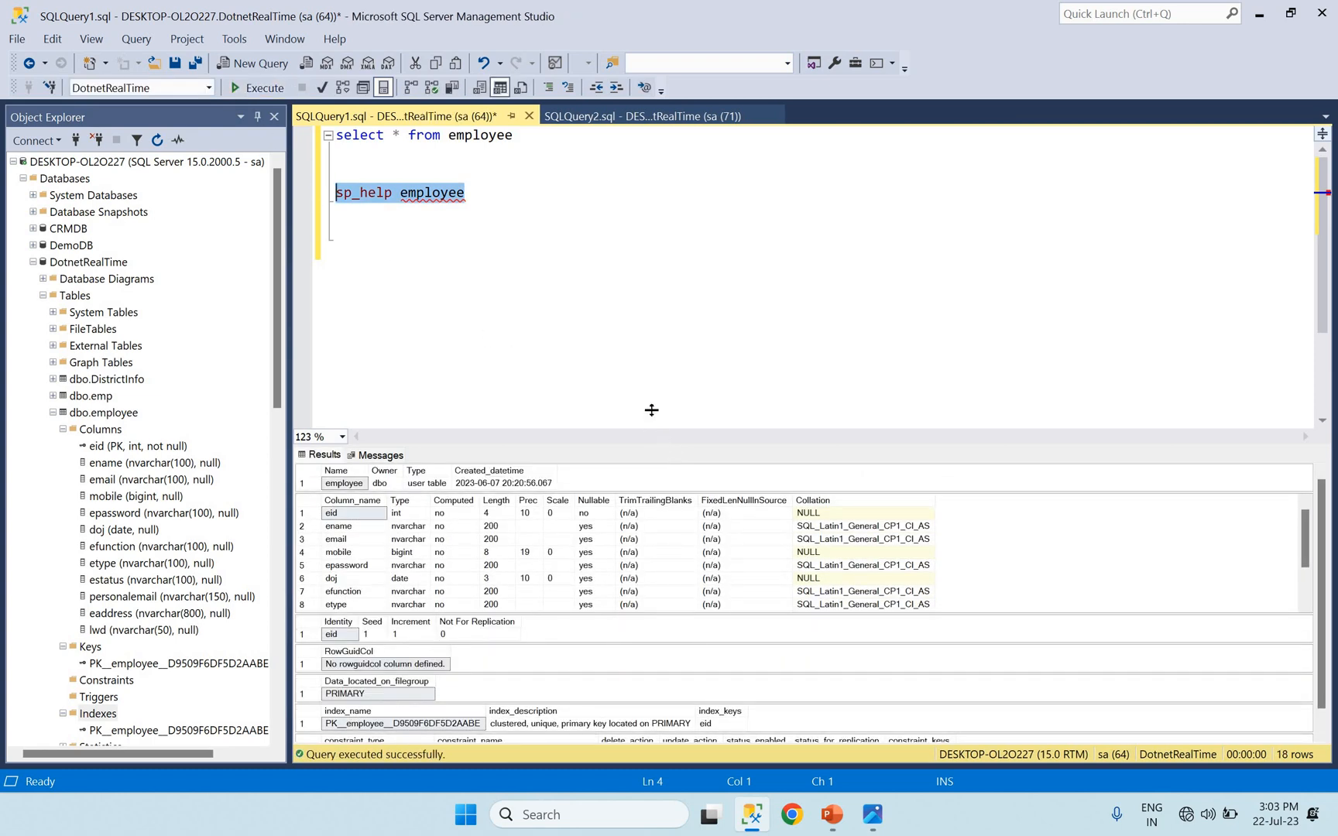
Step: Enlarge the Results pane and point out the primary key index name
left_click_drag(650, 408, 639, 332)
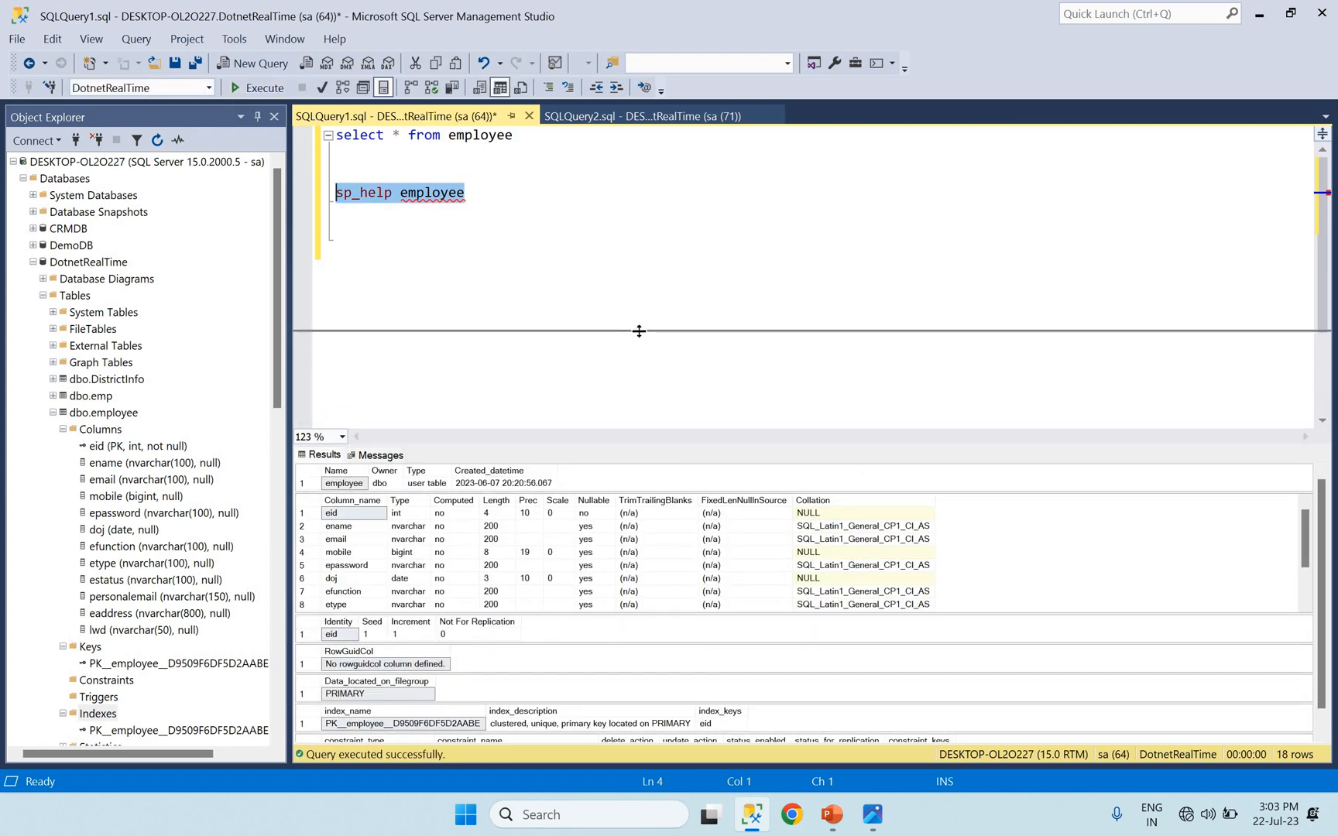
left_click_drag(637, 331, 638, 322)
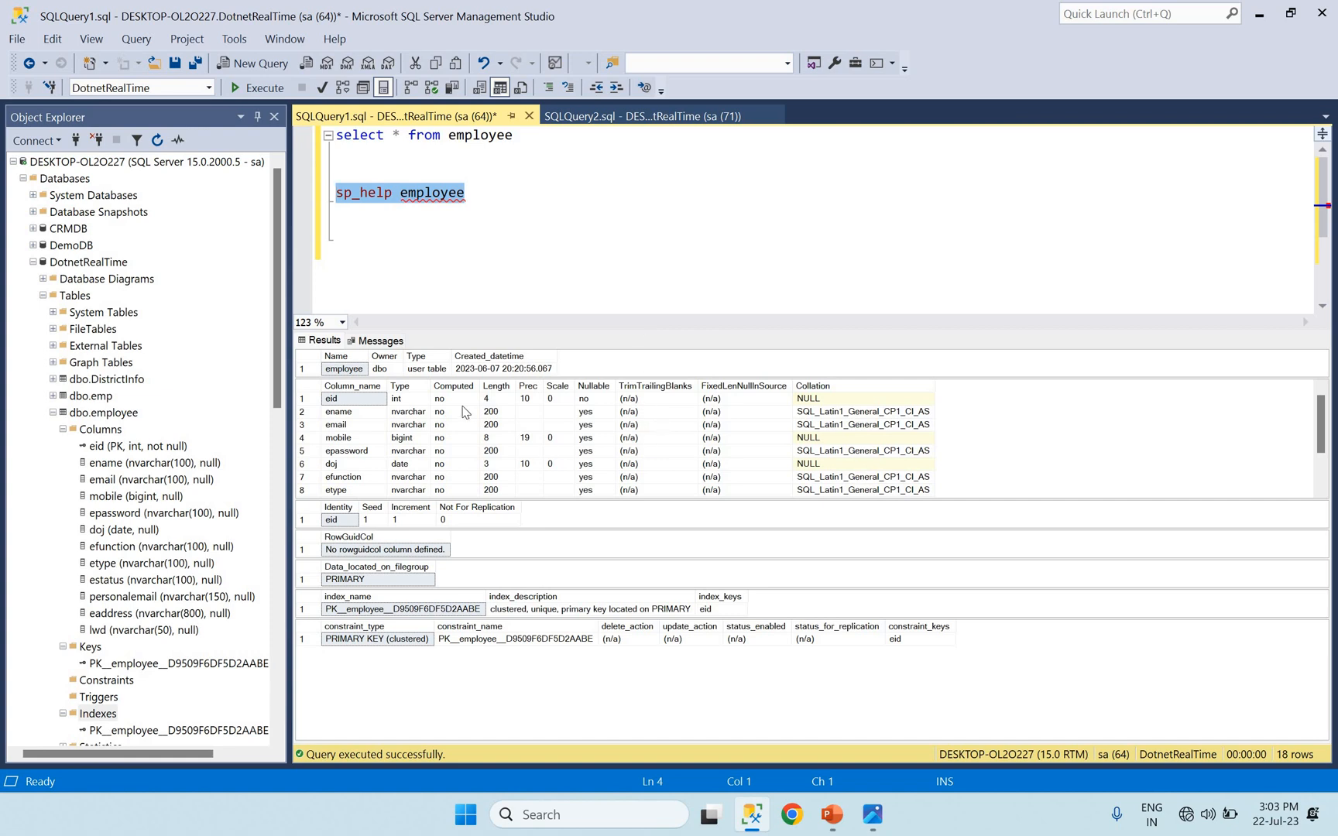
mouse_move(412, 459)
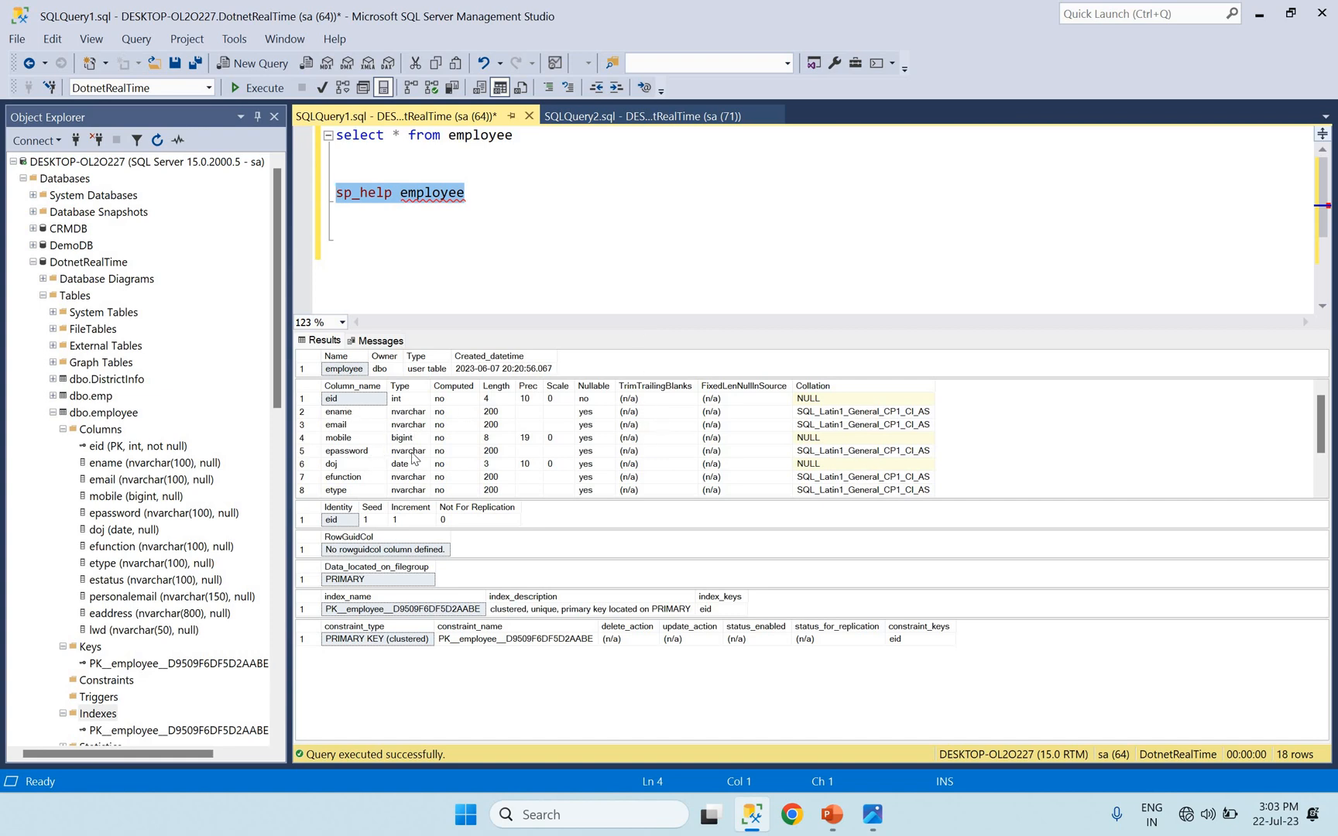
mouse_move(373, 534)
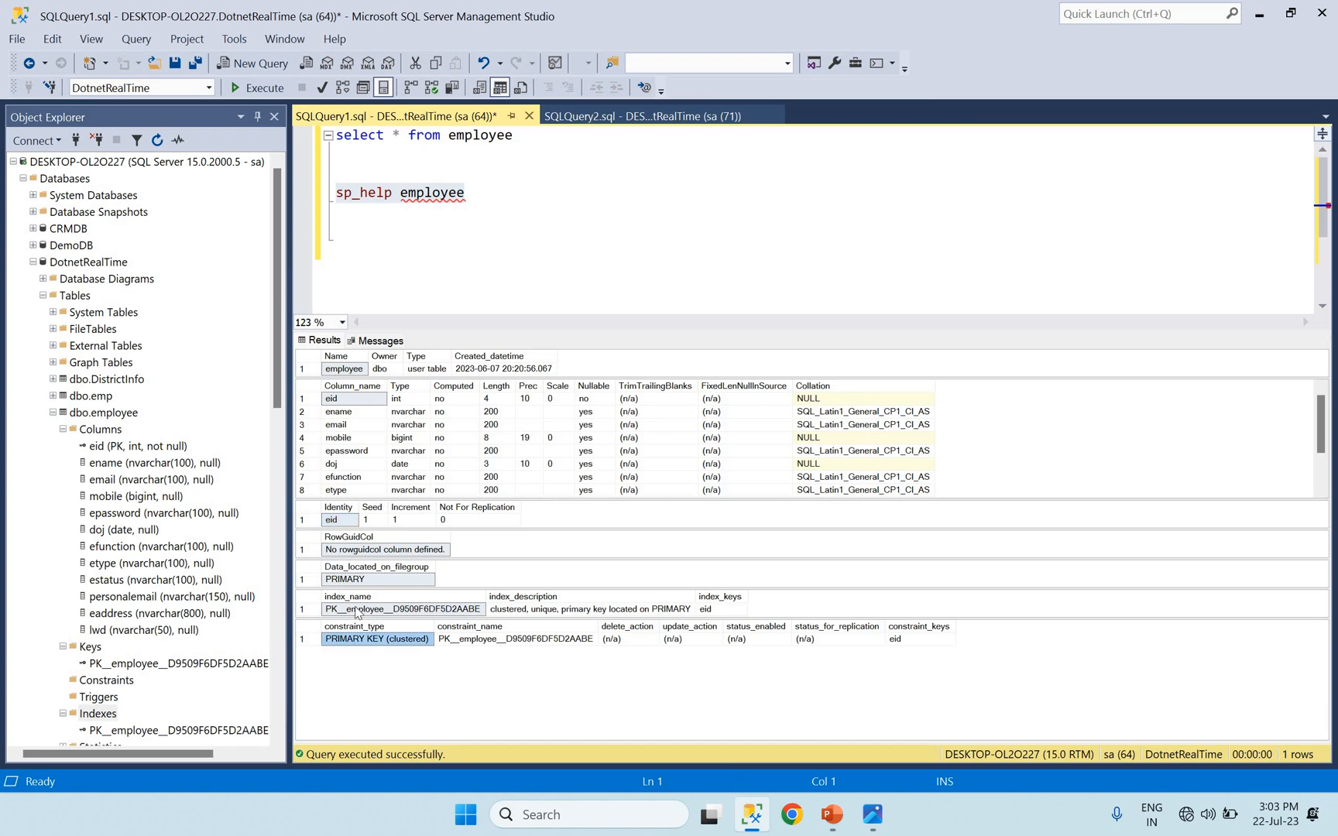
left_click(401, 609)
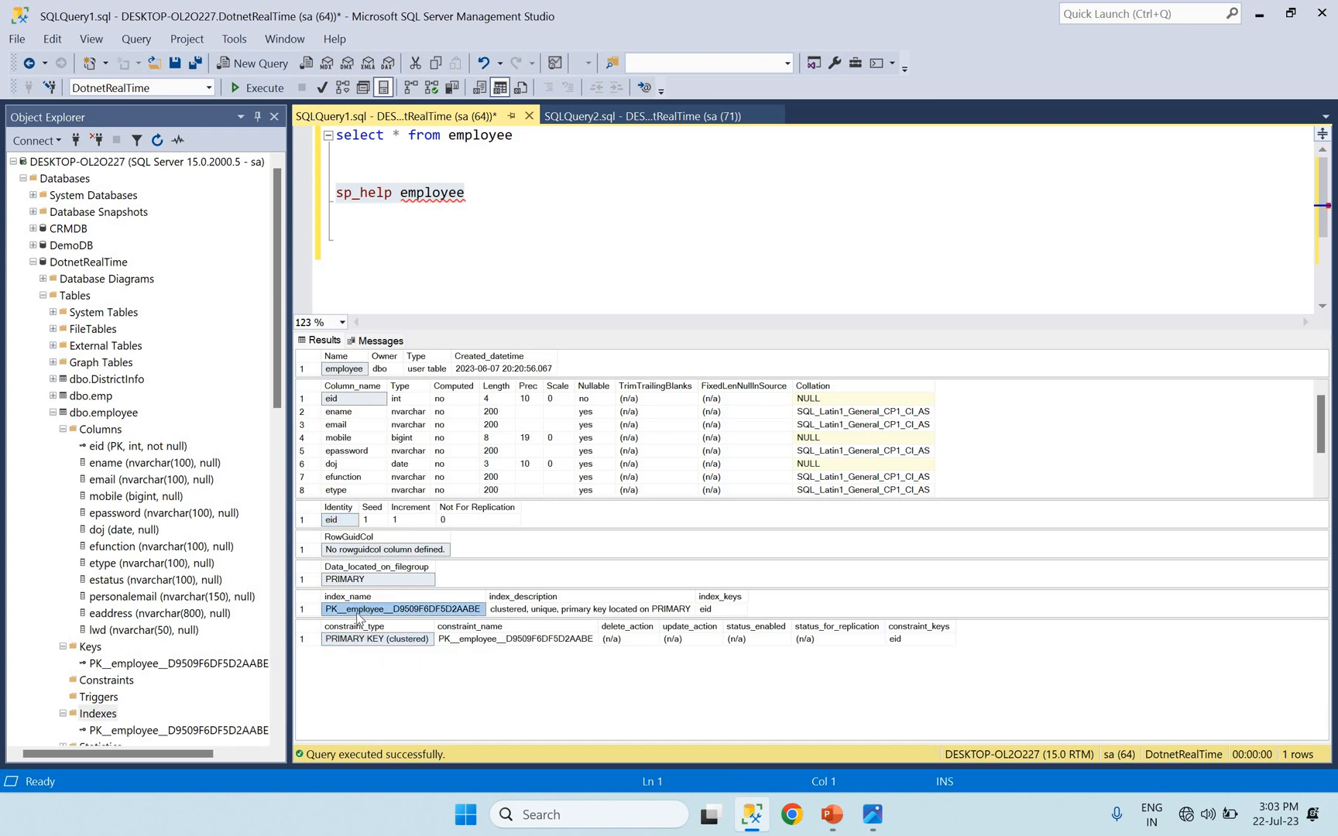
mouse_move(414, 538)
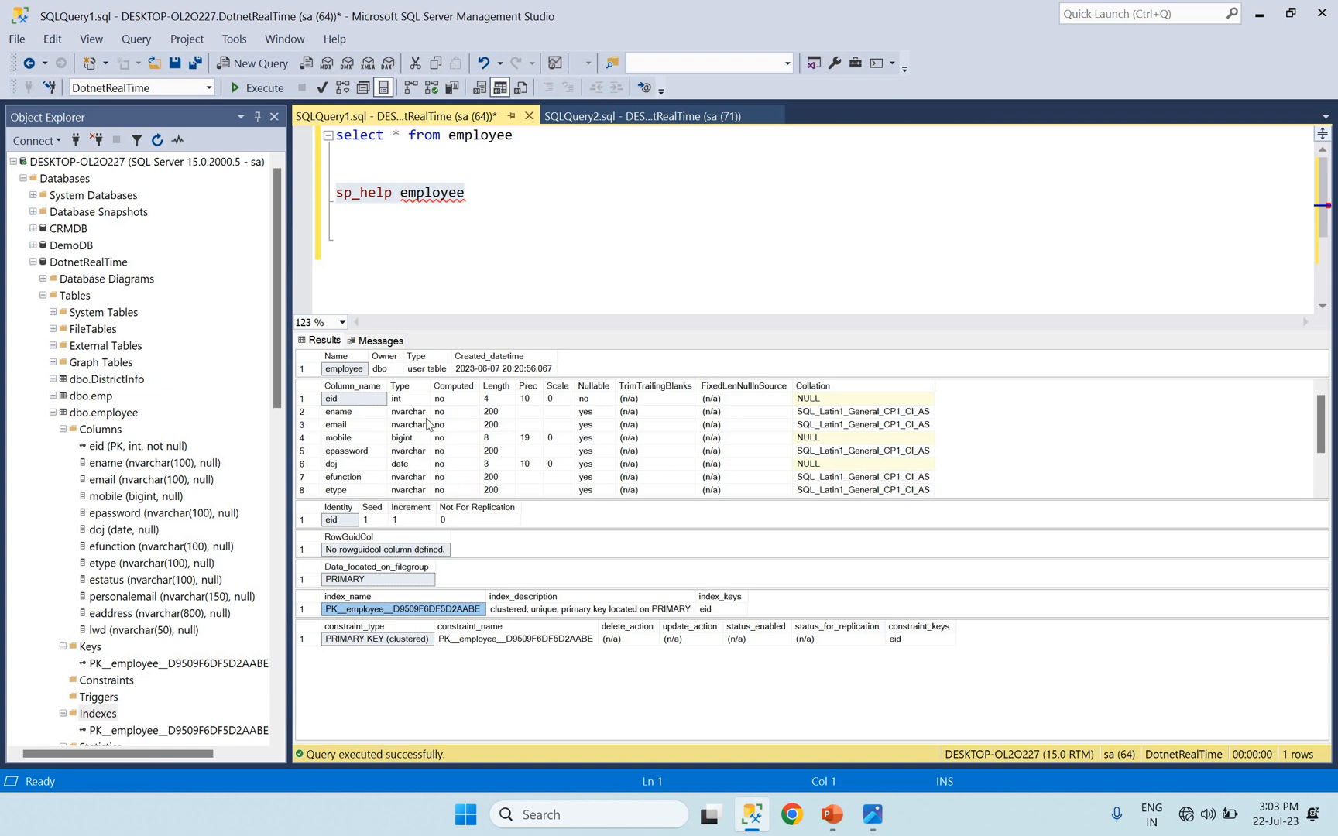
mouse_move(544, 444)
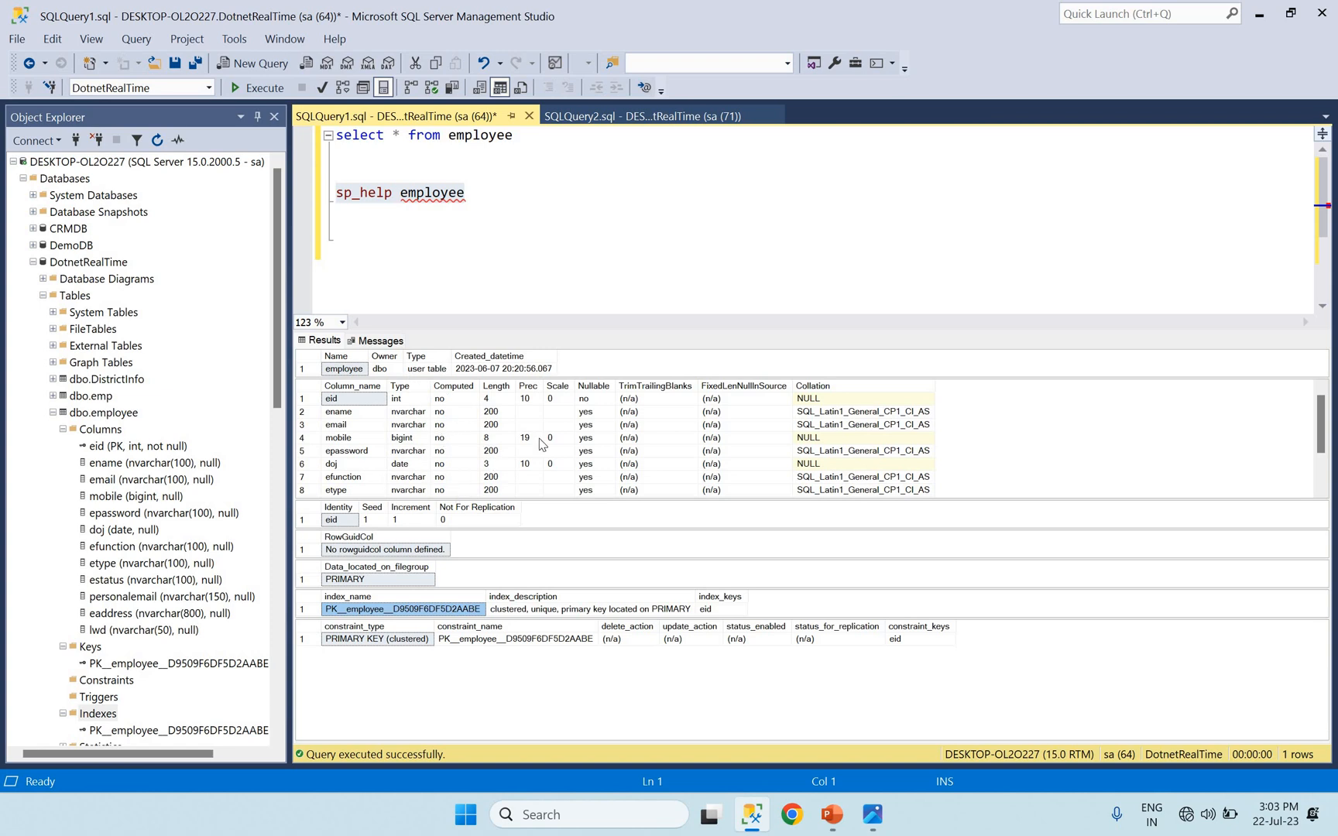
mouse_move(498, 522)
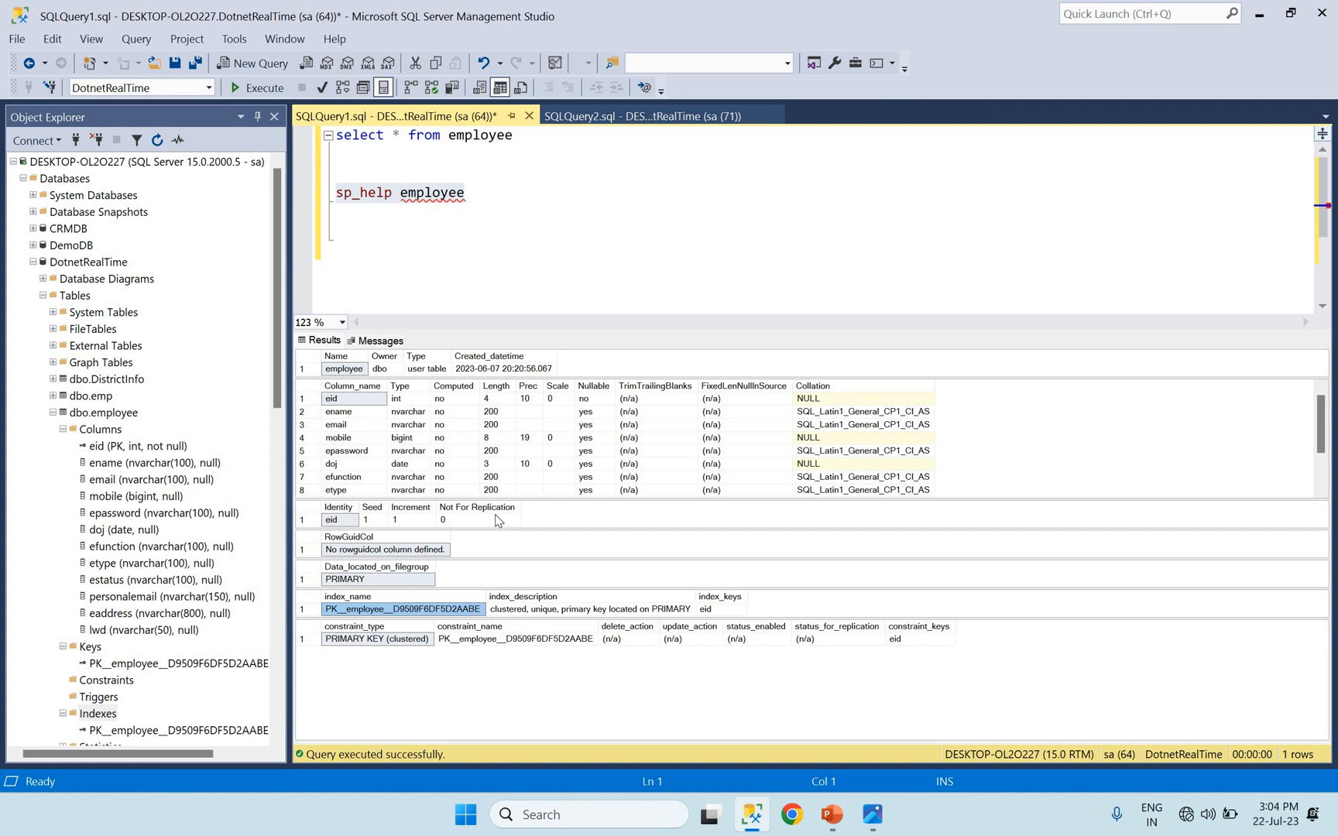
mouse_move(421, 564)
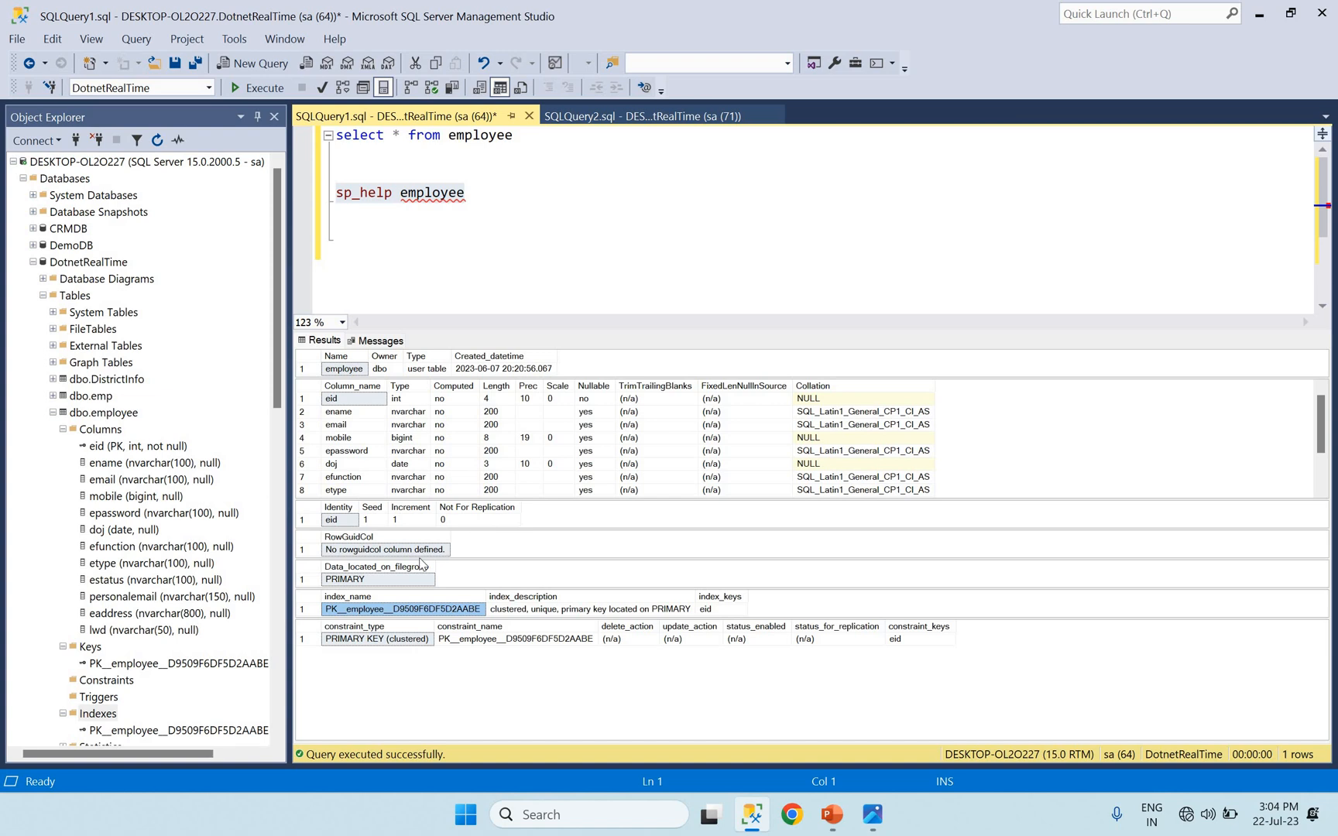
mouse_move(565, 288)
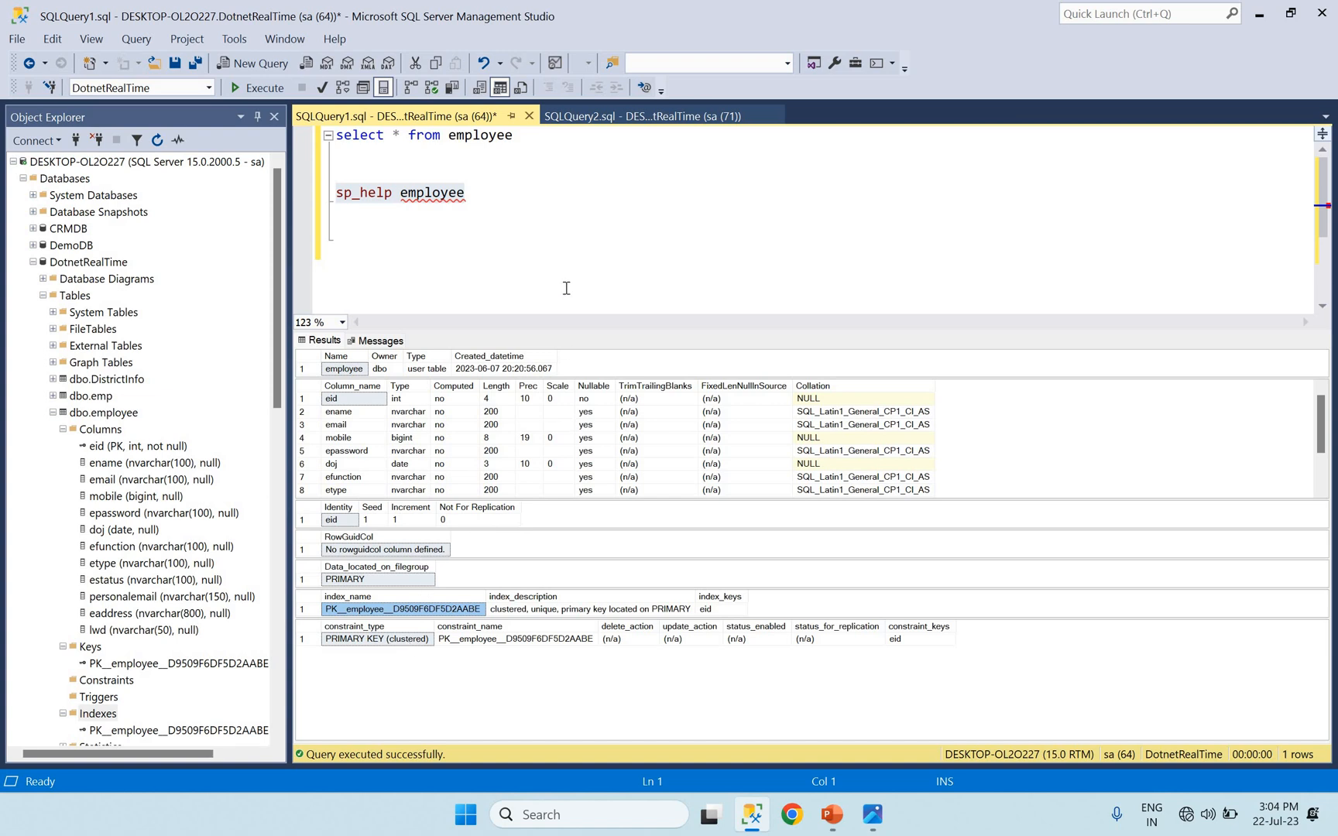
mouse_move(444, 203)
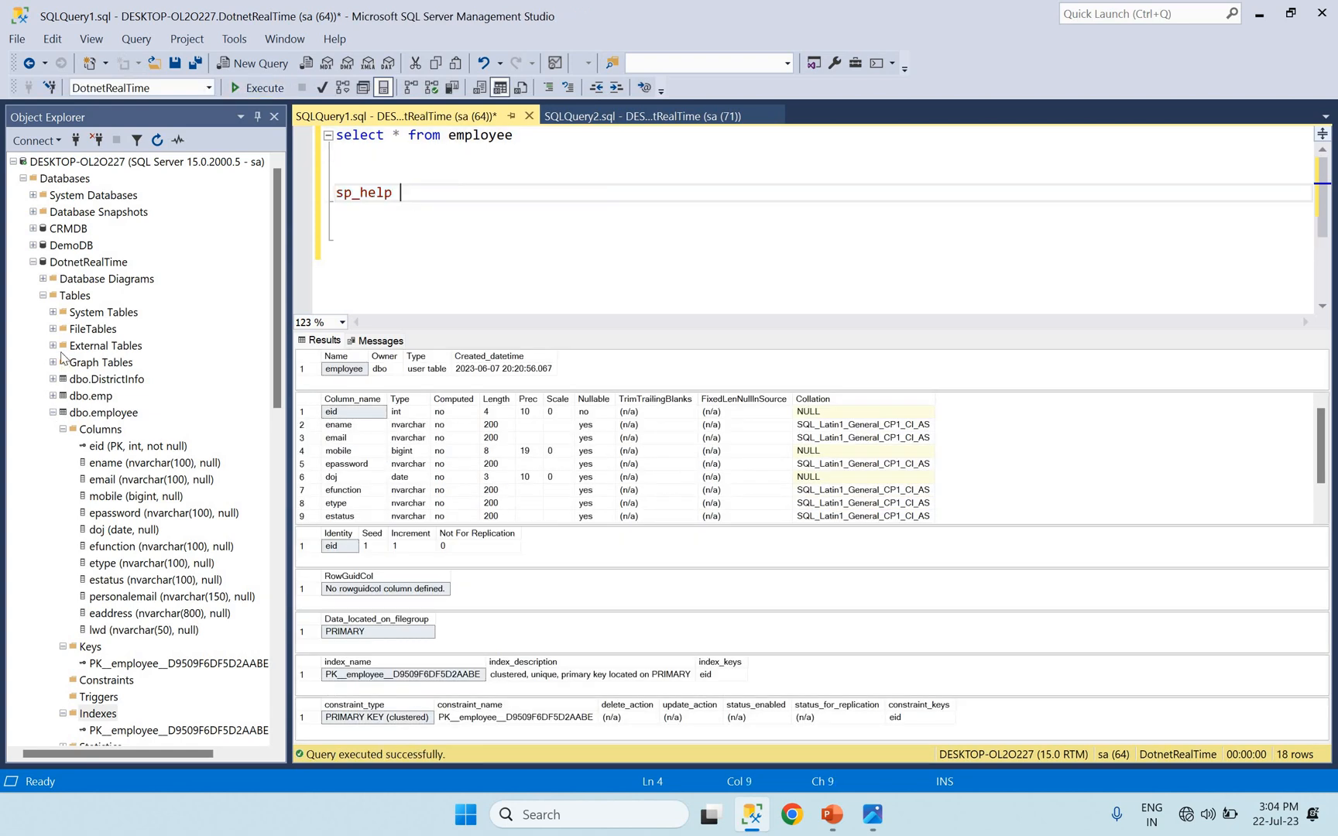
Step: Run sp_help spUpdateEmployeeDetails and point out its stored procedure type
left_click(75, 296)
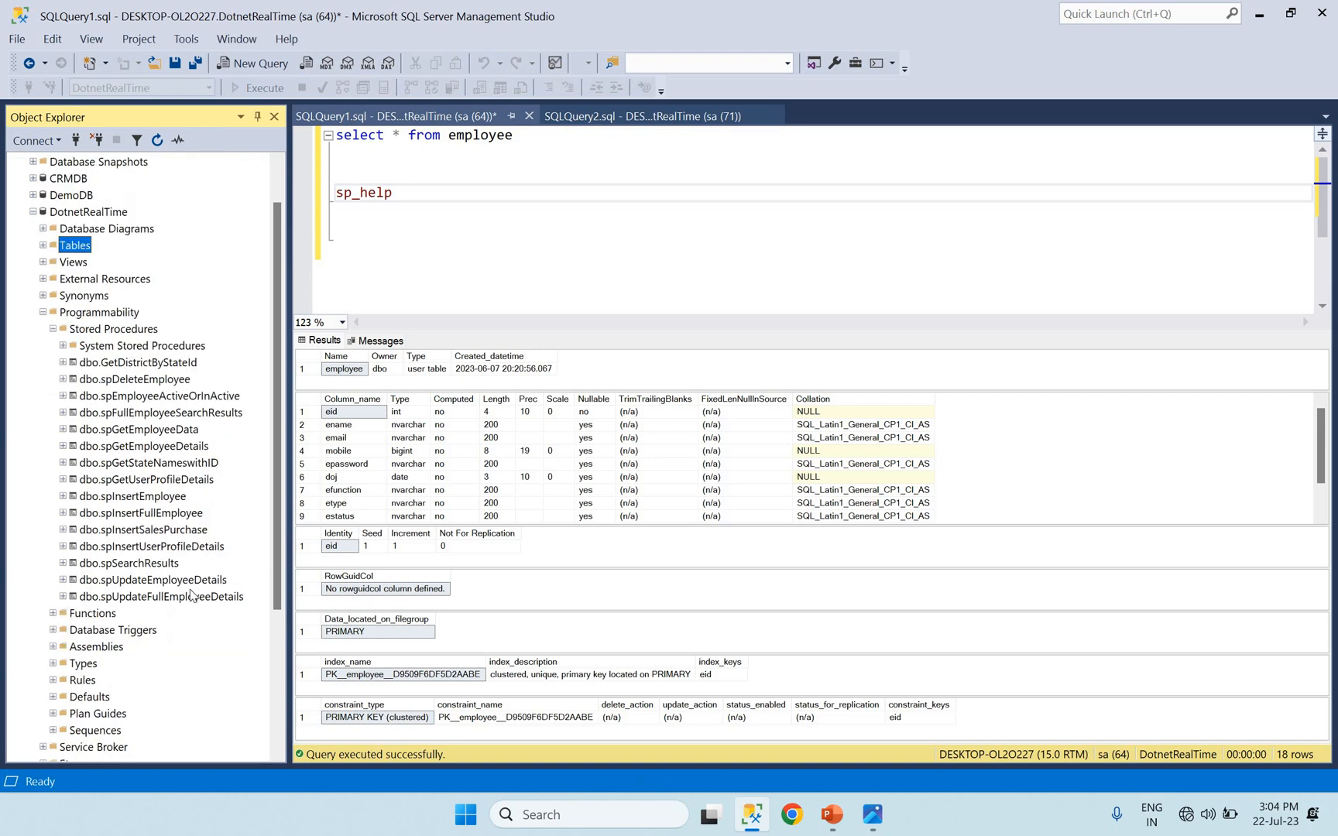
mouse_move(237, 749)
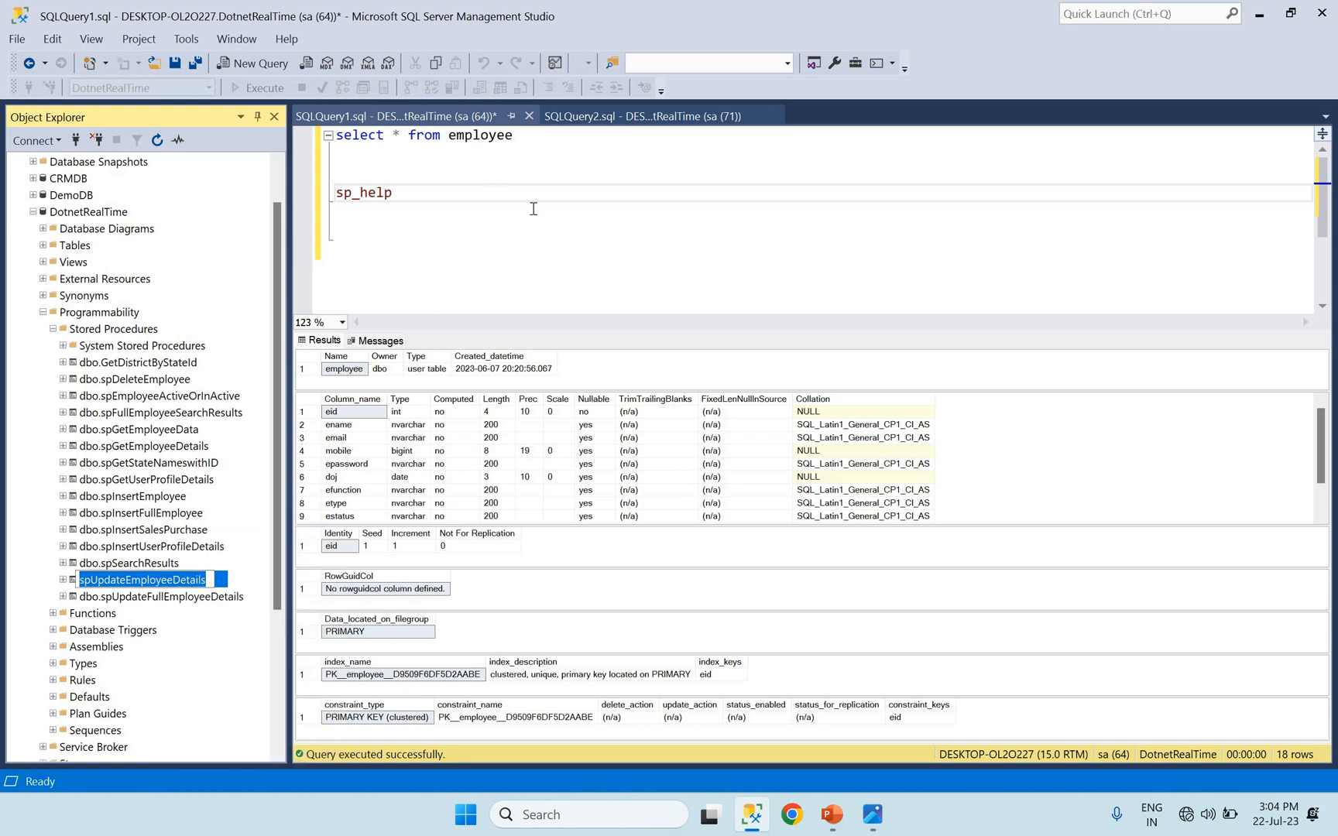
type("spUpdateEmployeeDetails")
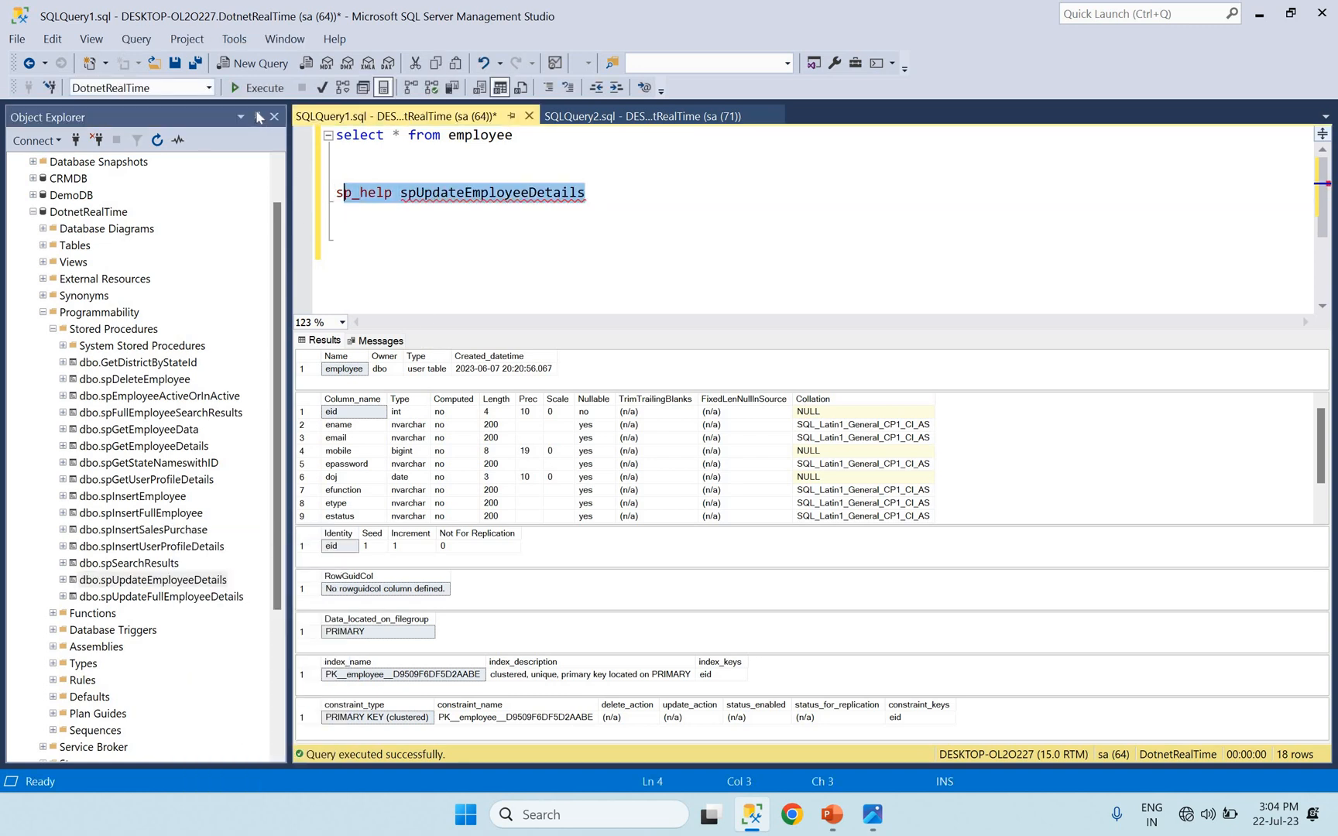
left_click(263, 89)
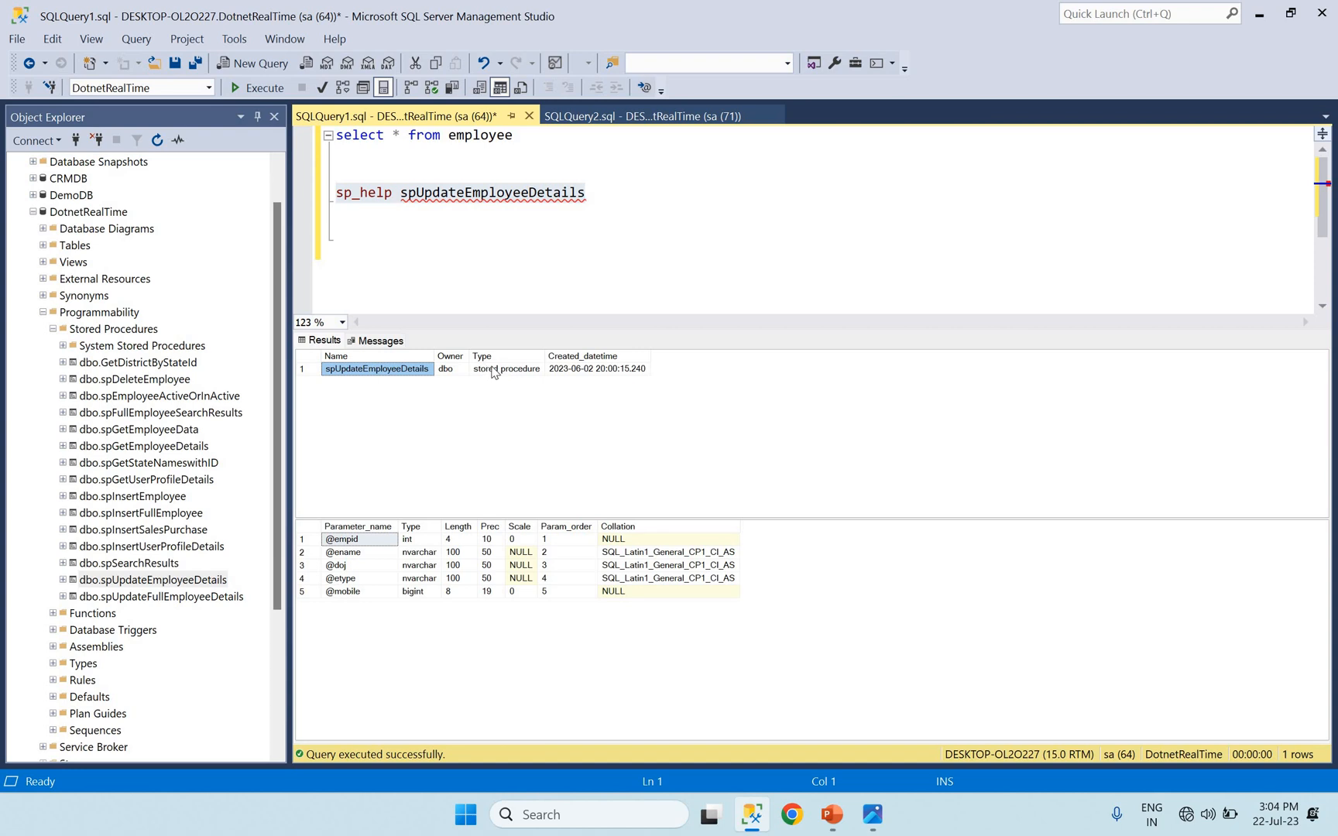
left_click(505, 367)
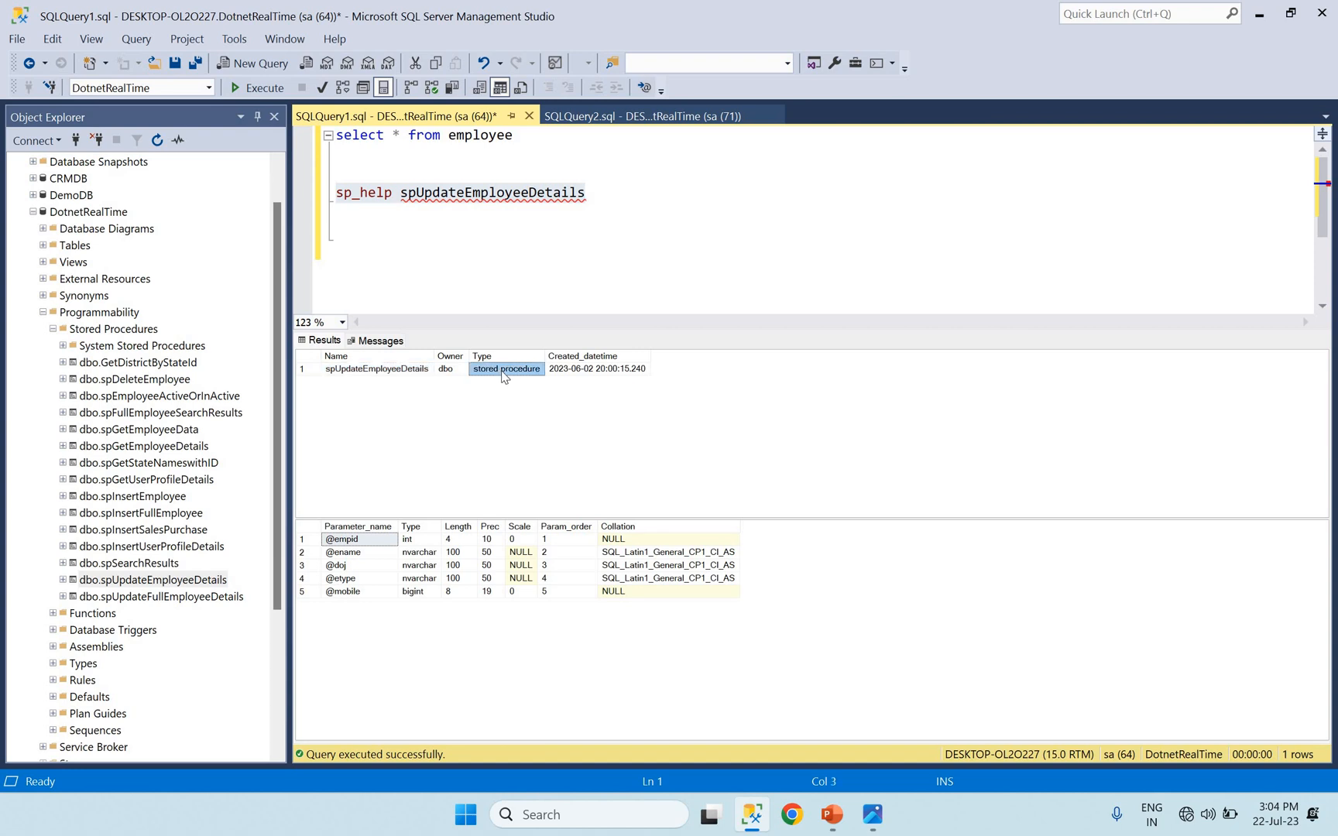
mouse_move(366, 573)
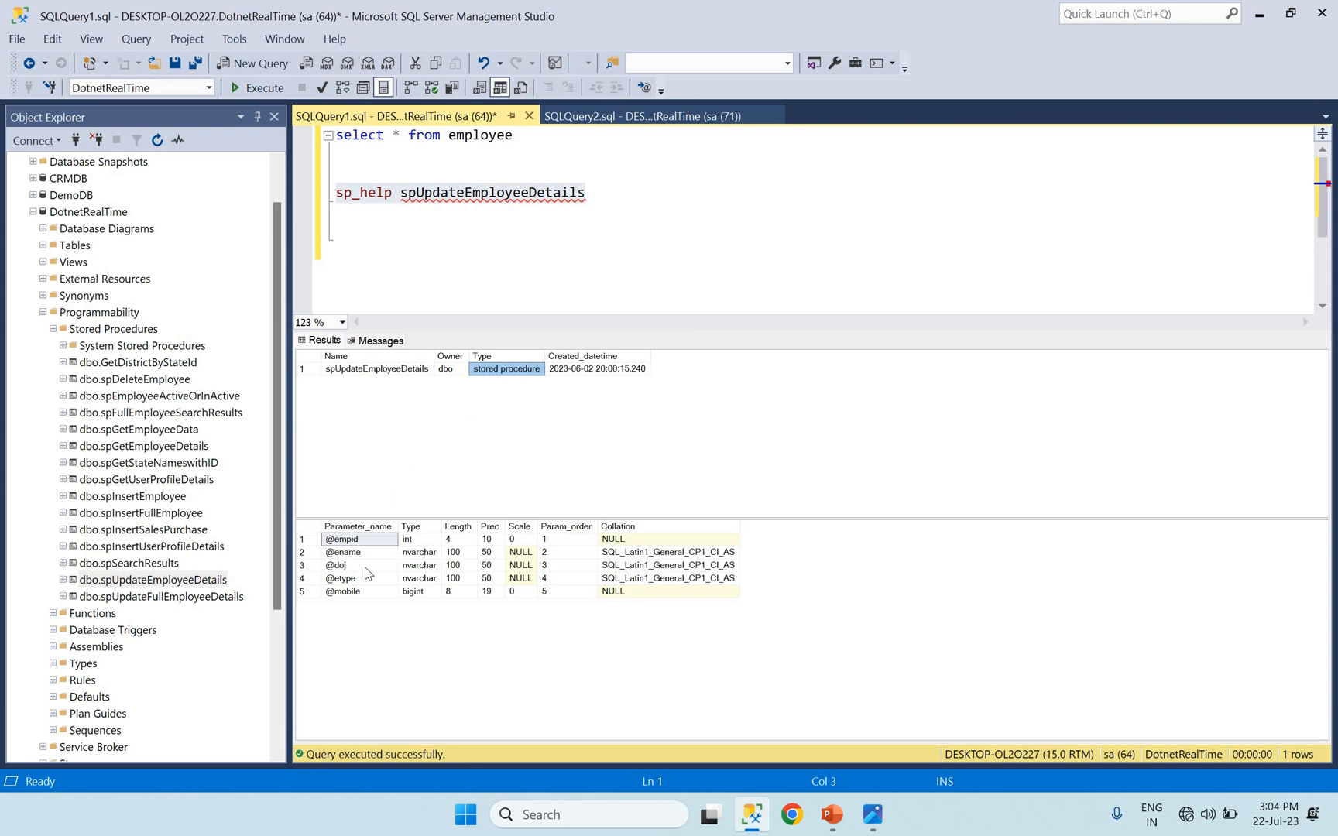
mouse_move(471, 497)
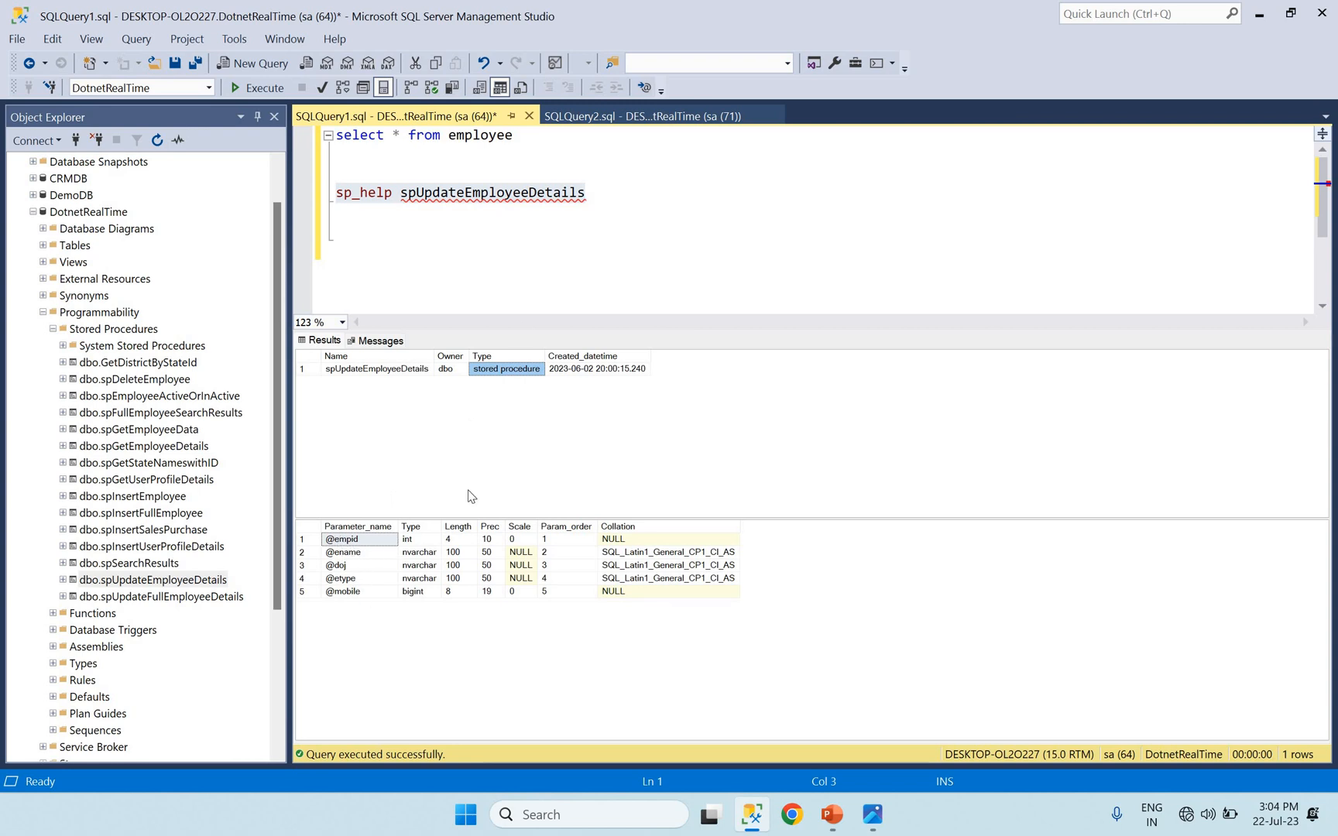
mouse_move(346, 570)
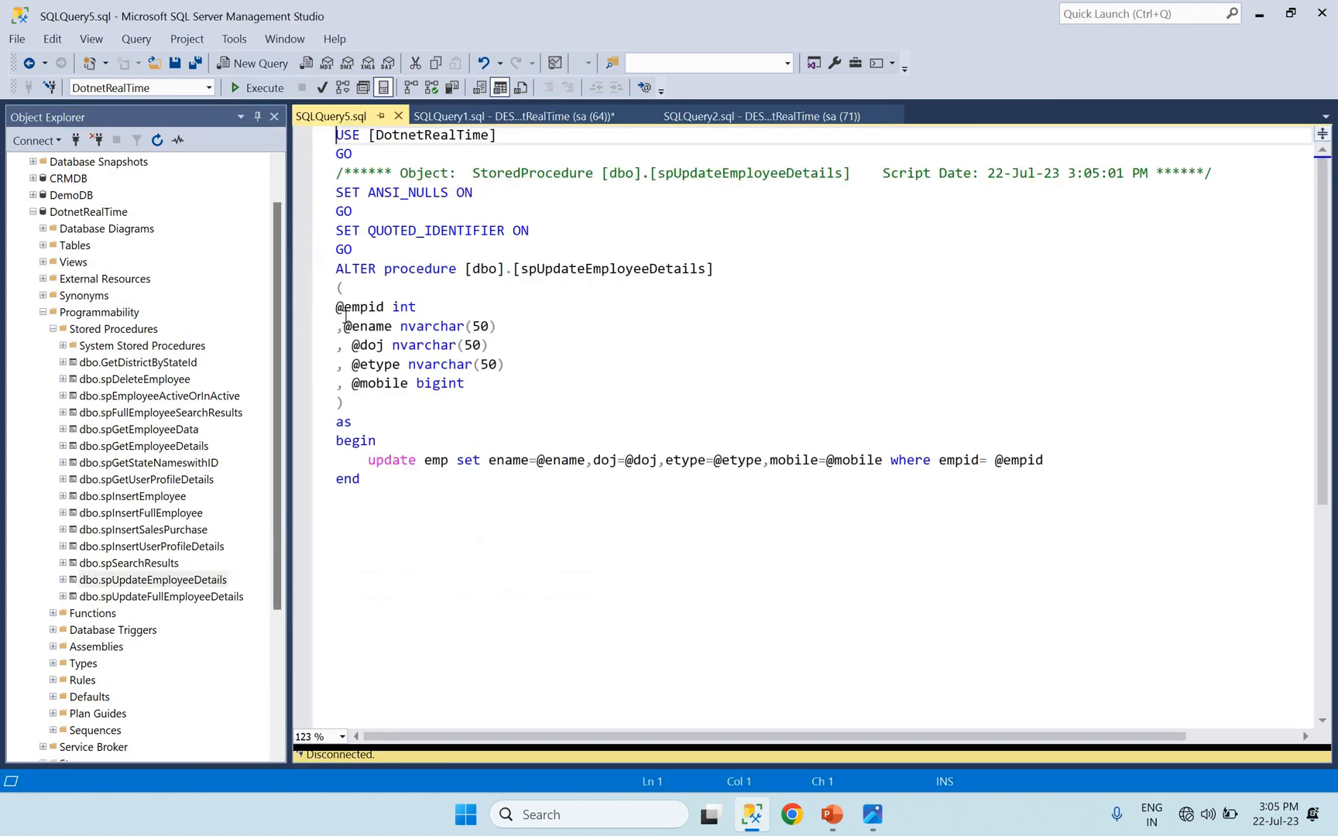
Step: Mark the procedure's five-parameter list in its script and return to the sp_help results
left_click_drag(334, 307, 462, 382)
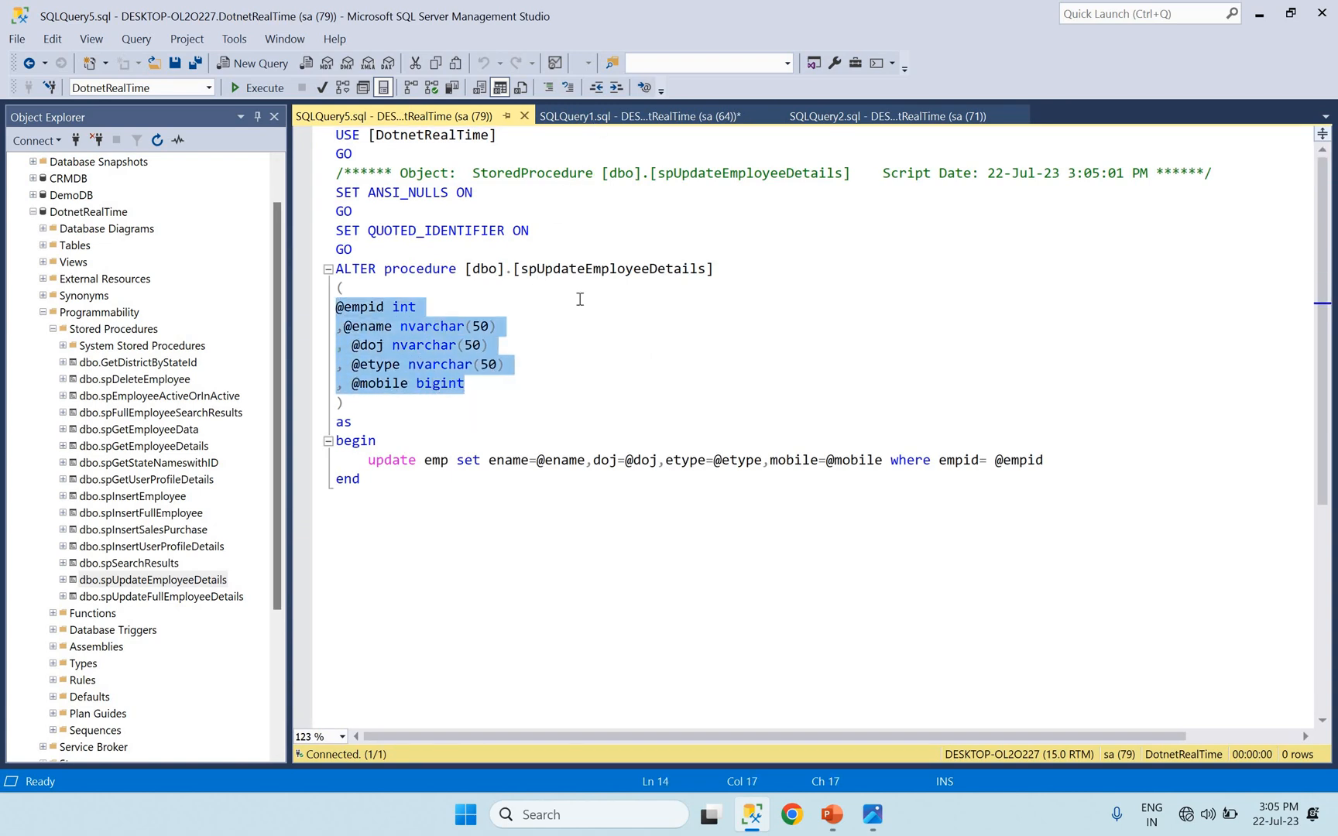
left_click(637, 116)
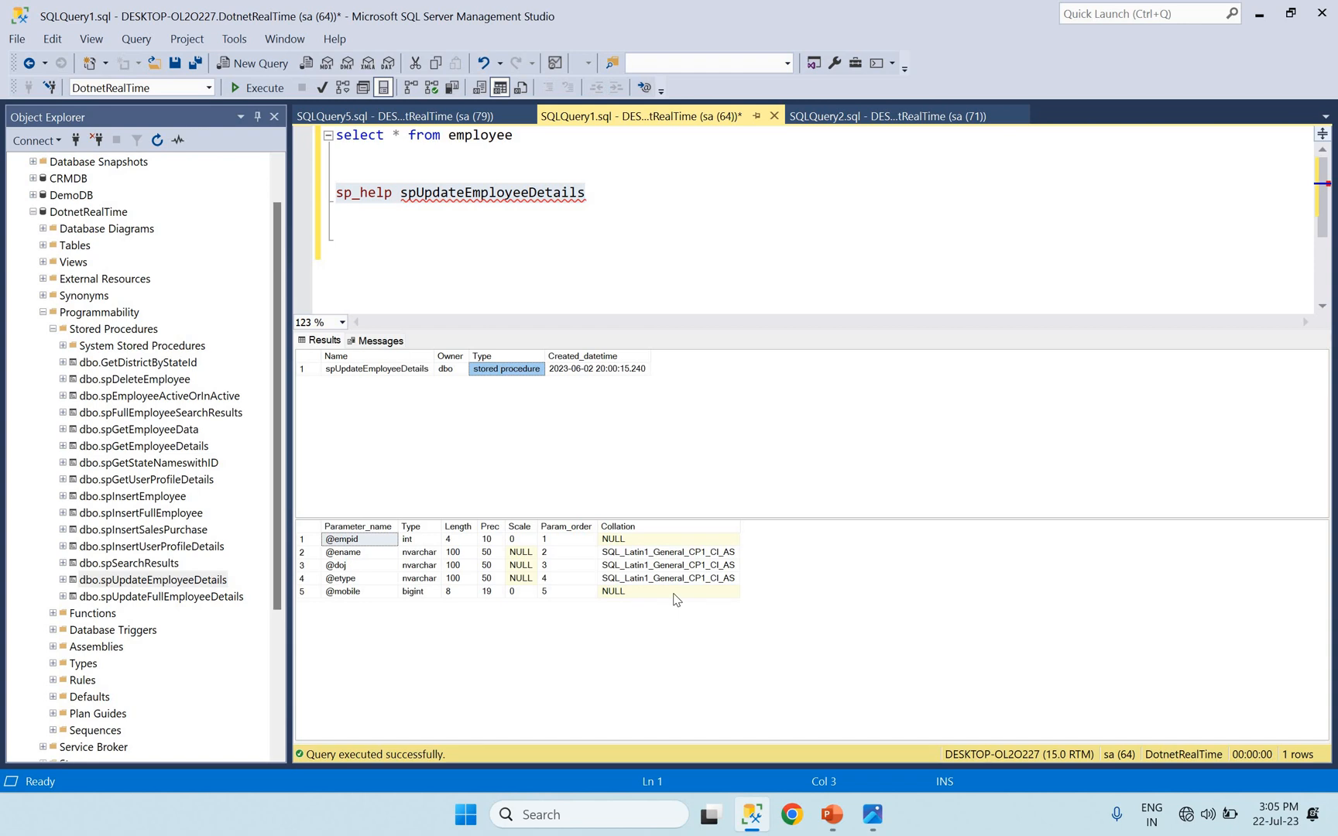
mouse_move(394, 203)
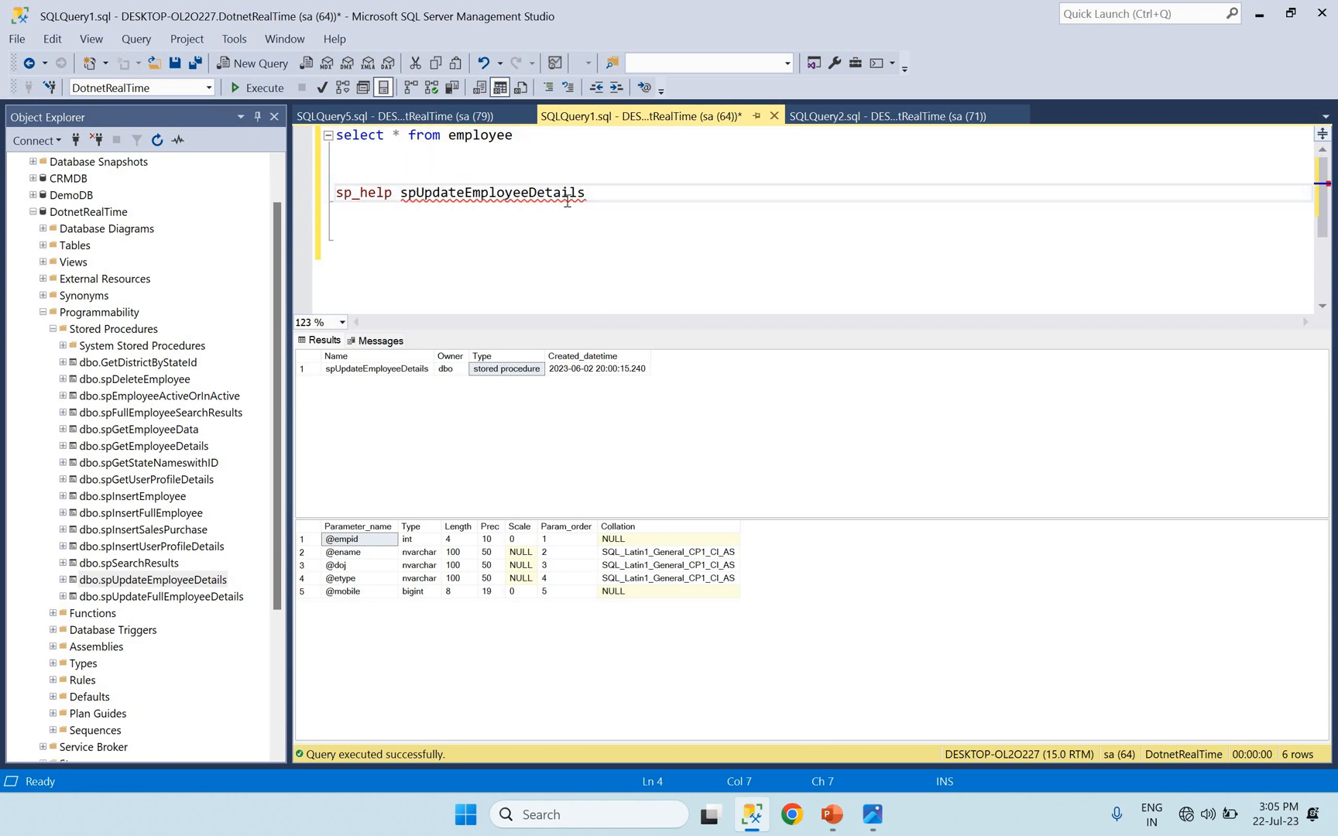
left_click_drag(390, 193, 587, 194)
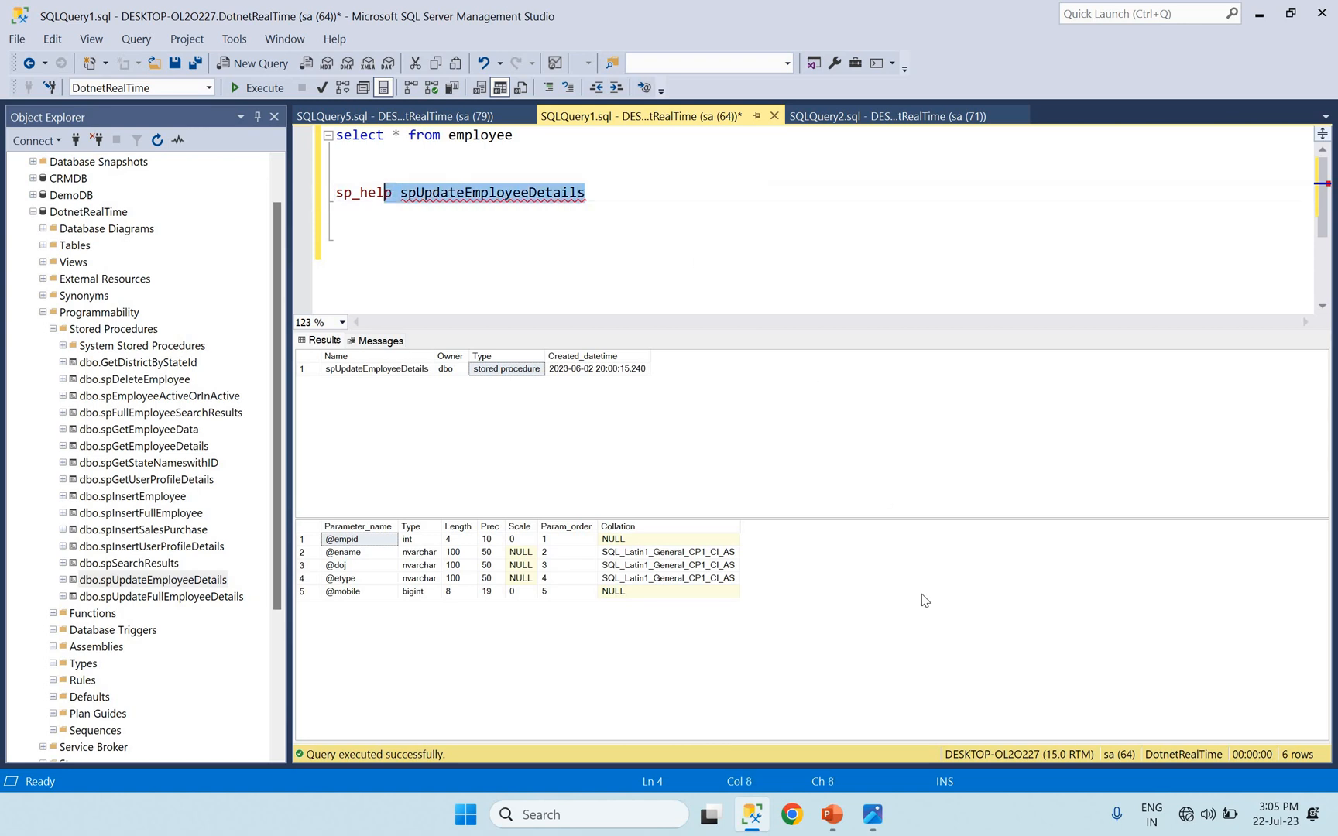
Step: Bring up the System Stored Procedures slide on sp_helptext and sp_help
left_click(829, 815)
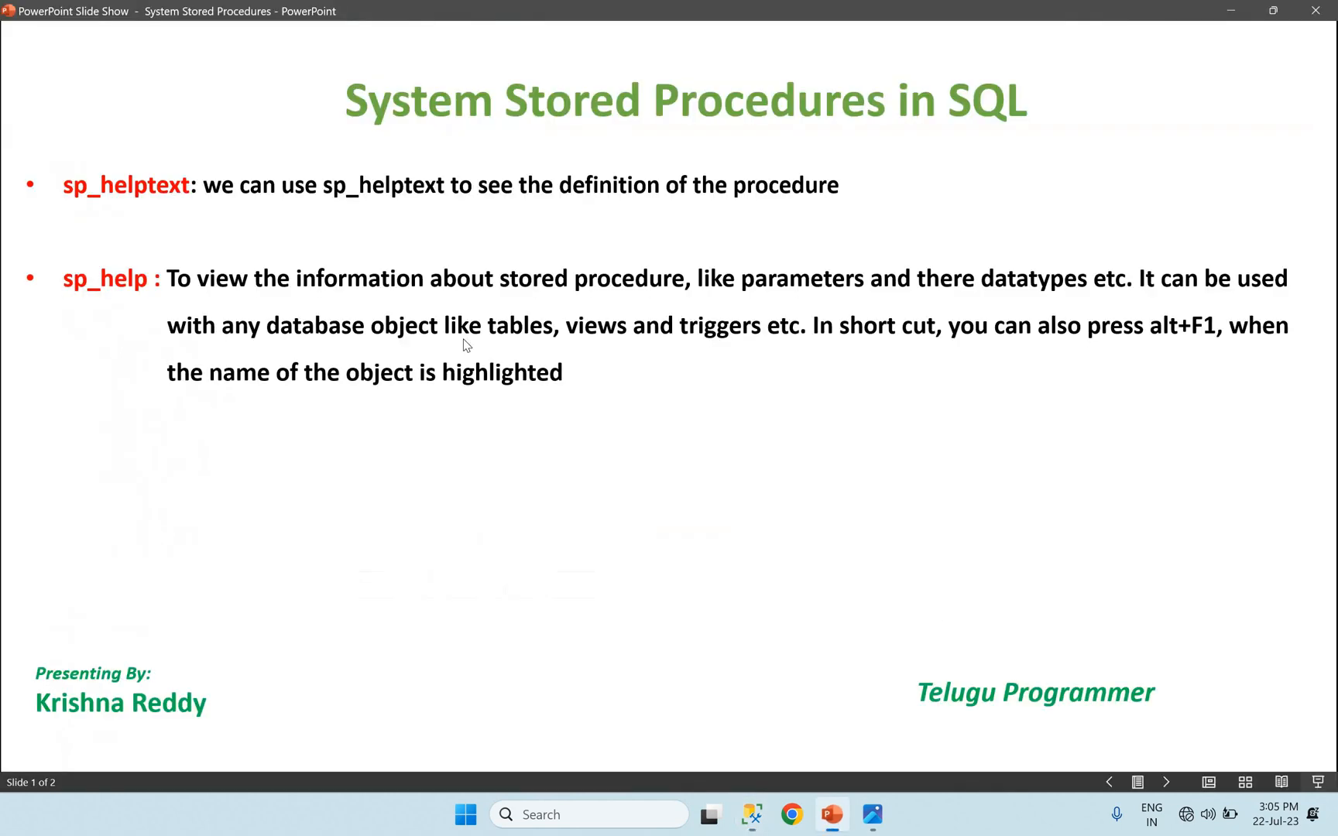
mouse_move(891, 347)
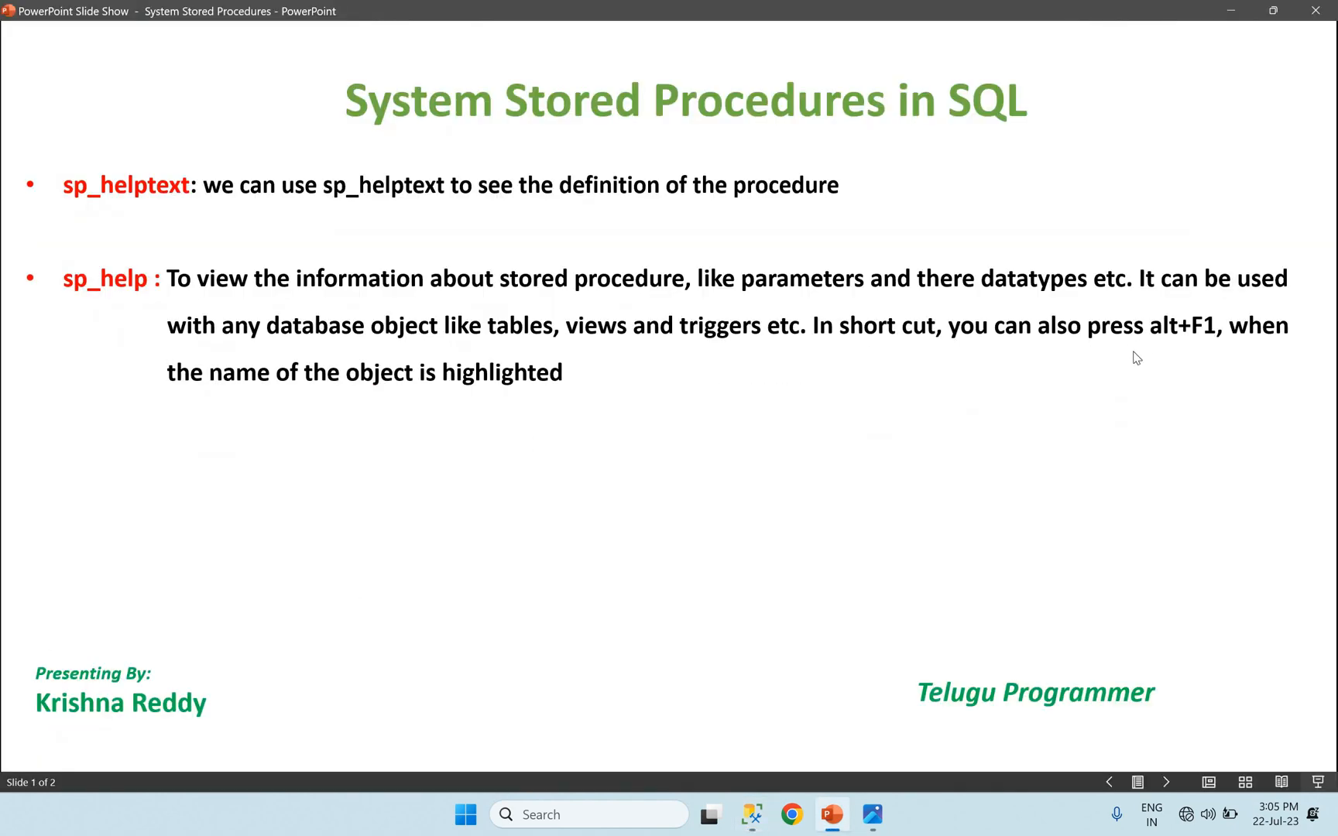
mouse_move(1206, 347)
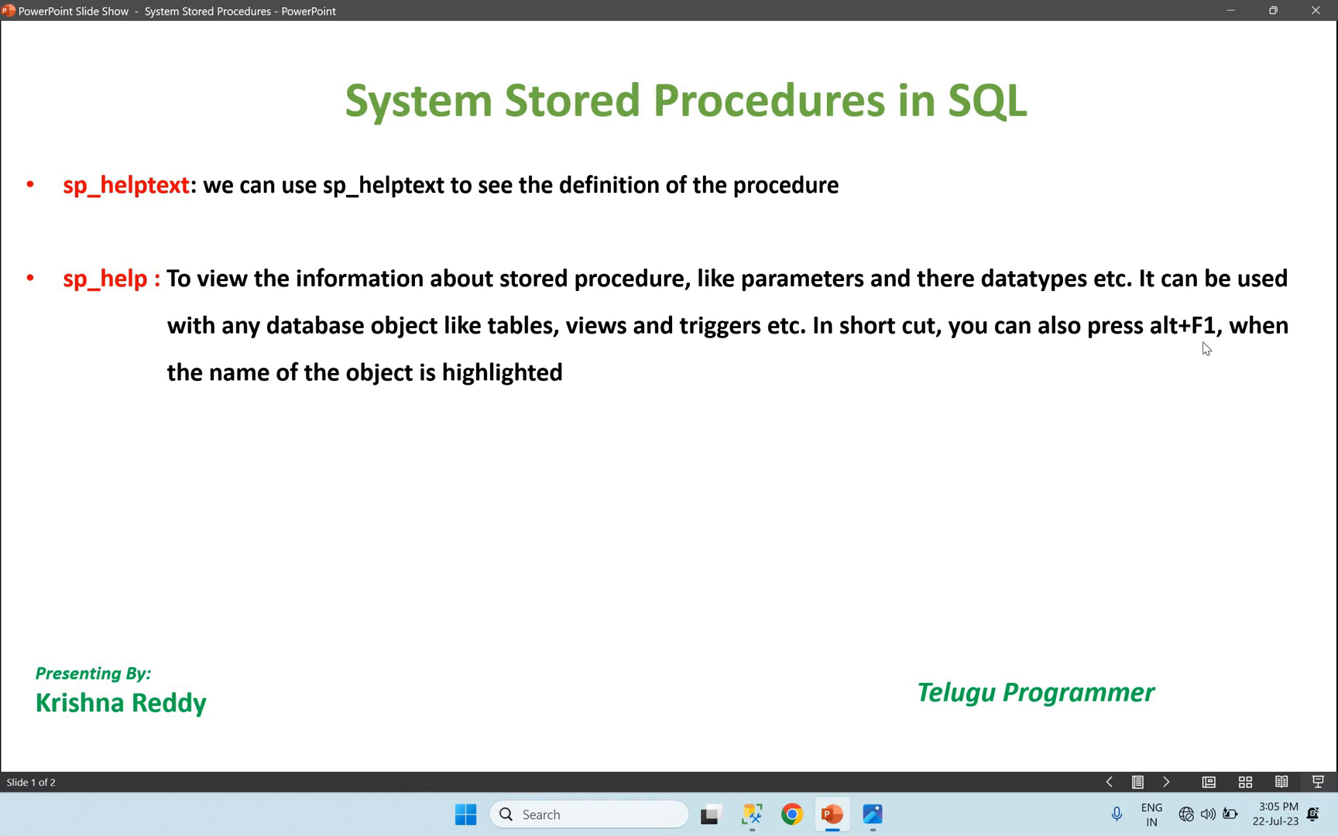
mouse_move(447, 389)
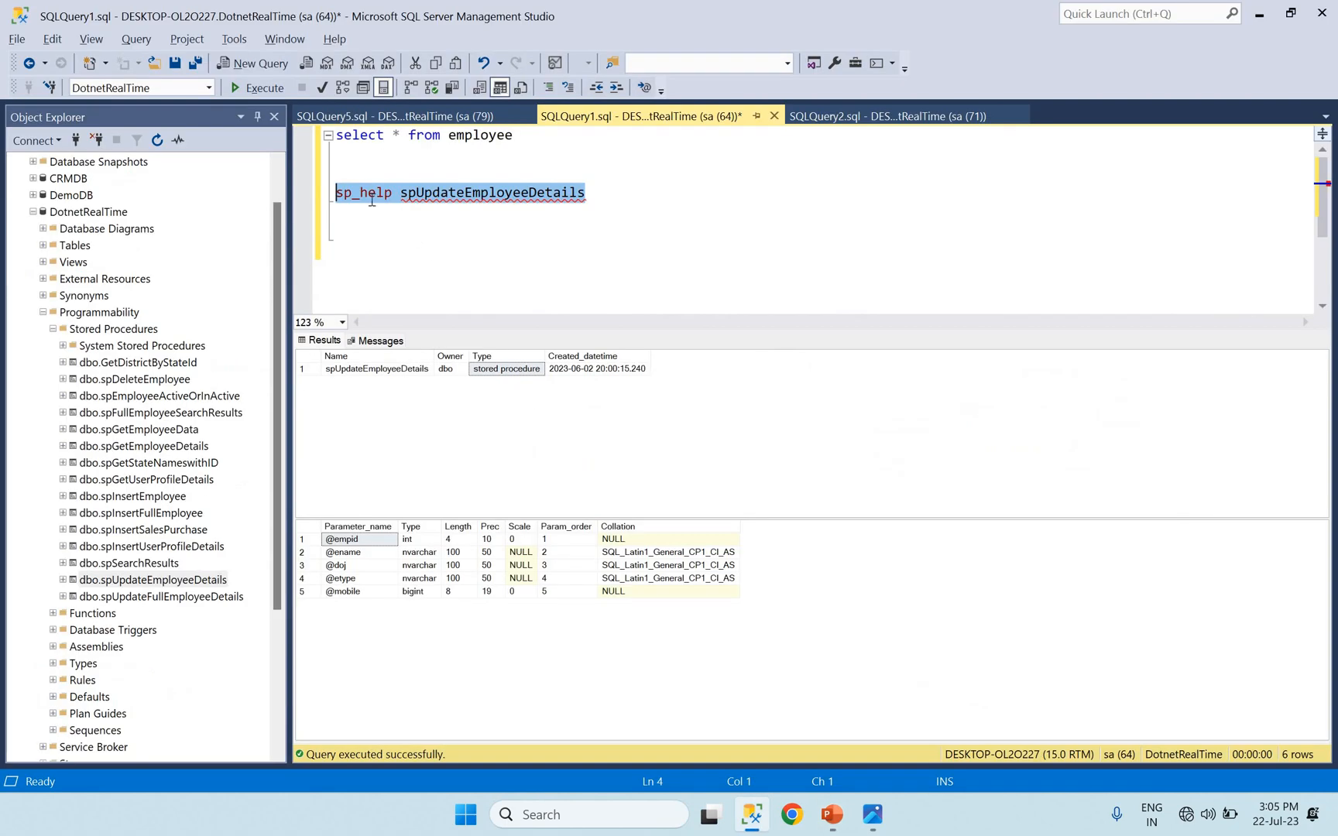
Step: Look up employee and spUpdateEmployeeDetails details via highlighted-name Alt+F1 lookups
left_click(381, 211)
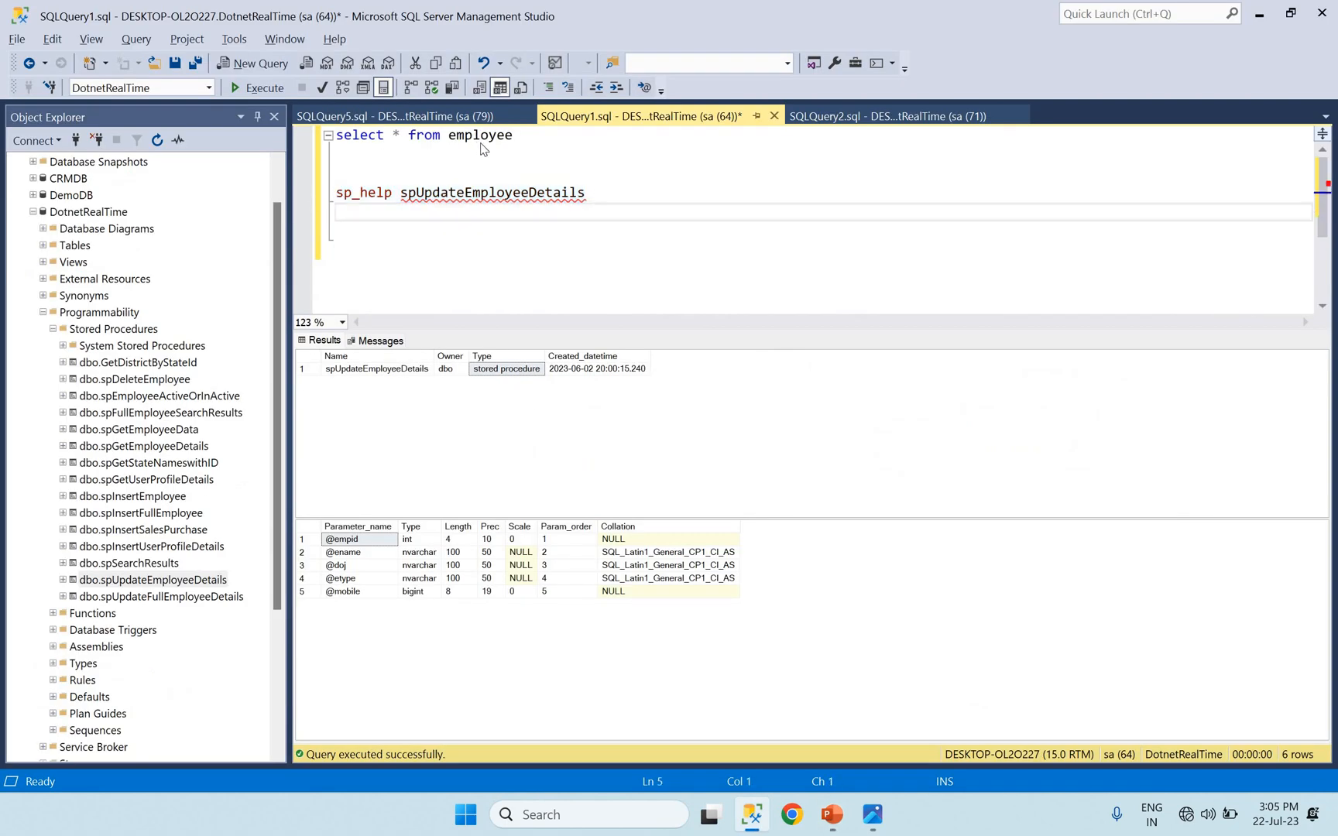
double_click(480, 135)
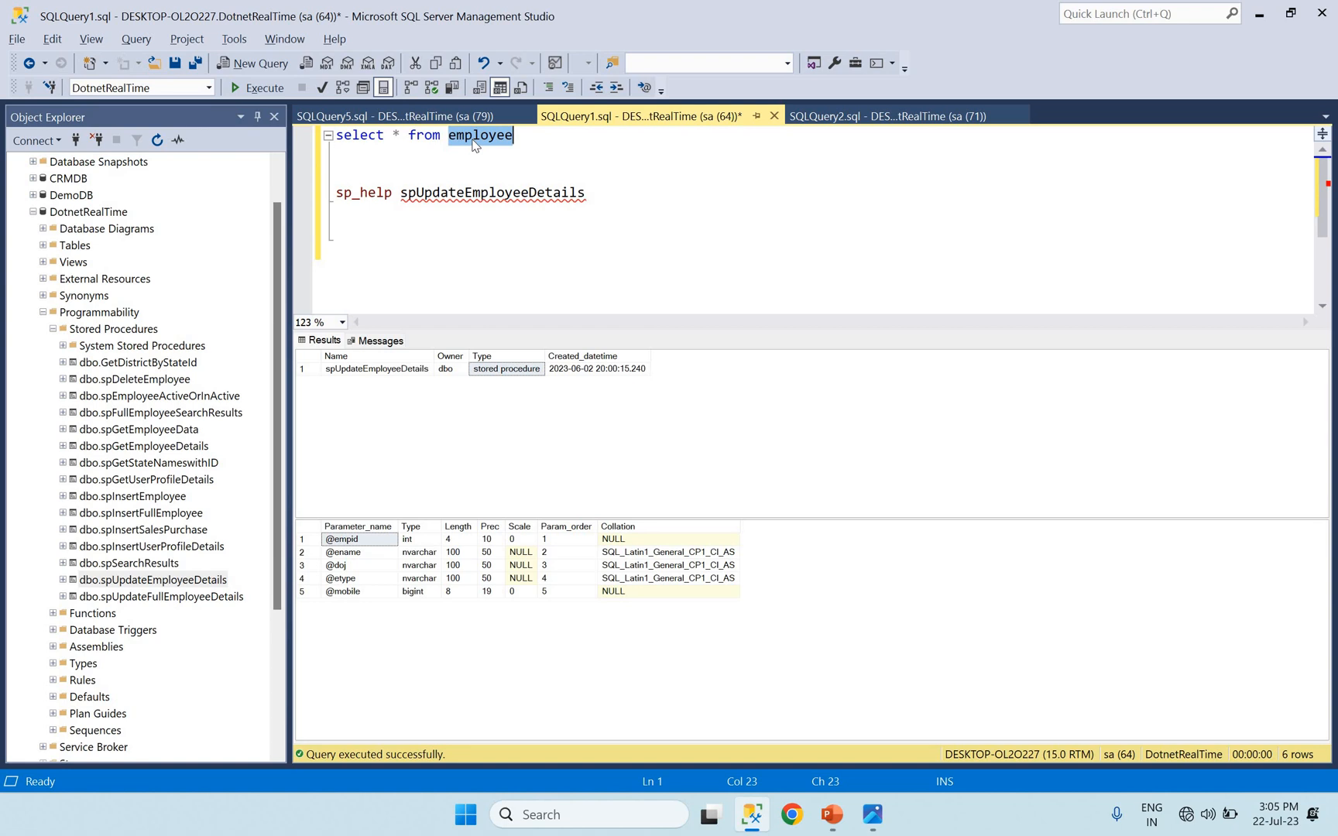
mouse_move(482, 145)
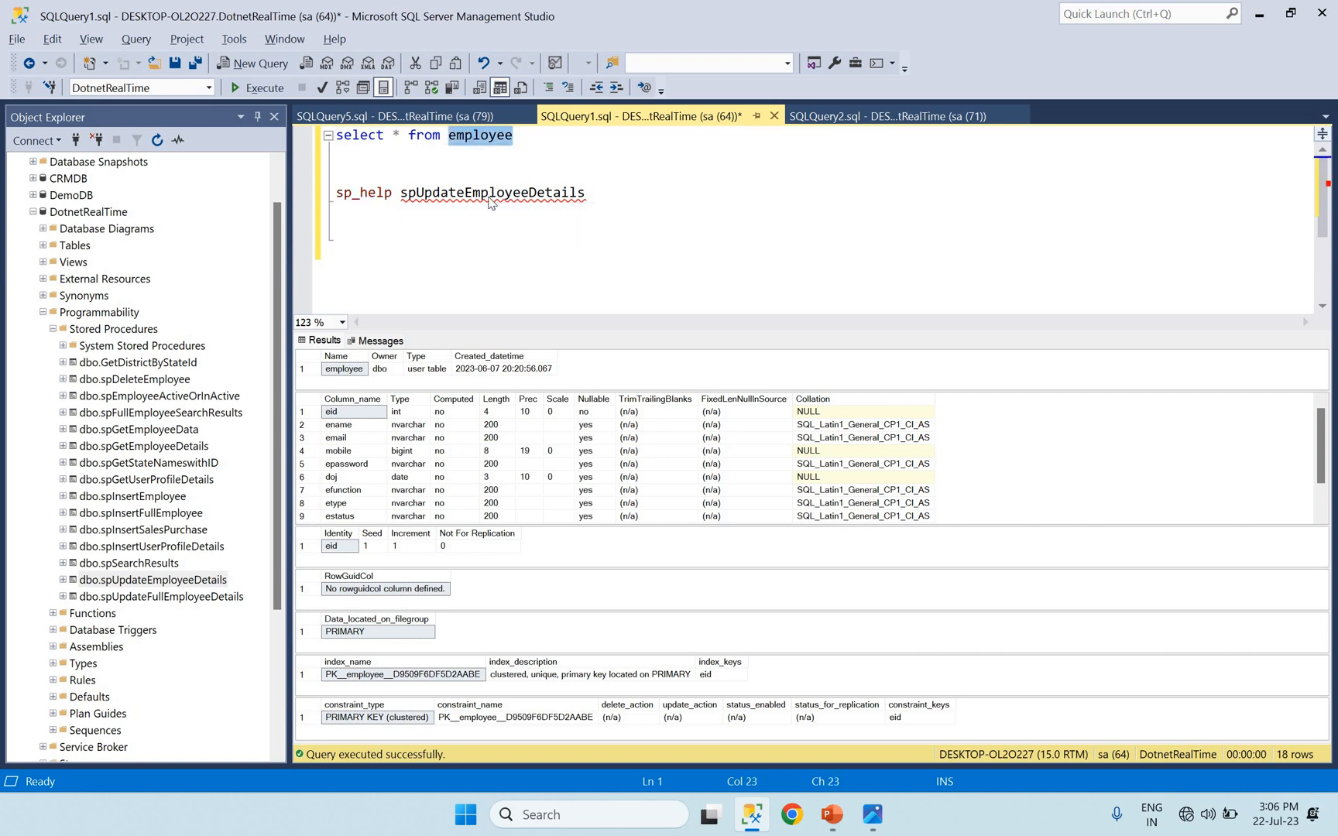
double_click(491, 192)
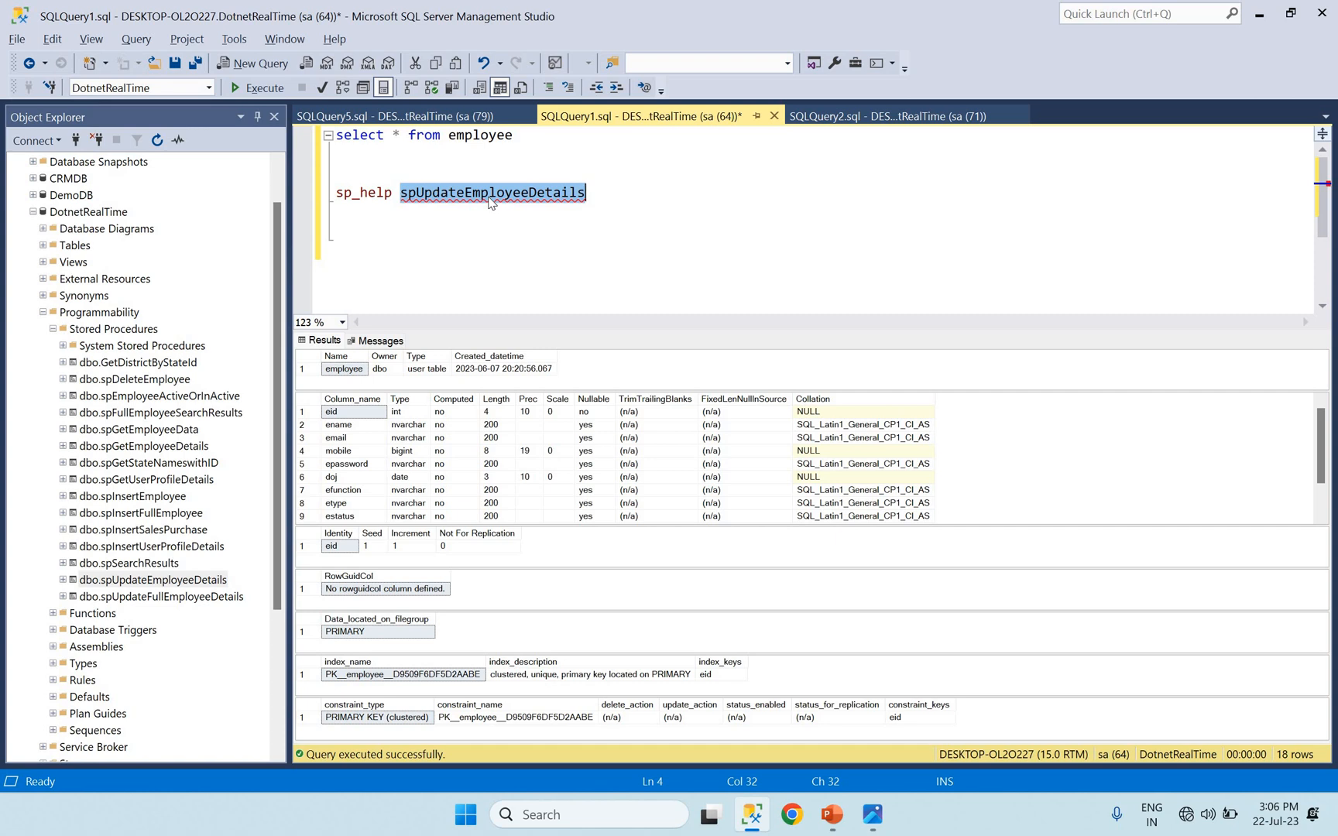
left_click(264, 88)
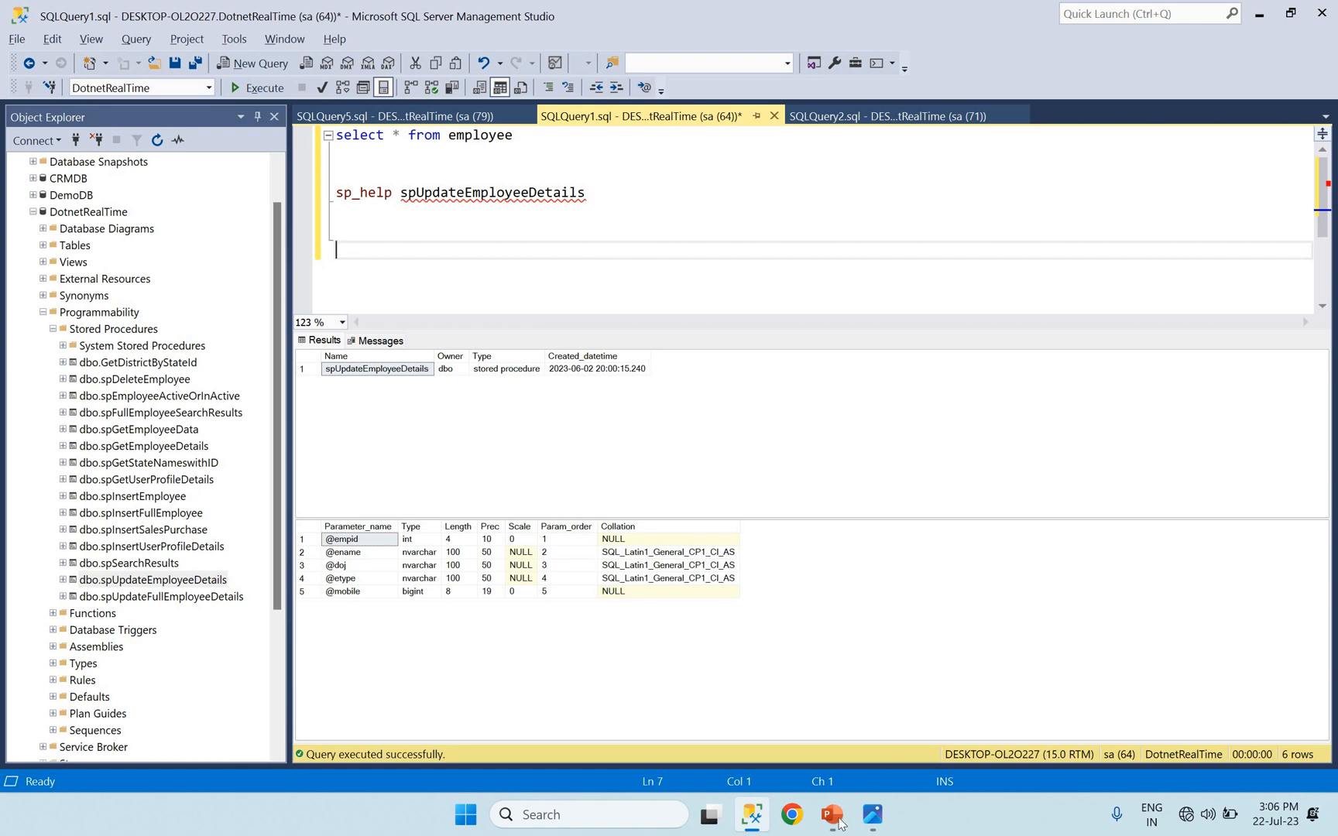
Step: Switch to the slide show to reveal the sp_depends bullet
left_click(830, 814)
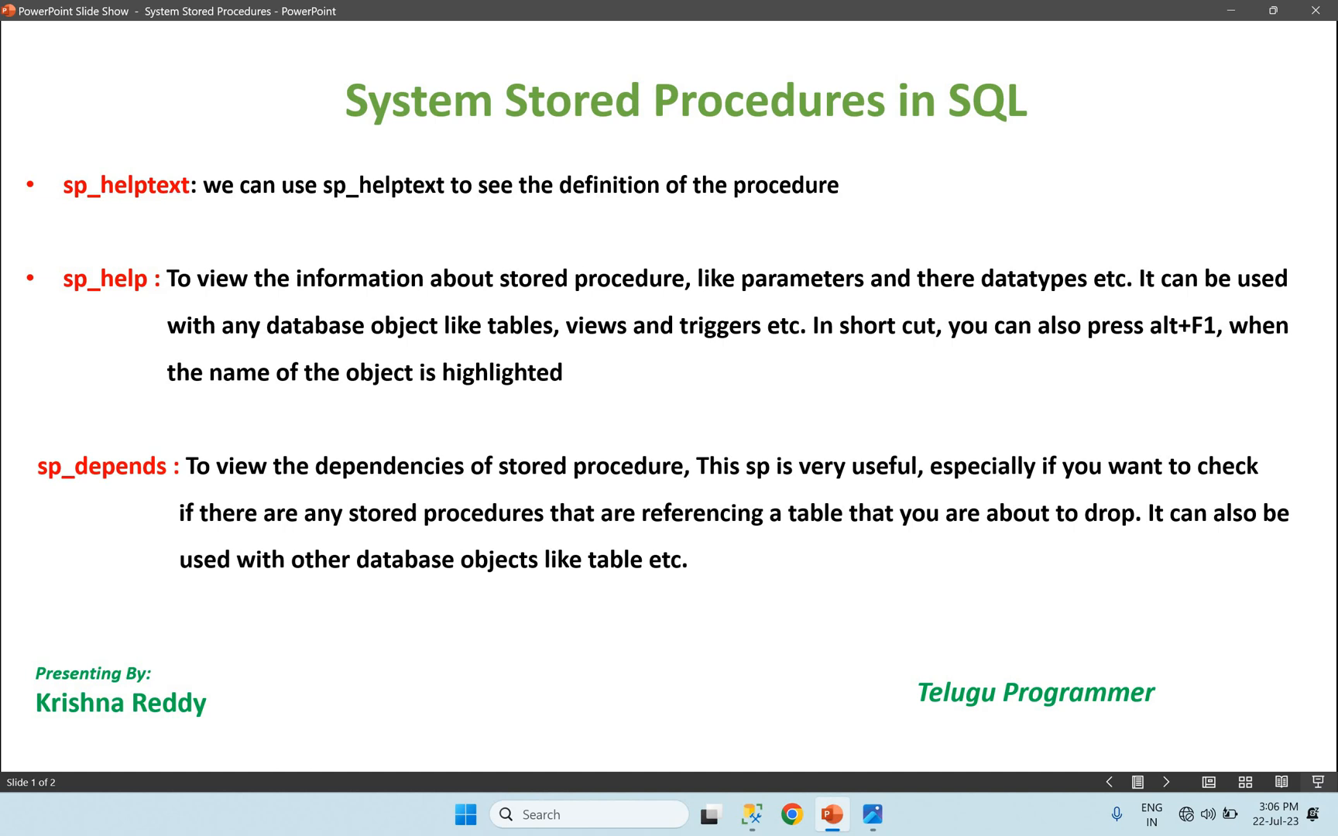
mouse_move(1073, 513)
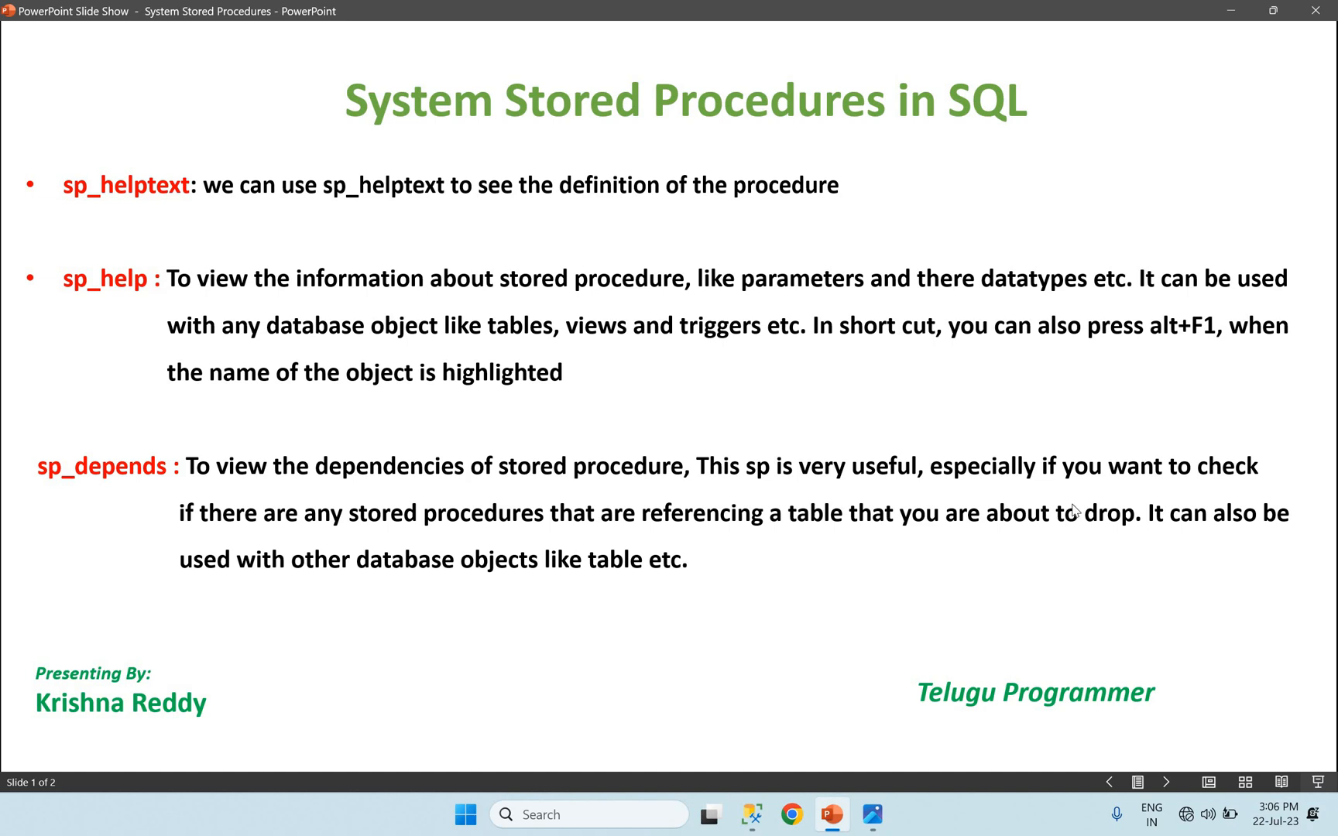
mouse_move(598, 532)
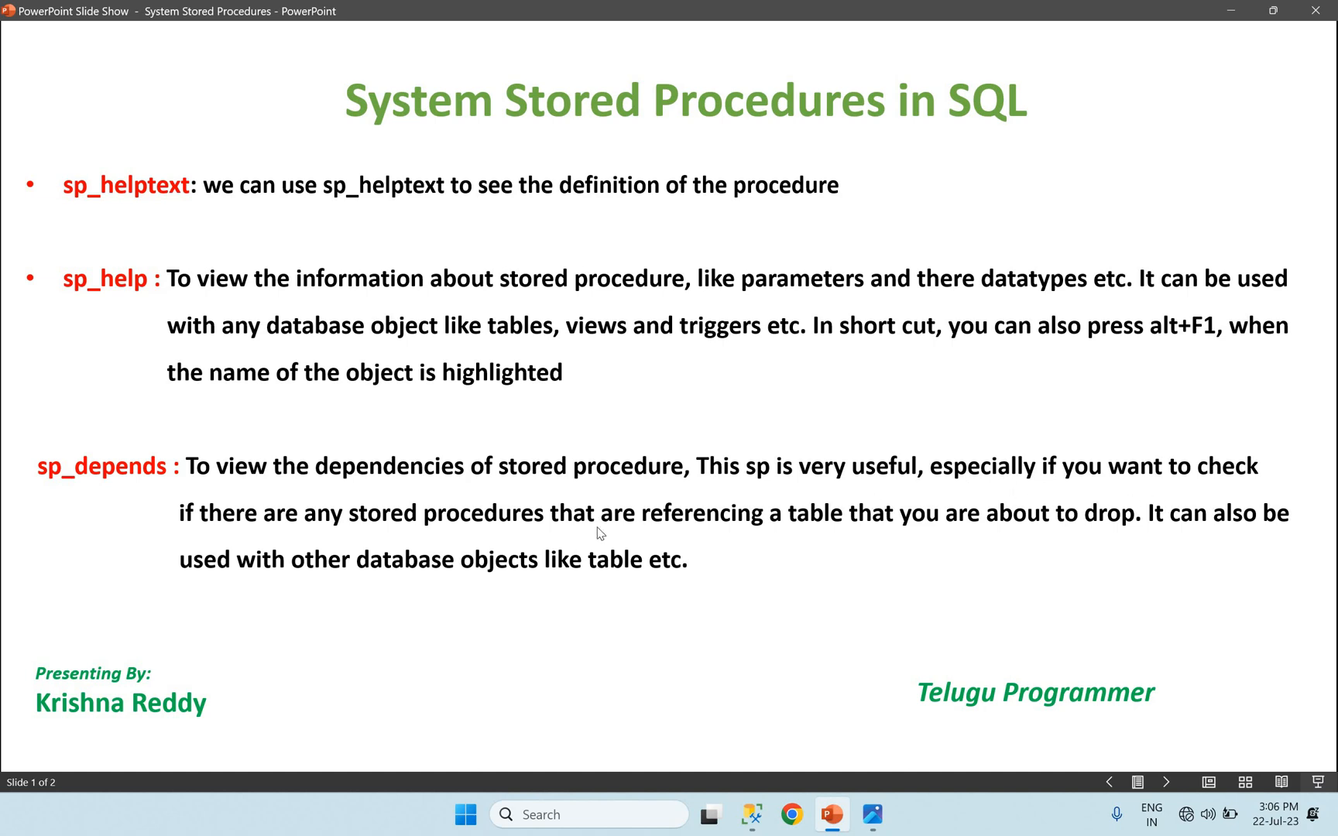
mouse_move(668, 552)
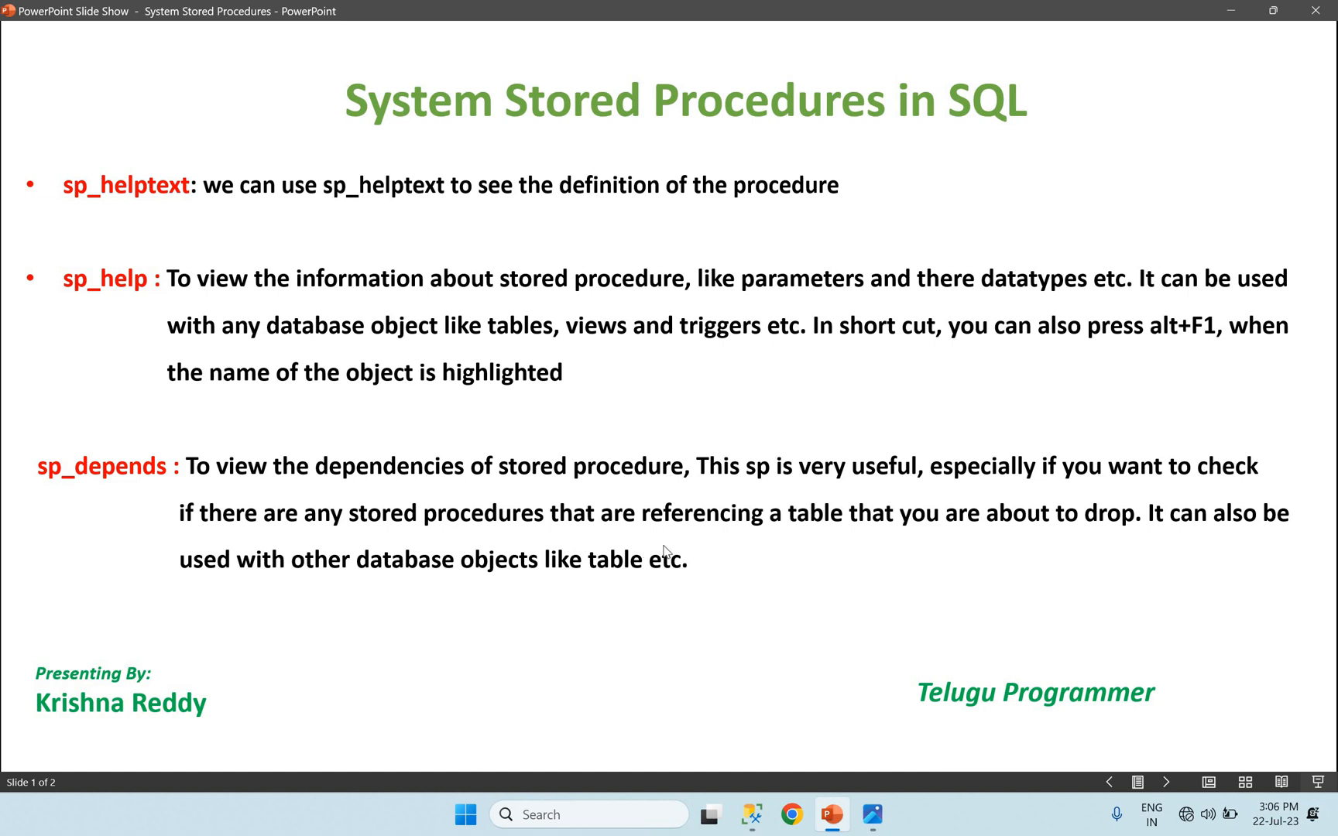
mouse_move(720, 545)
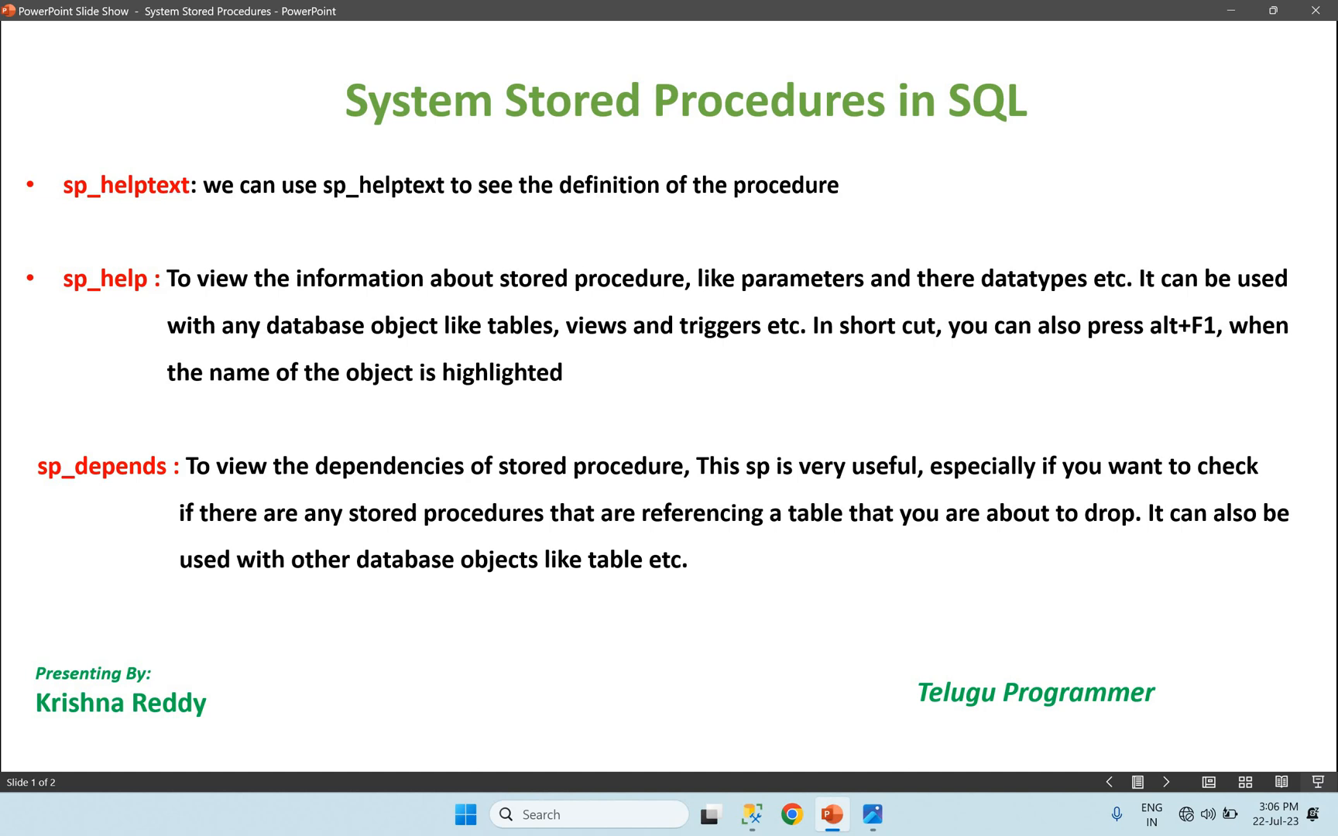
mouse_move(1218, 573)
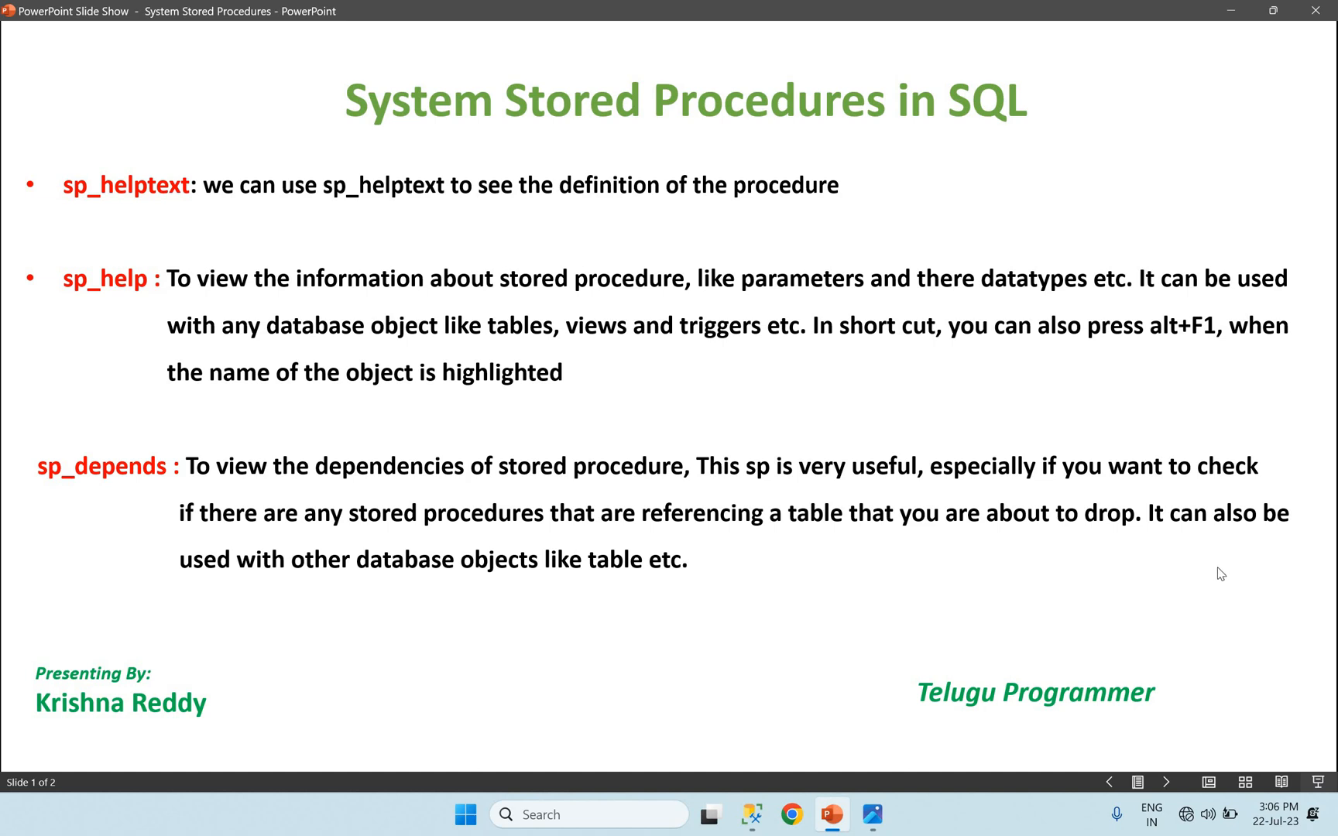
mouse_move(481, 517)
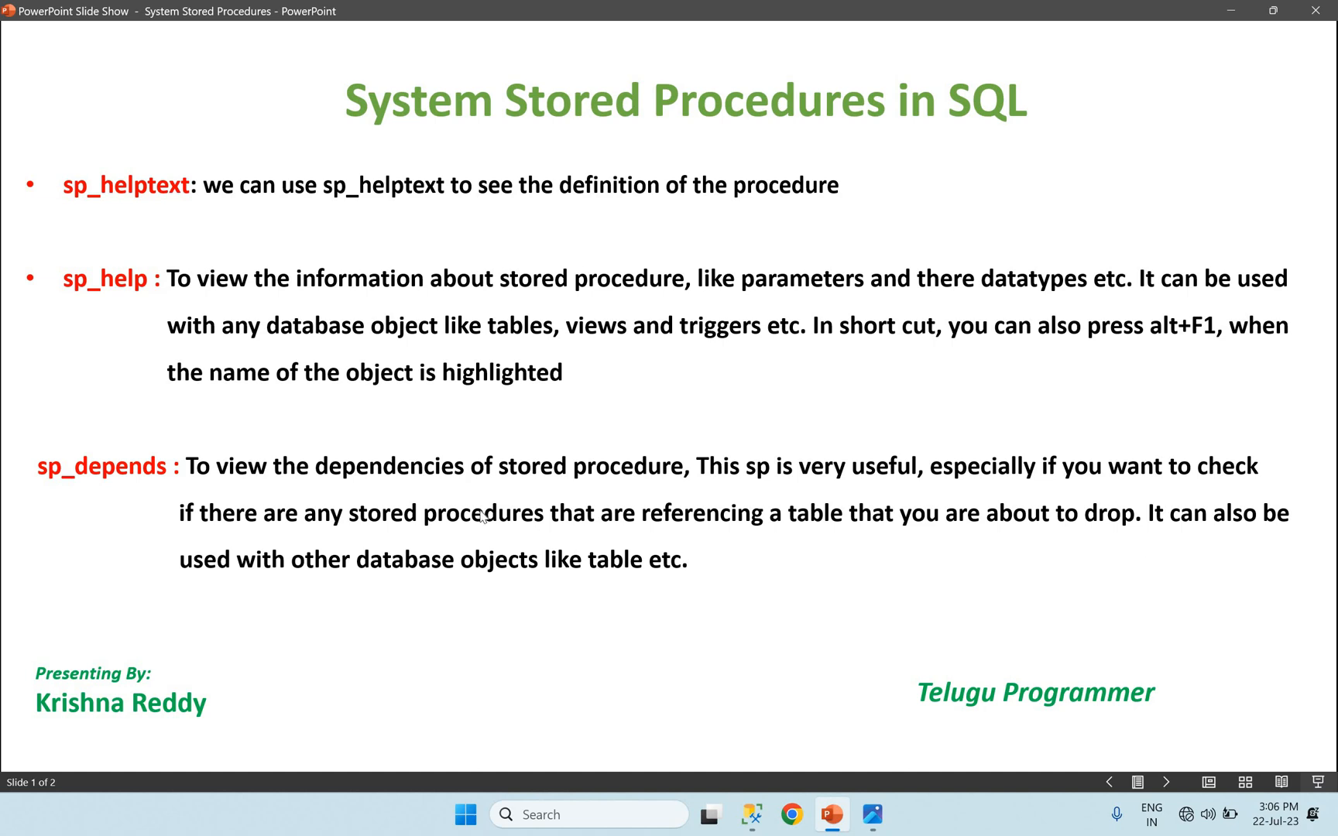
mouse_move(646, 535)
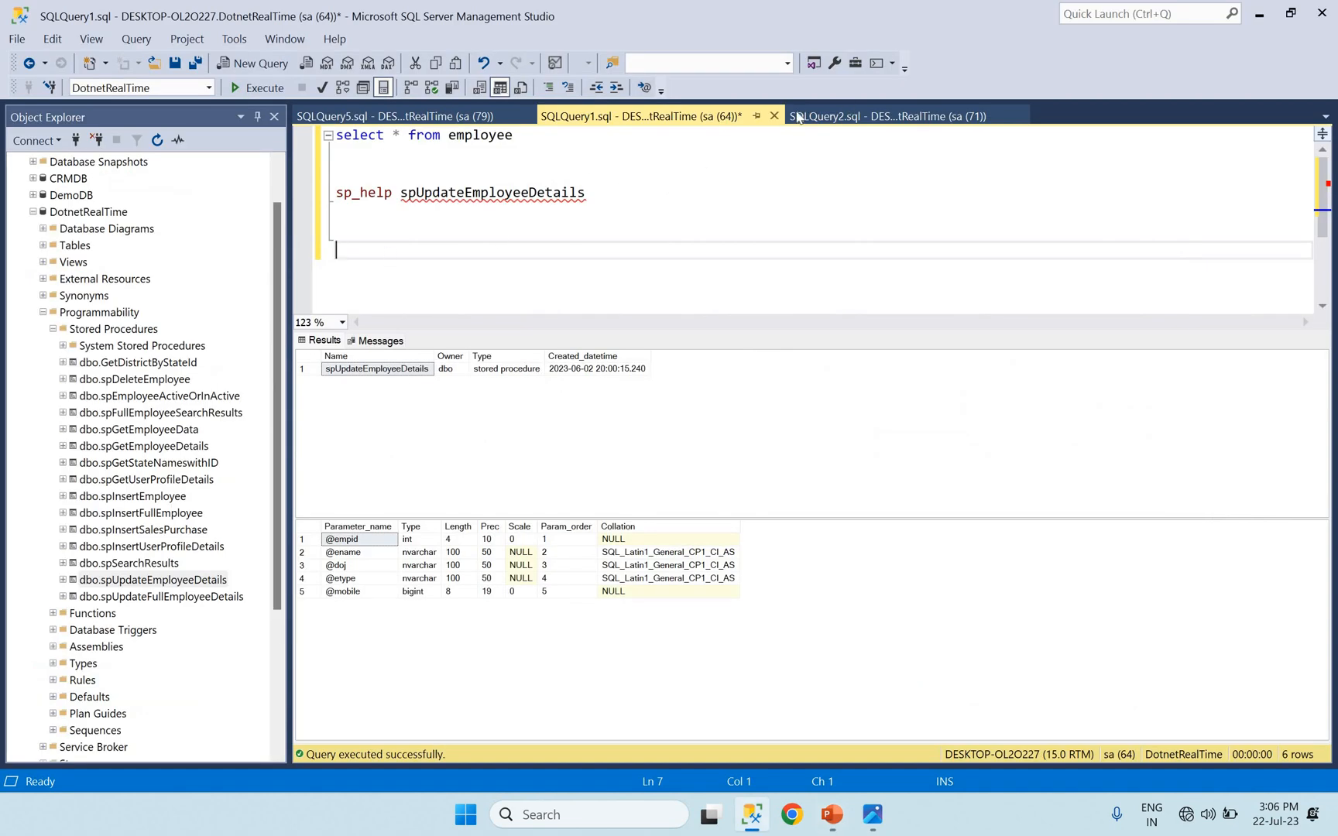
Step: Review the spGetUserProfileDetails script in SQLQuery2, highlighting its name and the UserProfileDetails table
left_click(888, 116)
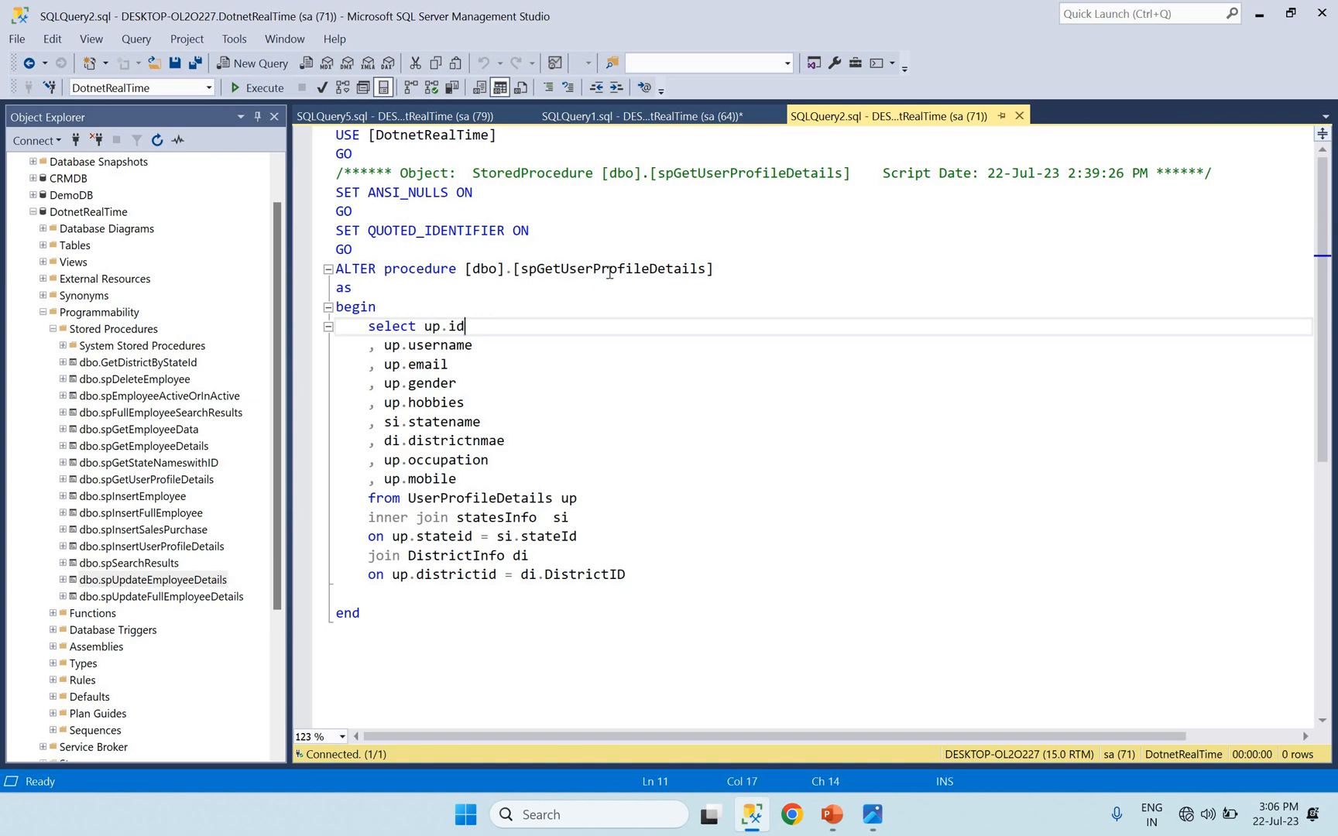
double_click(611, 268)
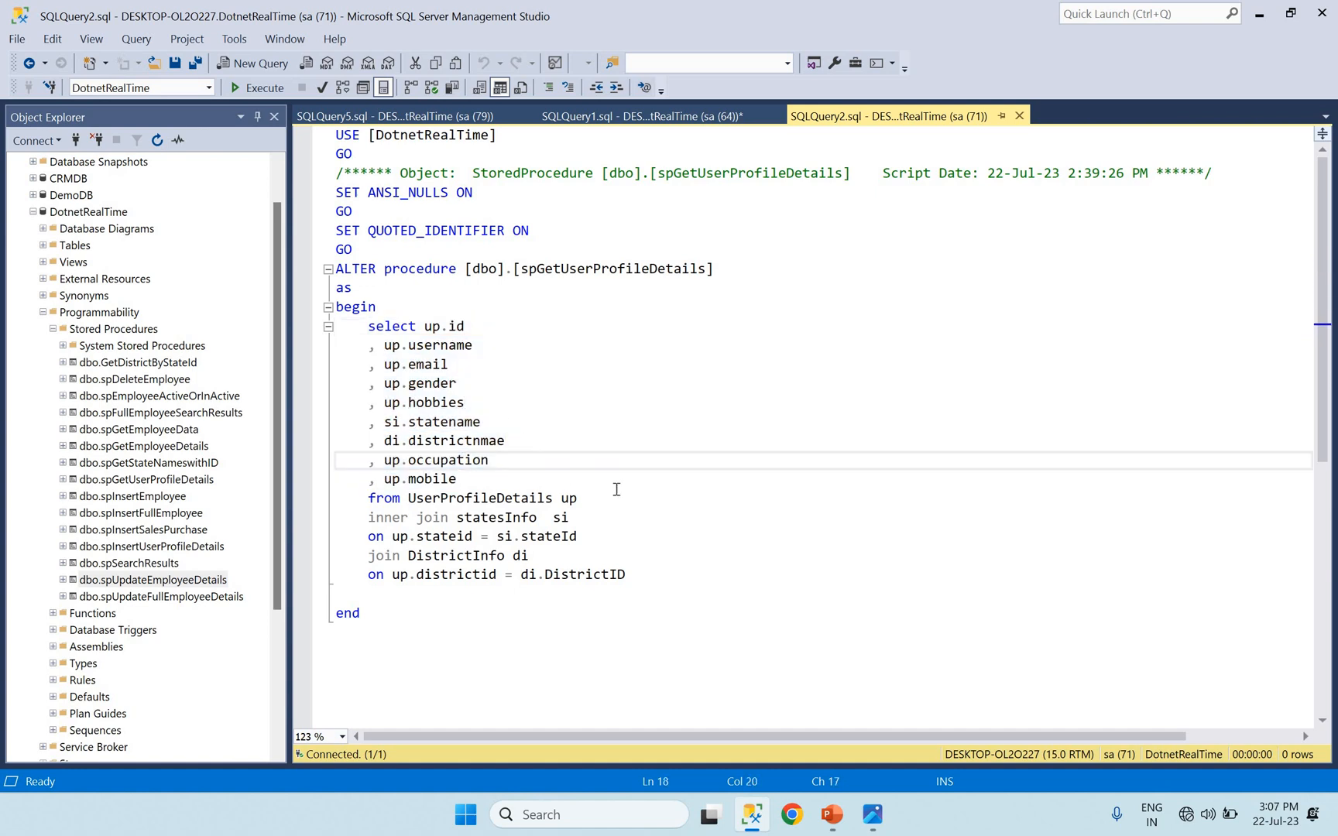
double_click(480, 497)
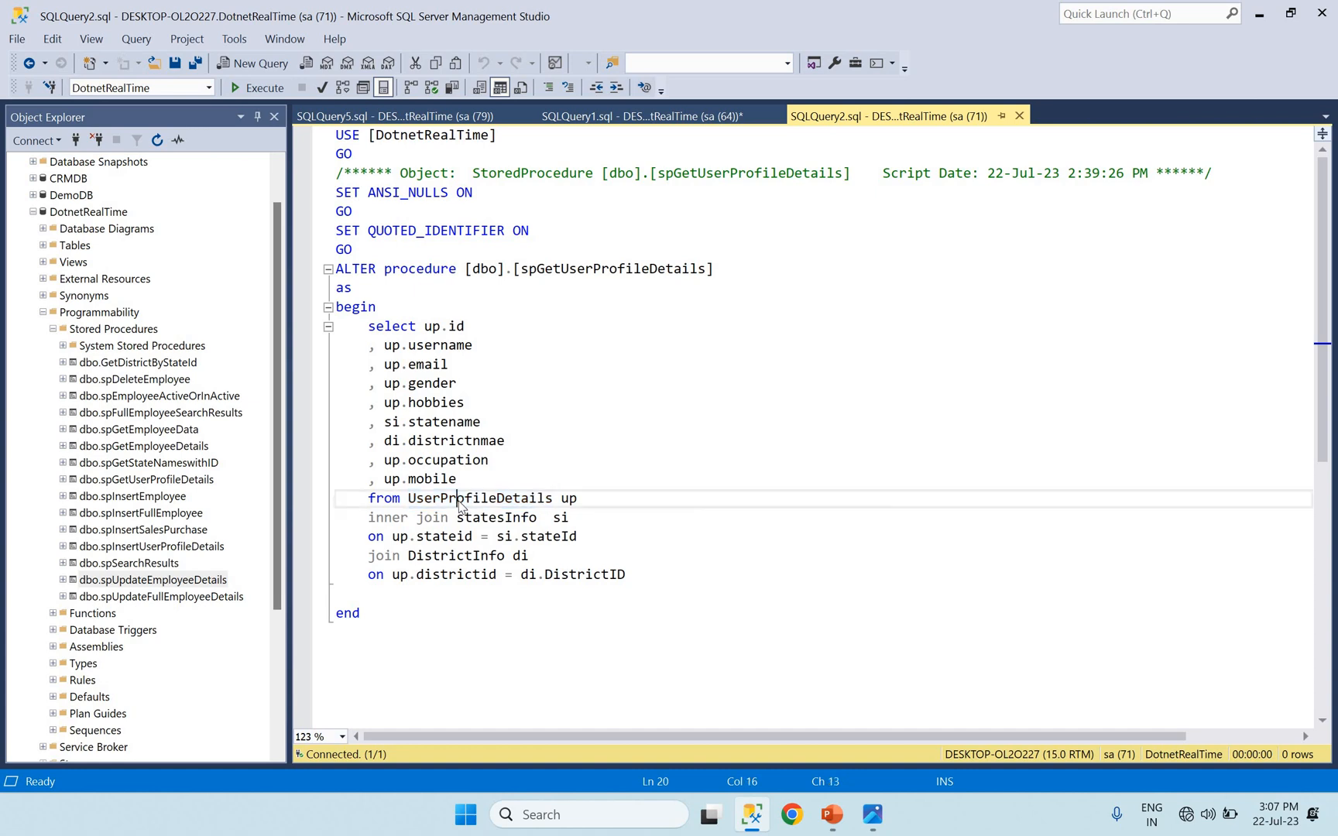
double_click(479, 497)
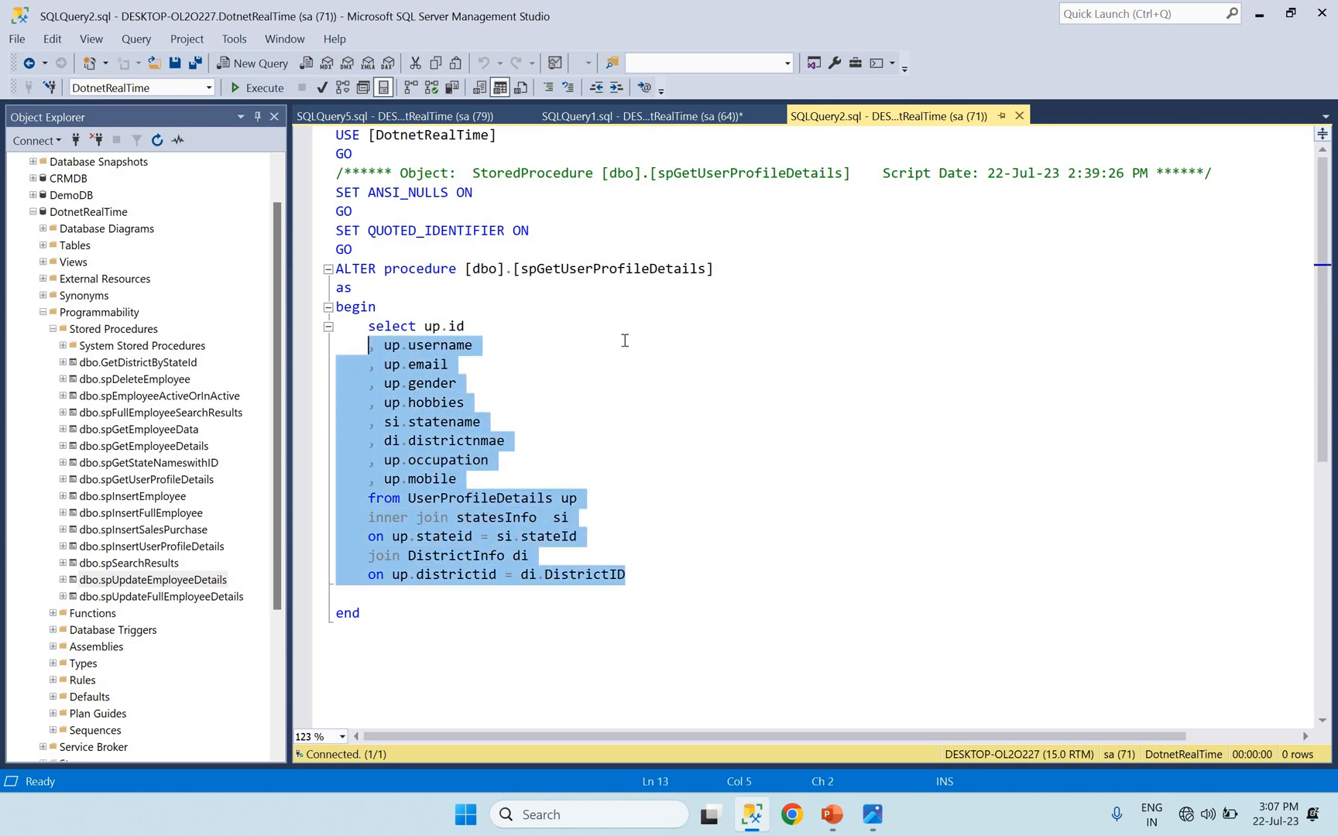
Step: Clear the selection and highlight the procedure name spGetUserProfileDetails again
left_click(473, 345)
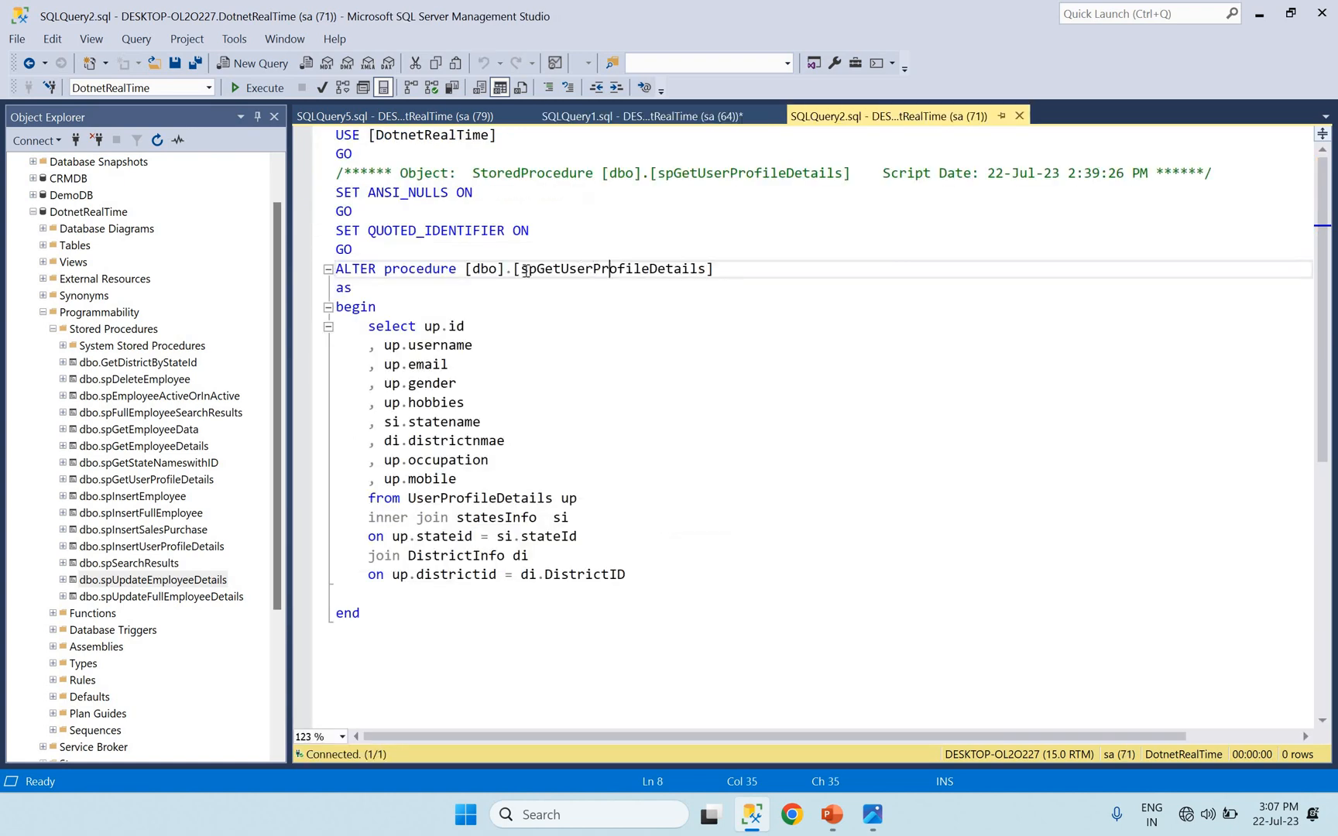
double_click(573, 268)
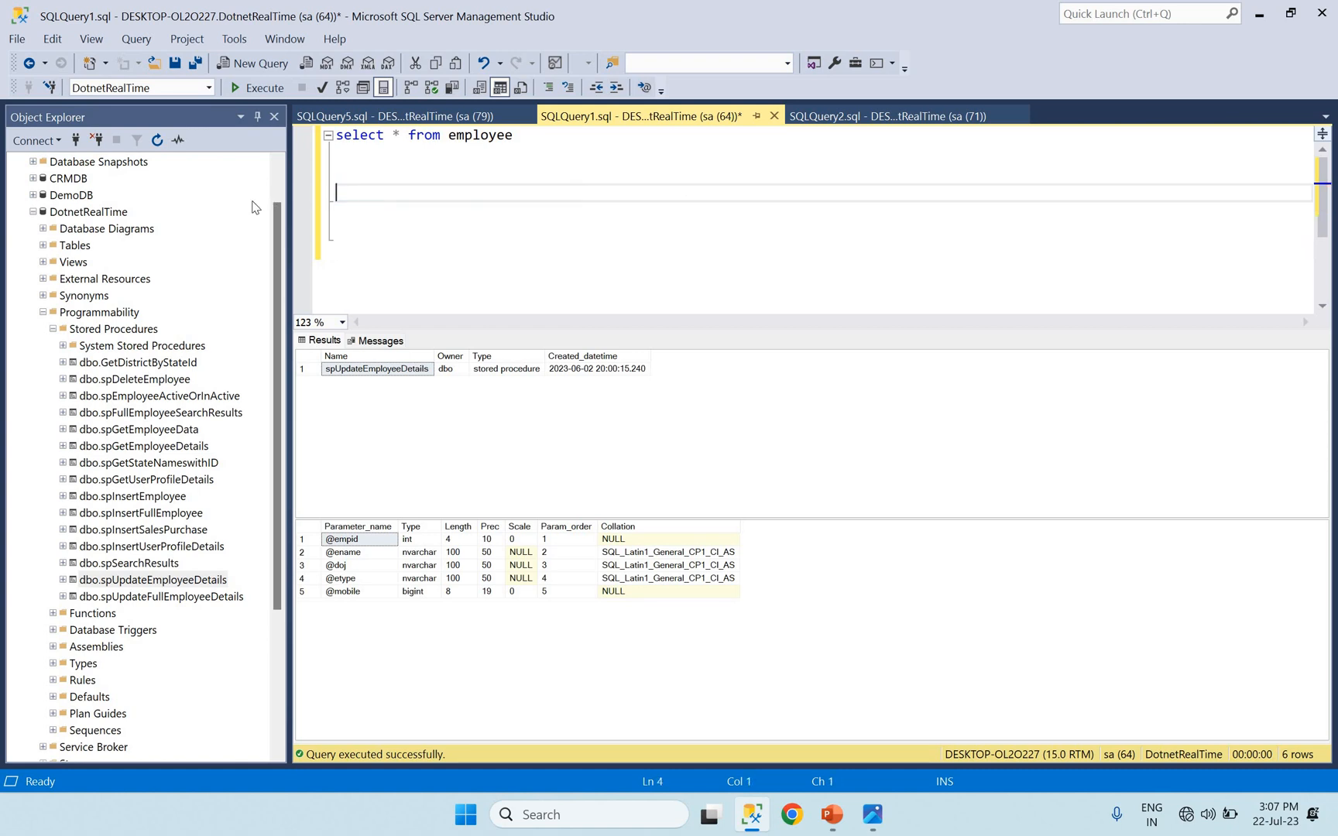
Step: Run sp_depends spGetUserProfileDetails and point out the statesInfo and UserProfileDetails rows in the results
type("sp_d")
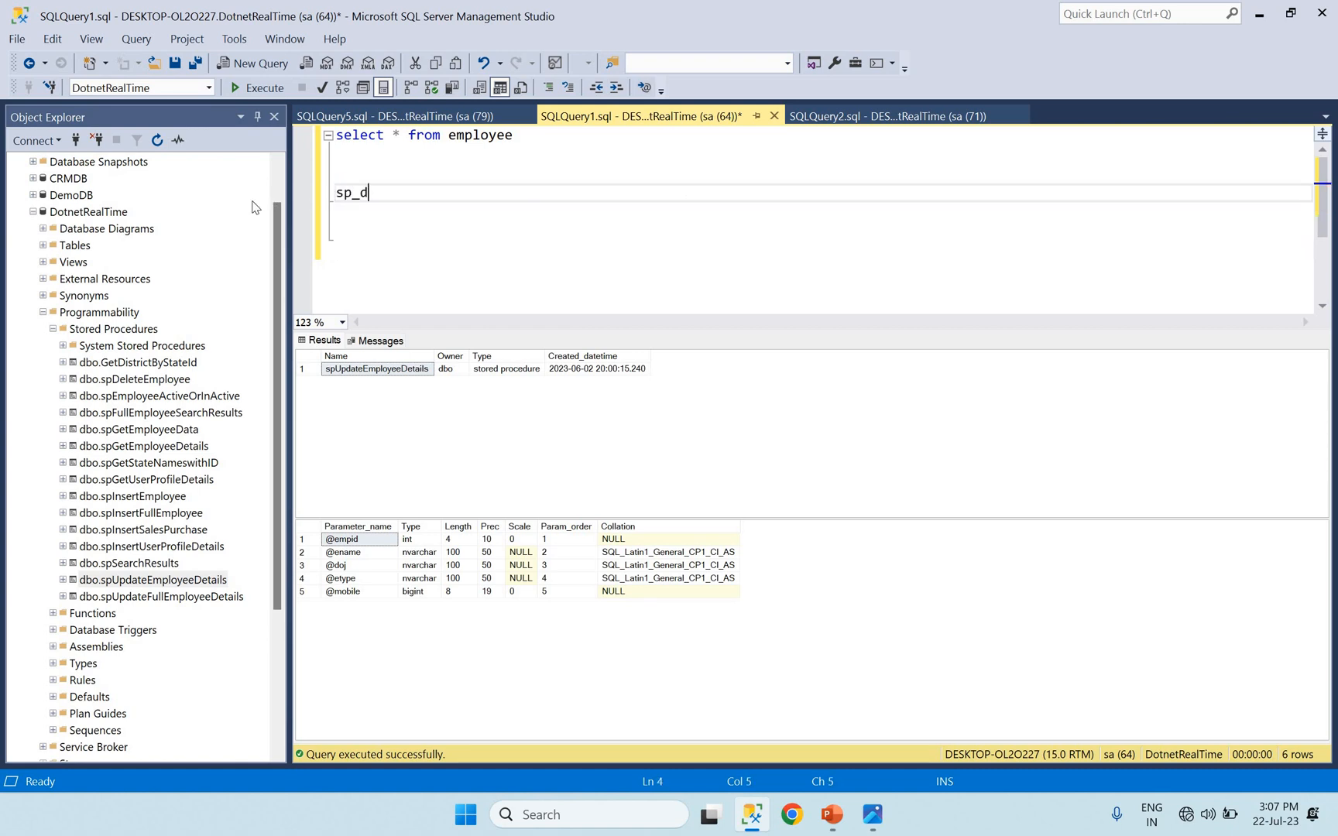
type("epends")
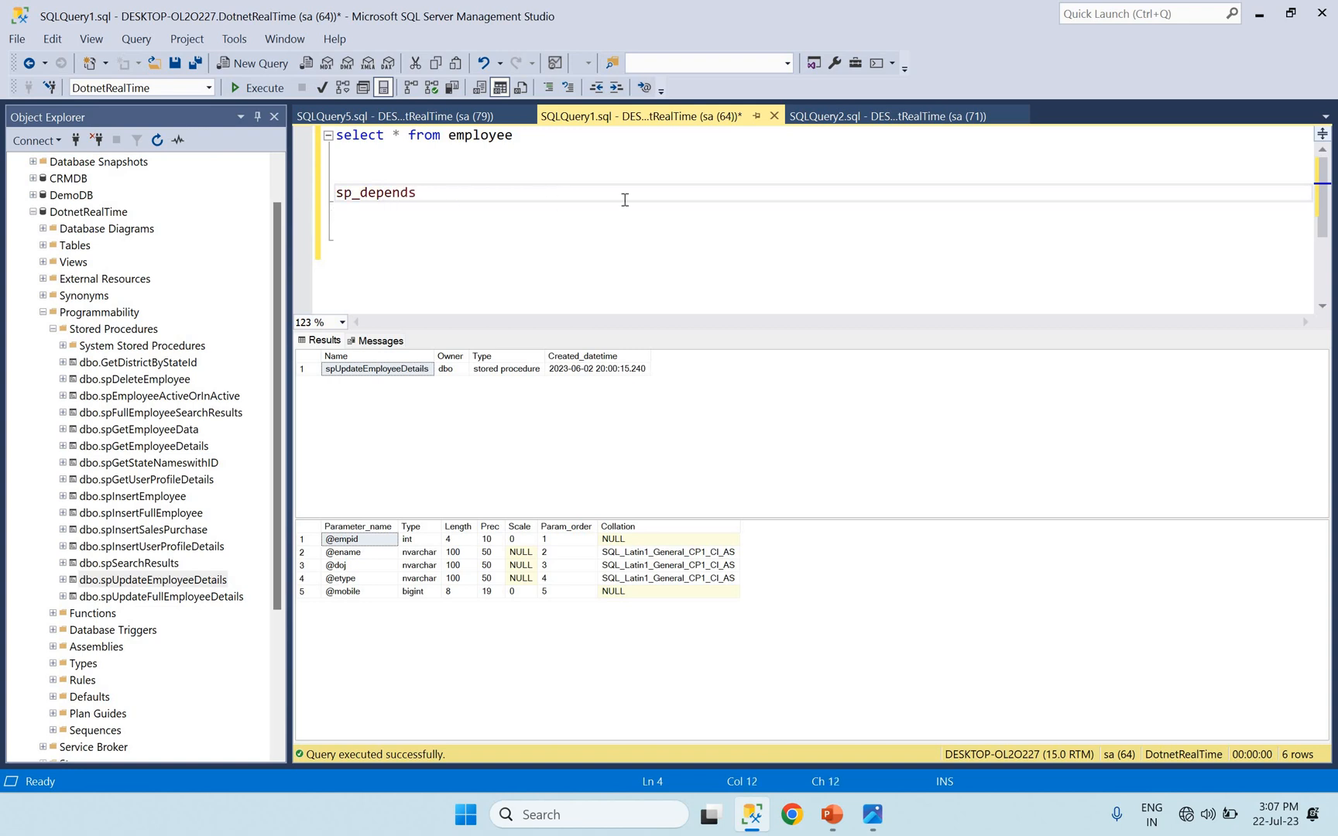
type("spGetUserProfileDetails")
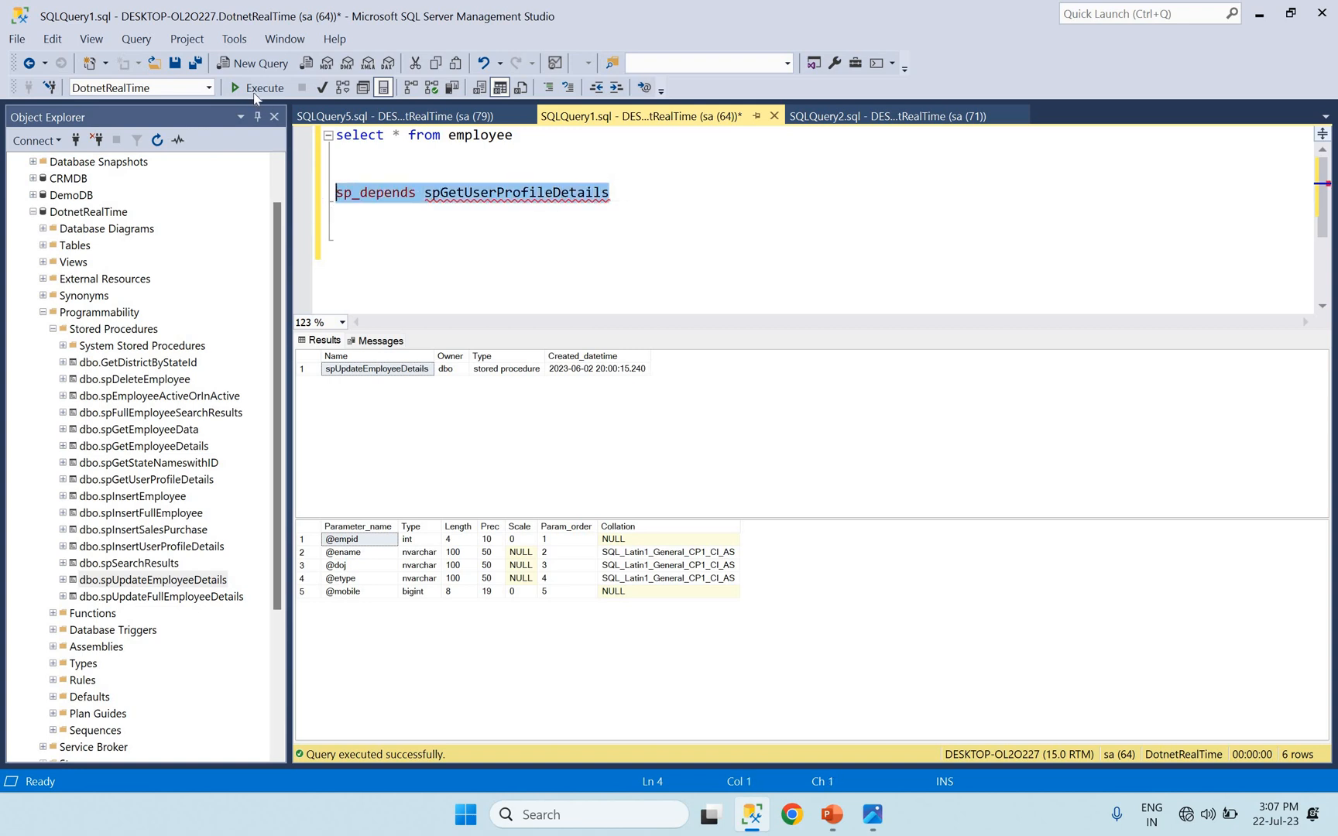
left_click(263, 88)
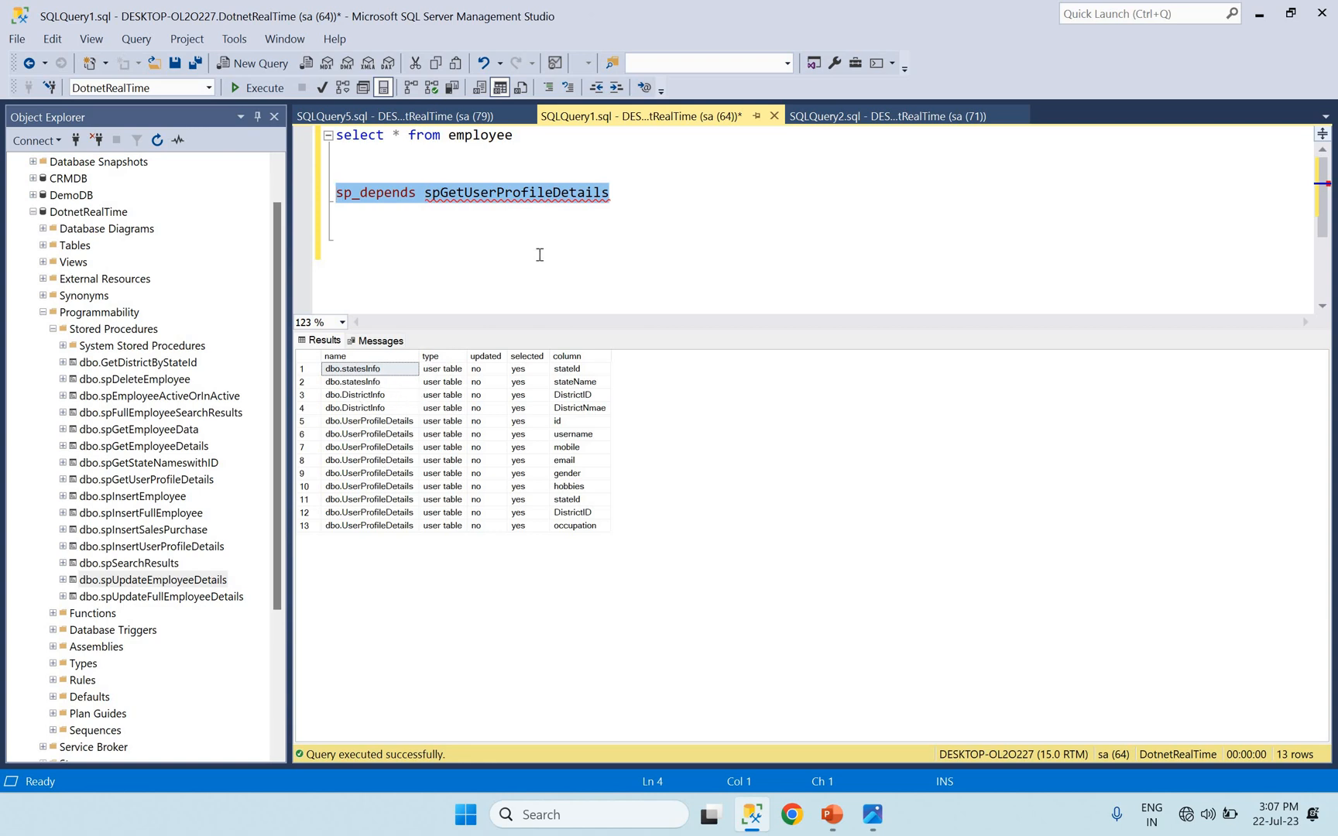
mouse_move(539, 248)
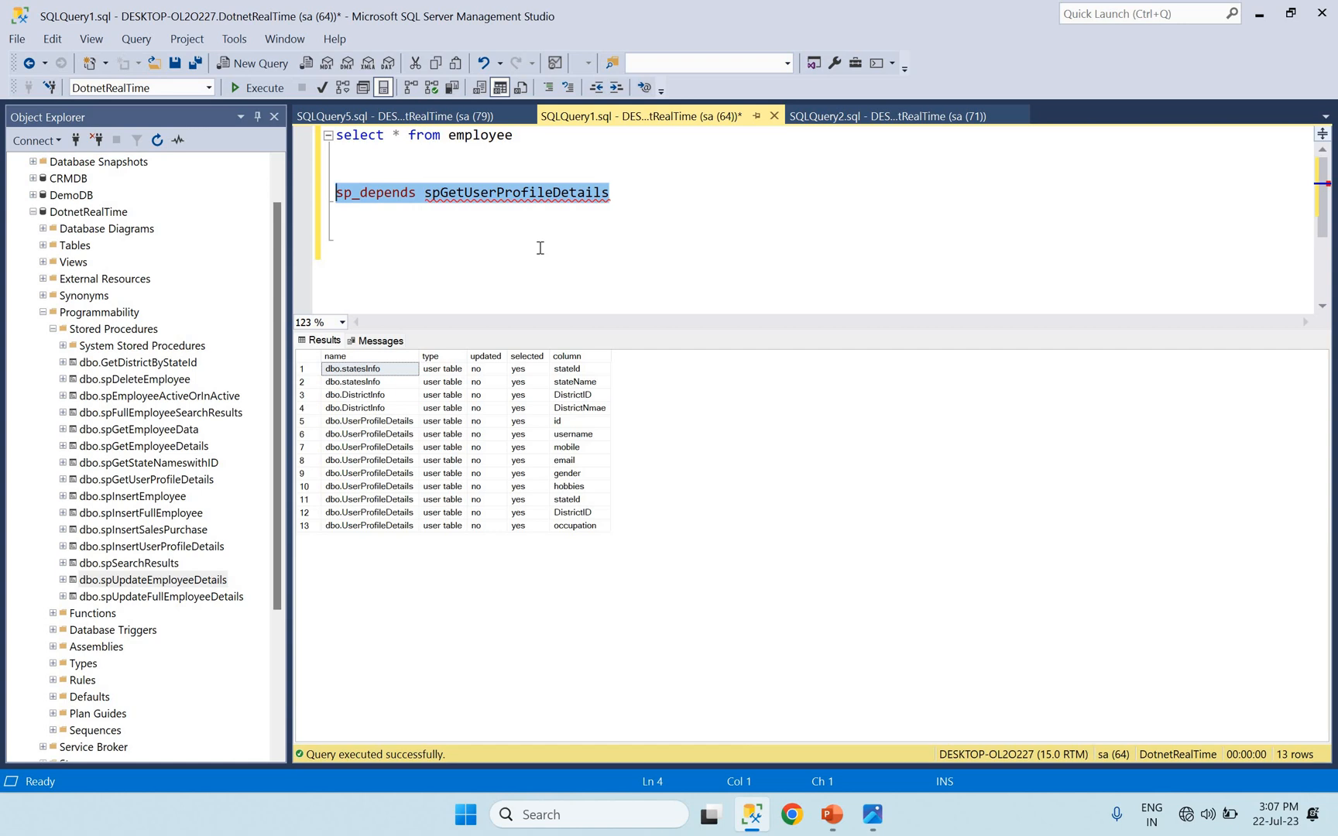
mouse_move(505, 340)
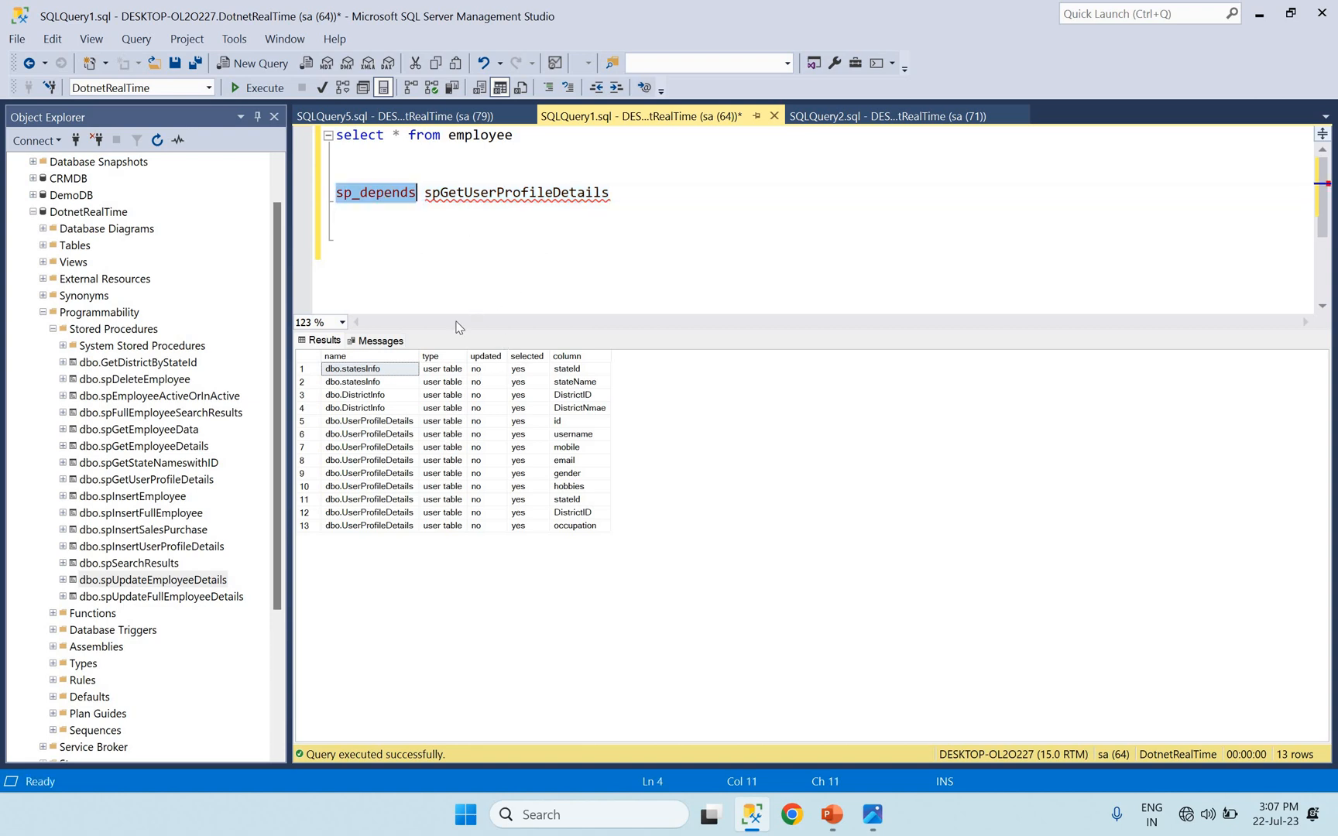
left_click(610, 192)
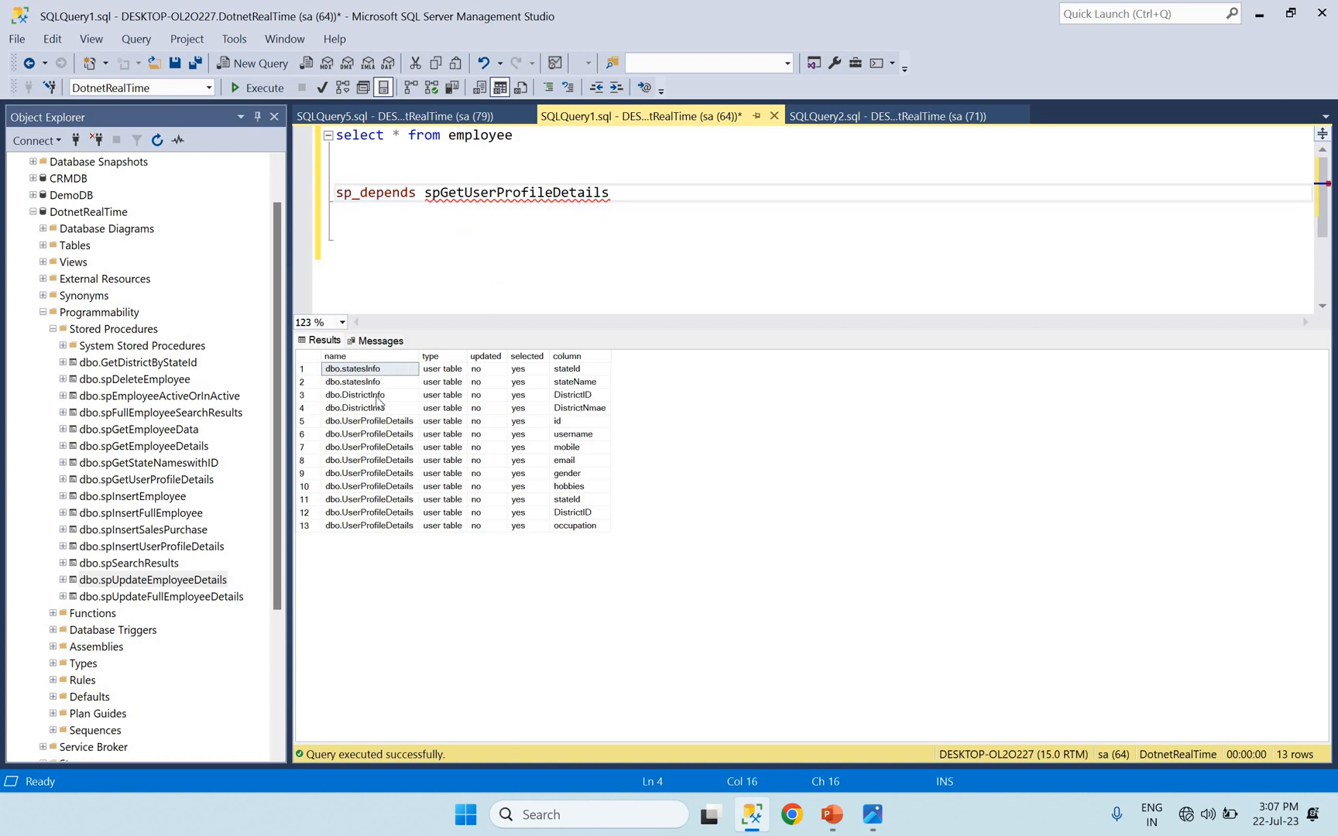
left_click(368, 381)
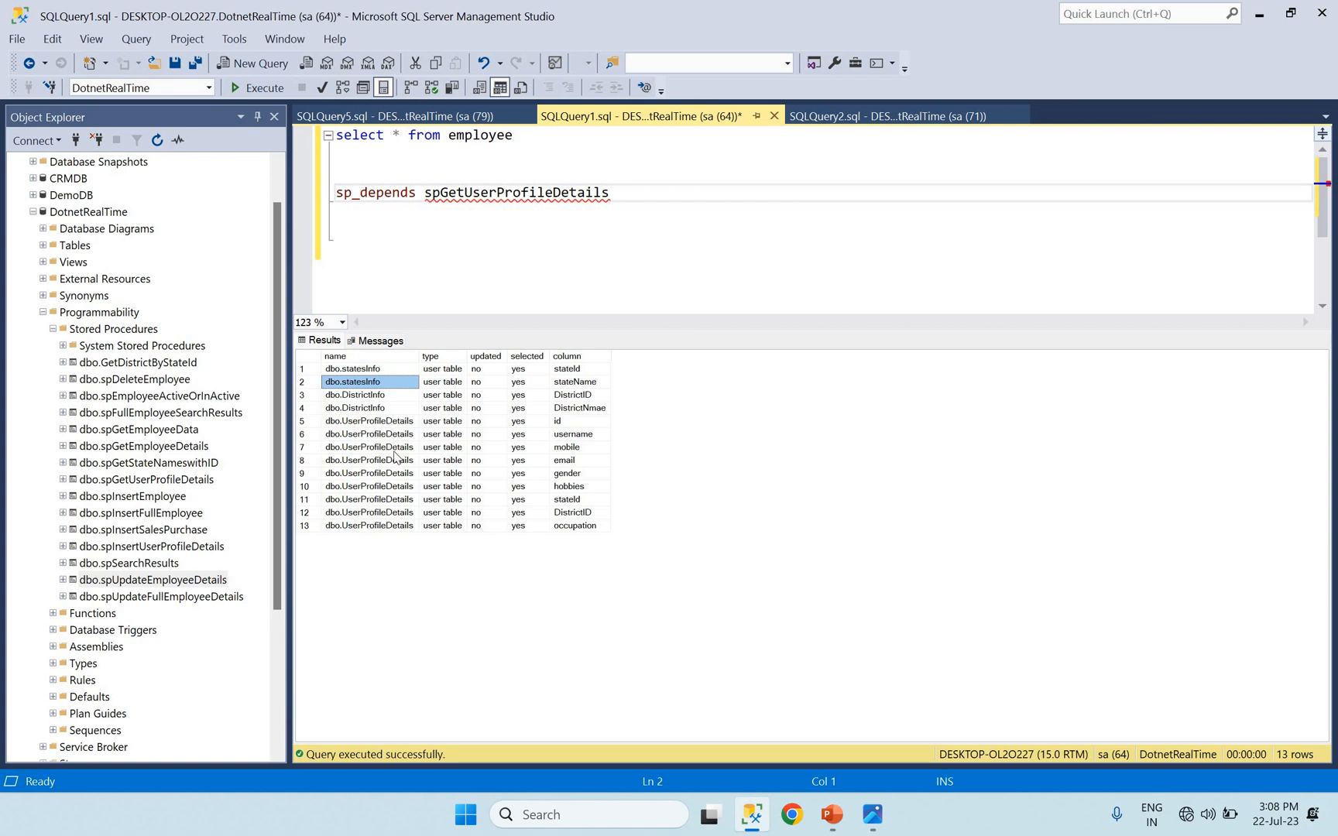
left_click(369, 434)
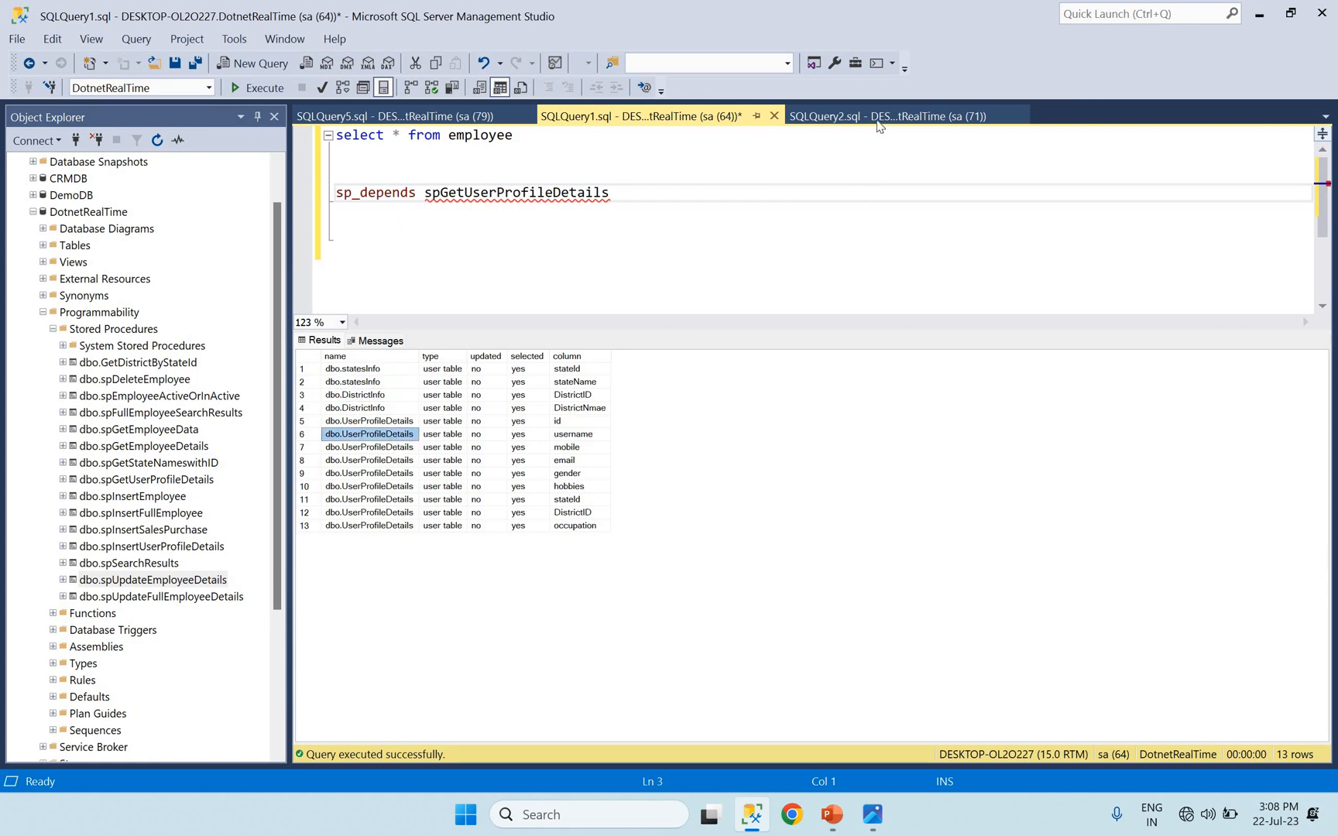
Step: Compare the joined tables in the procedure script with the sp_depends query's procedure name
left_click(887, 117)
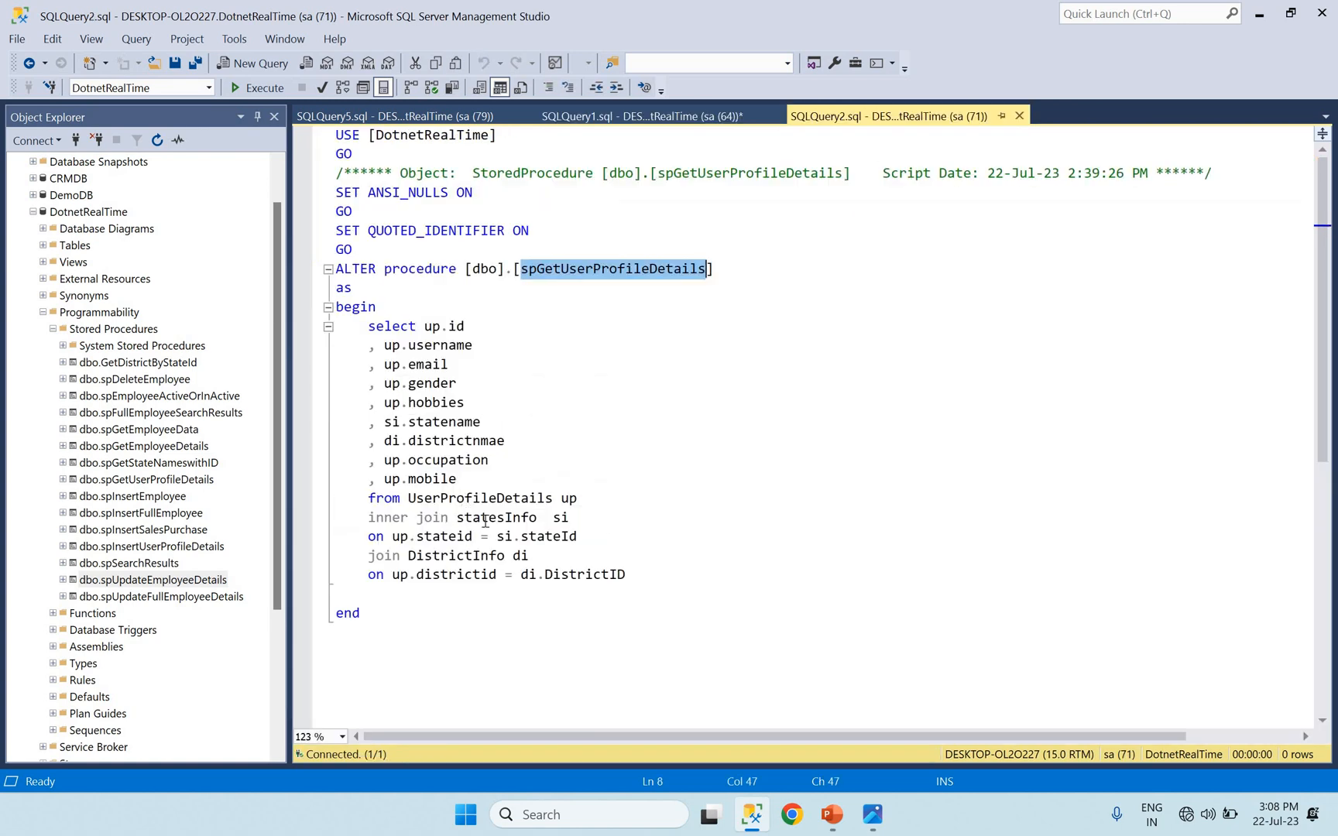
double_click(455, 556)
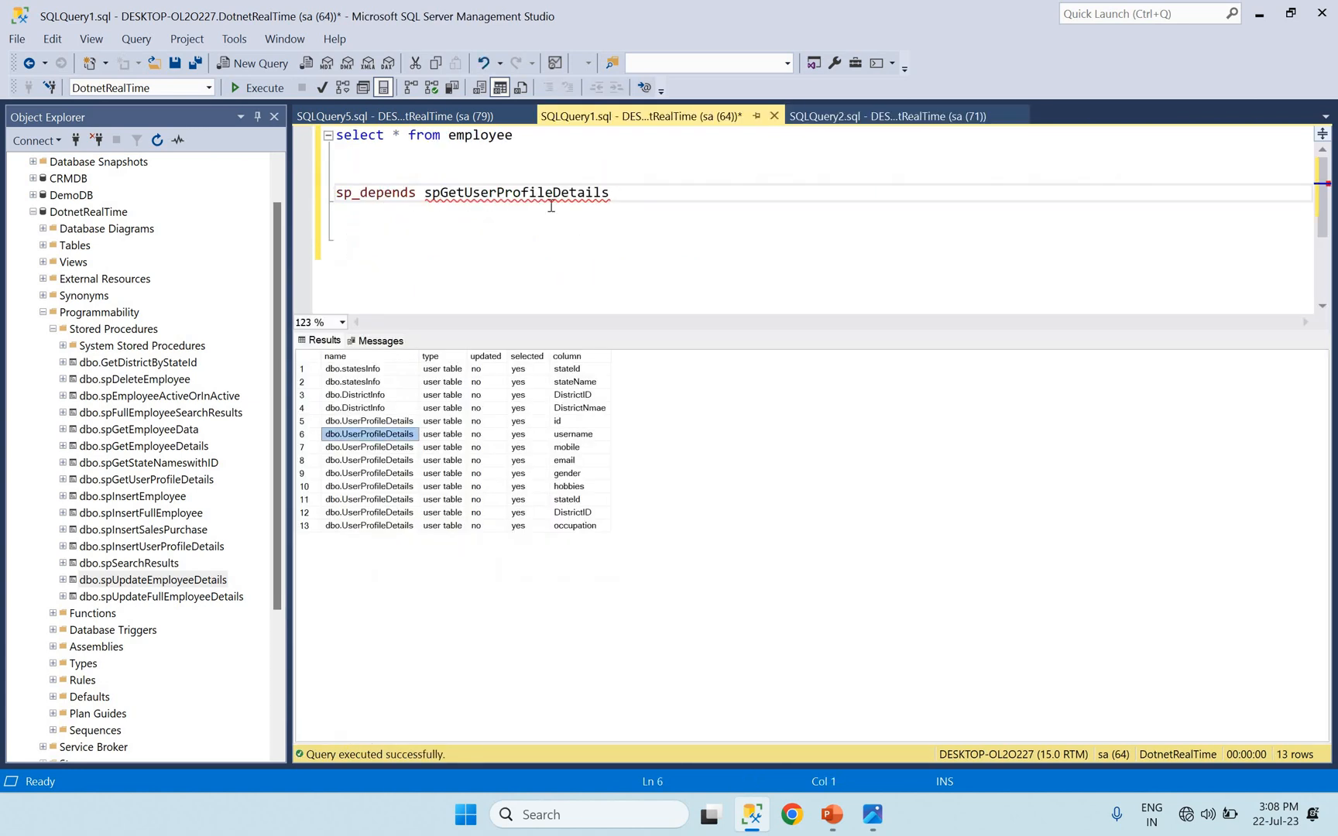
left_click(870, 115)
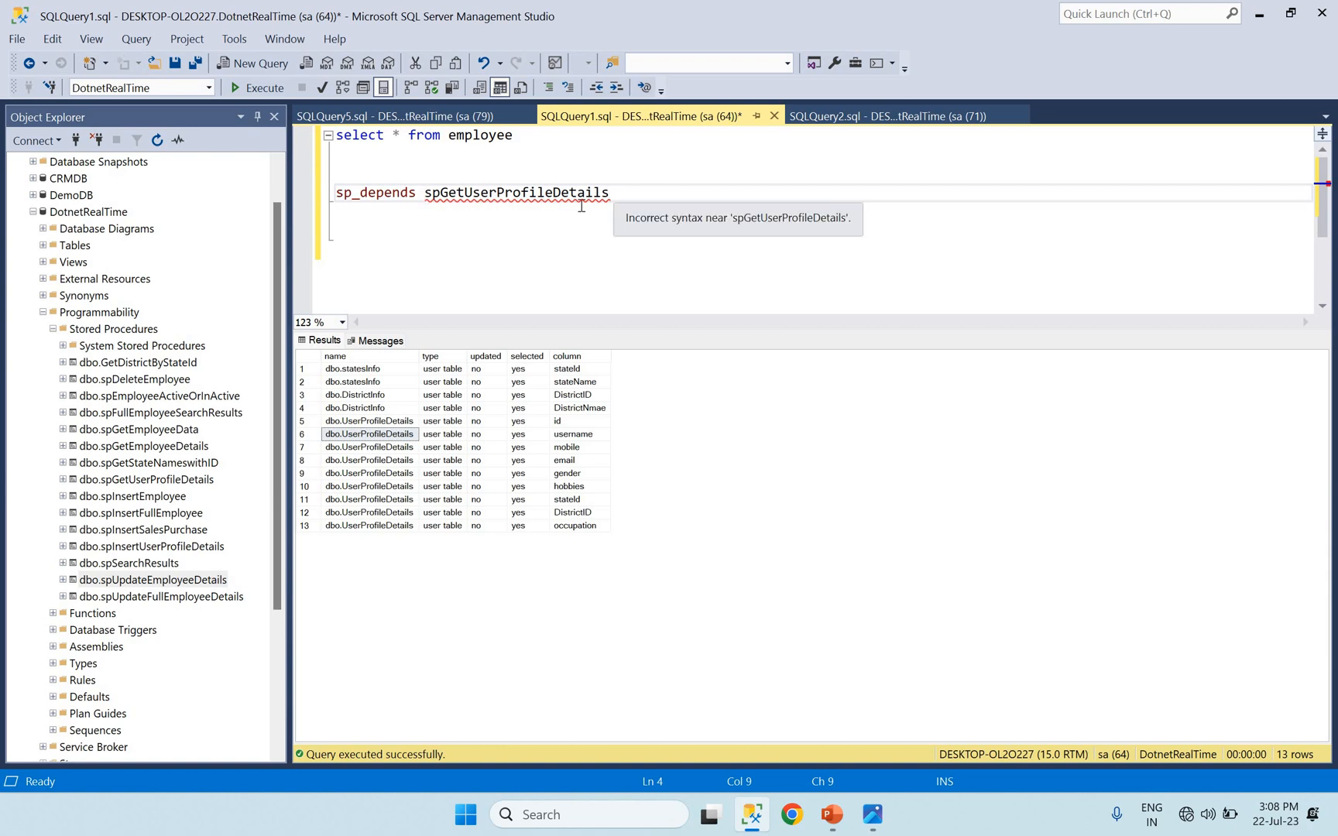
double_click(515, 192)
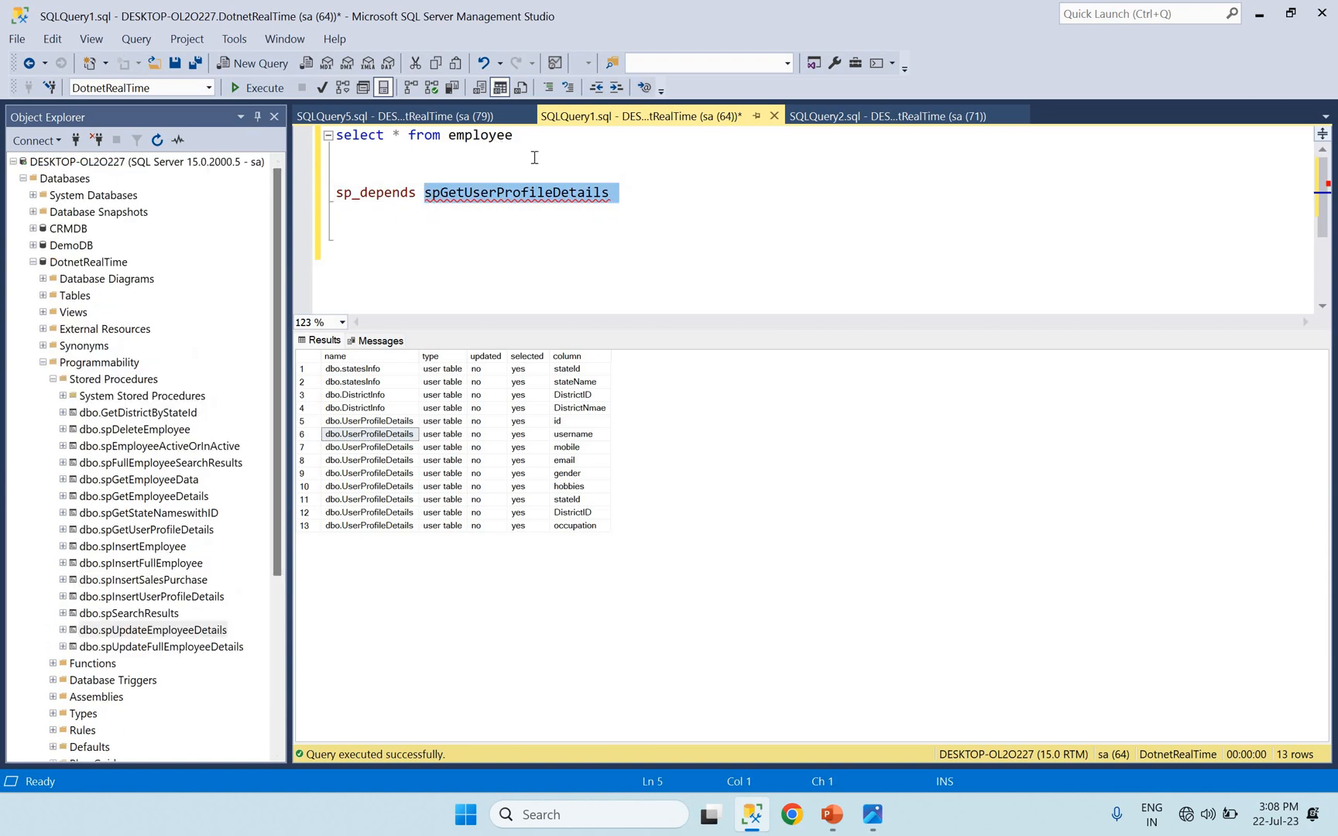
Step: Add a 'drop table employee' line above the sp_depends query and highlight employee
left_click(413, 169)
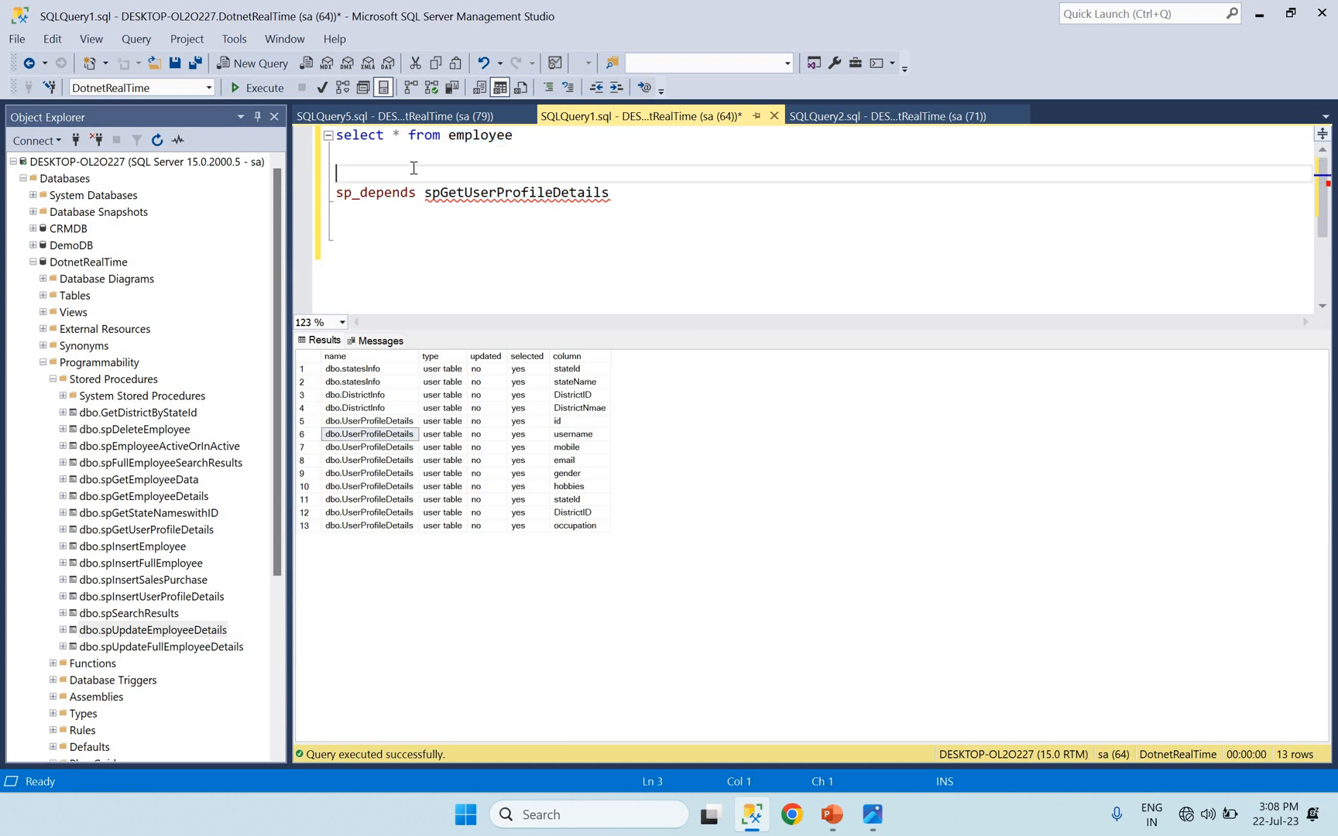
type("drop")
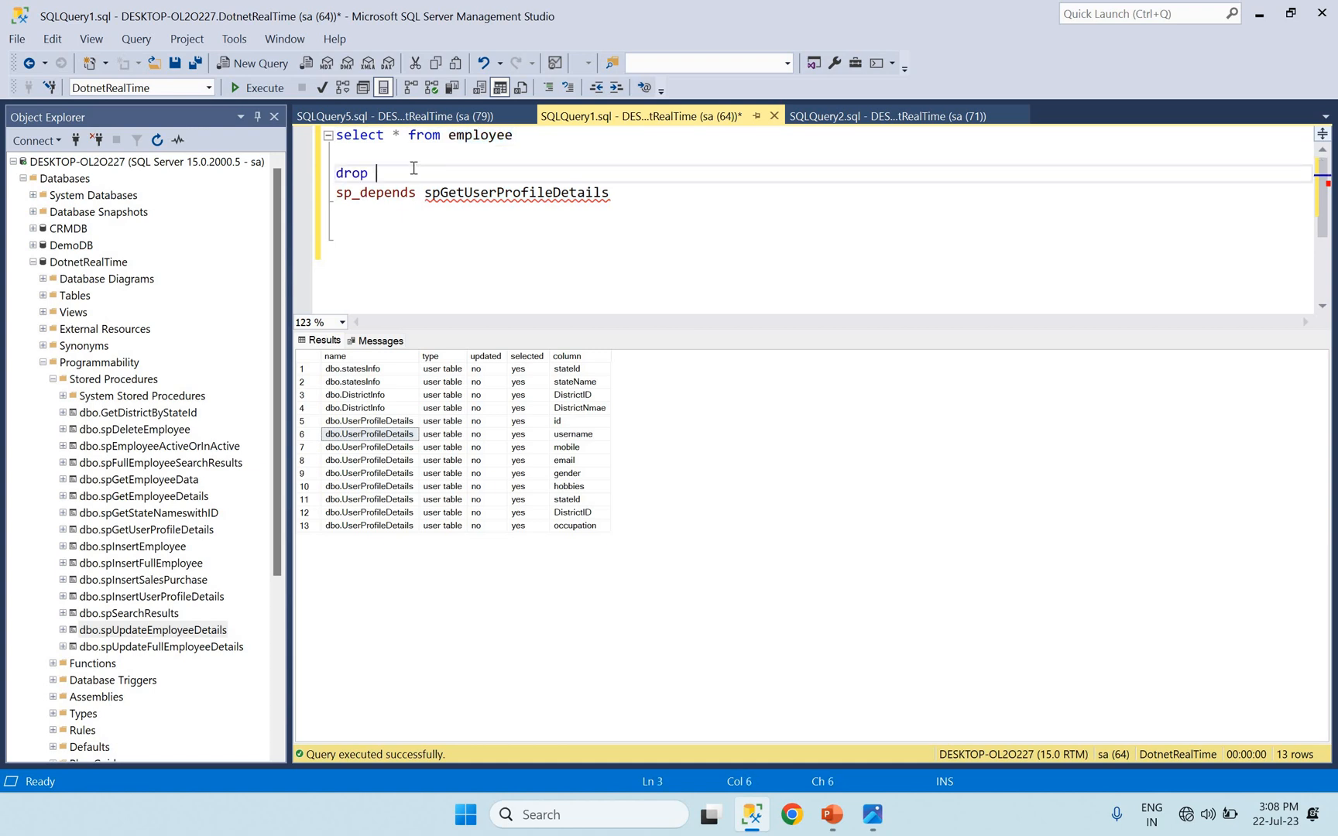
type("table employee")
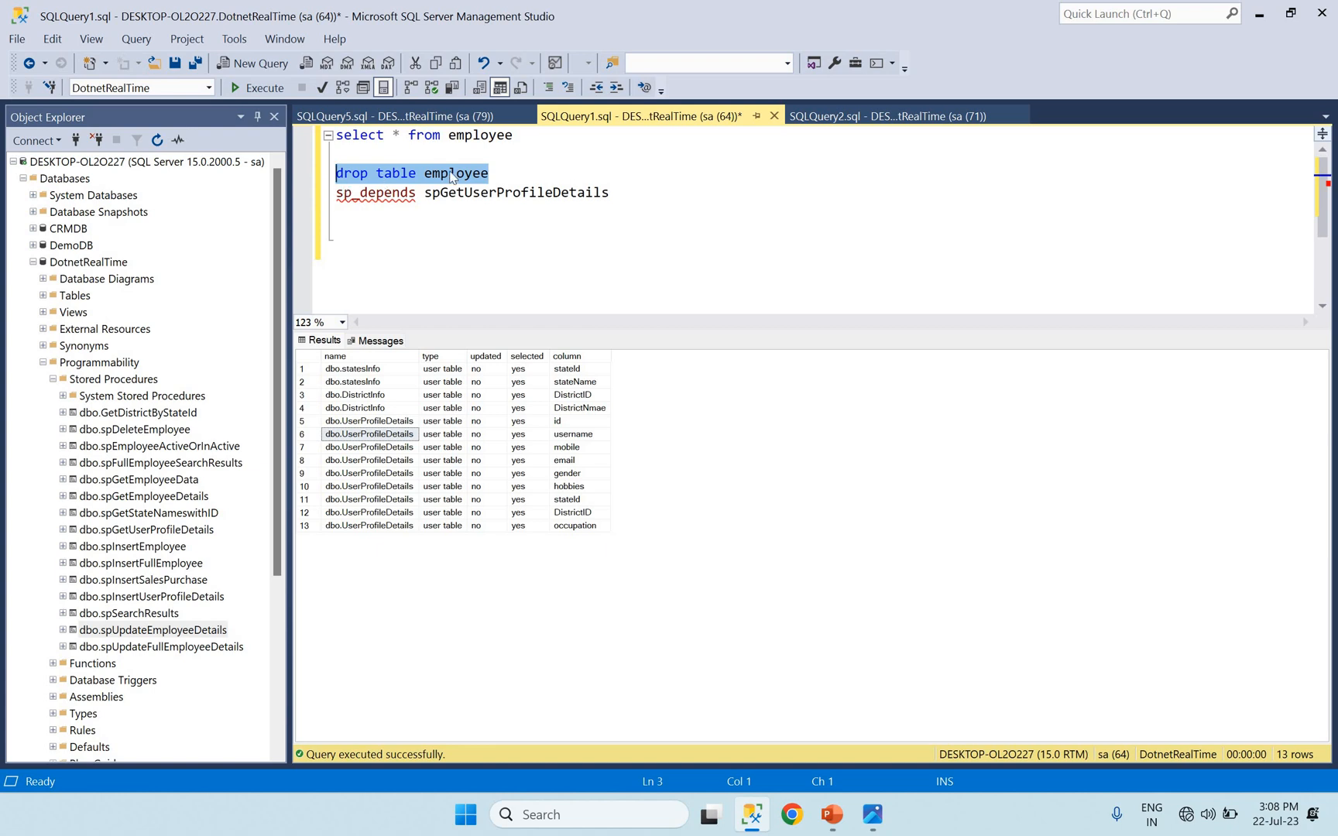
double_click(455, 172)
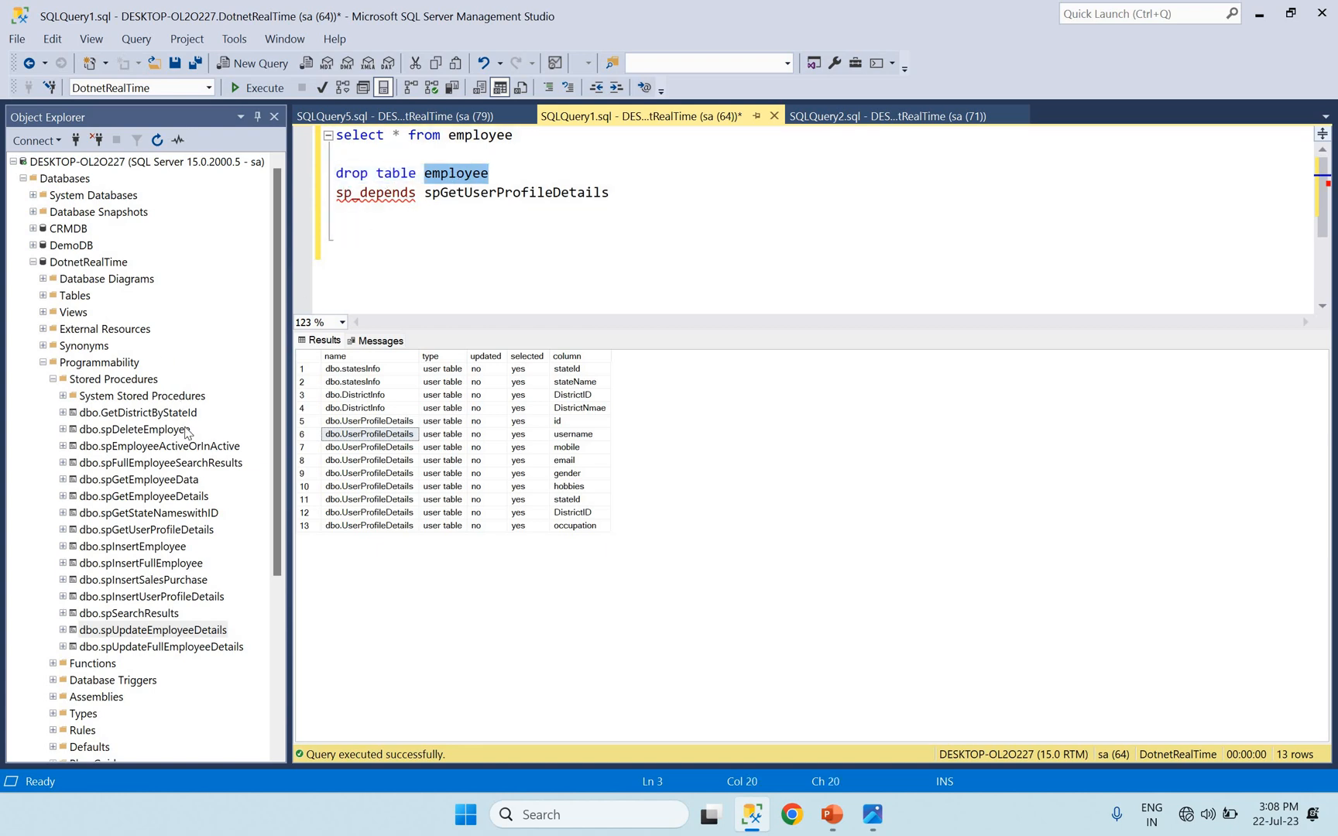
mouse_move(188, 429)
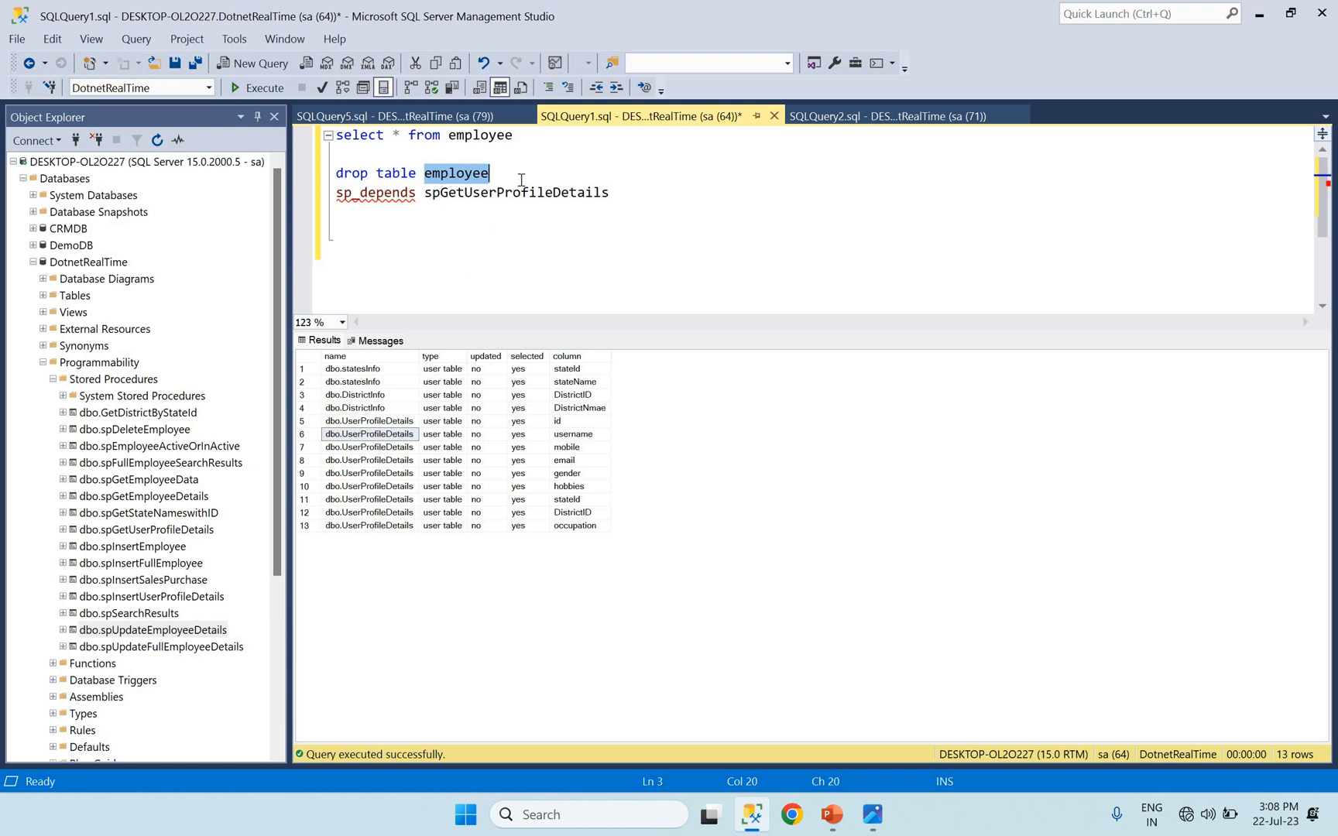
Step: Run sp_depends employee and point out a dependent stored procedure in the four results
left_click(489, 173)
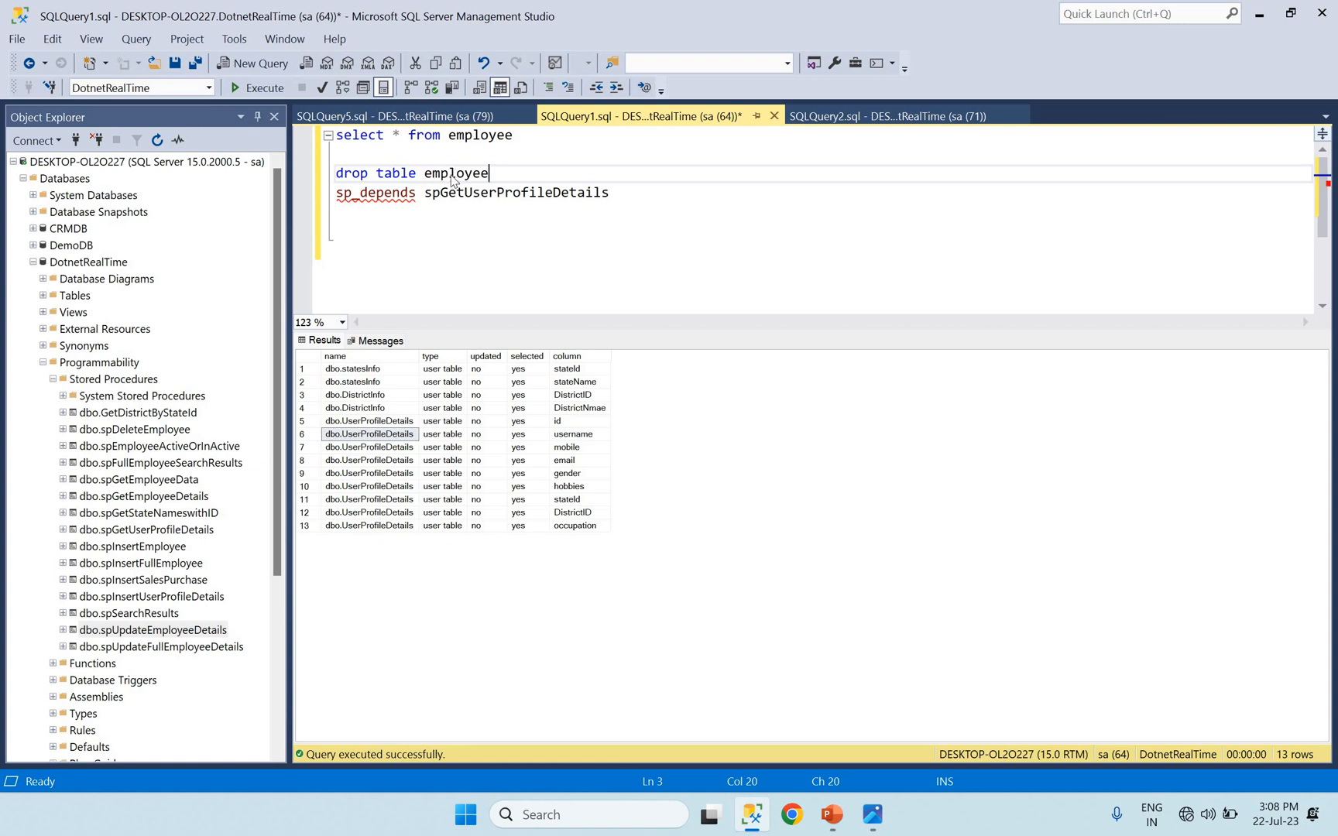
double_click(455, 173)
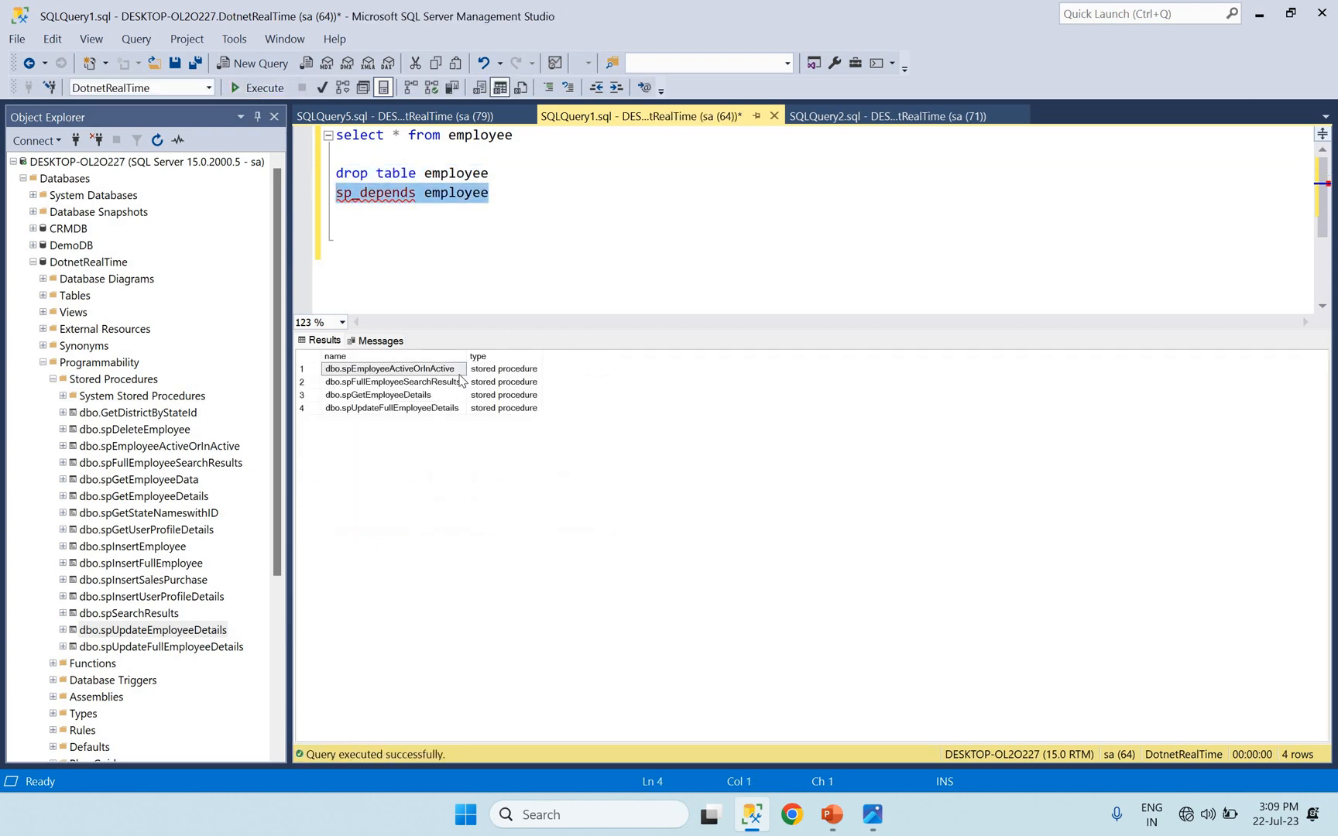
left_click(462, 216)
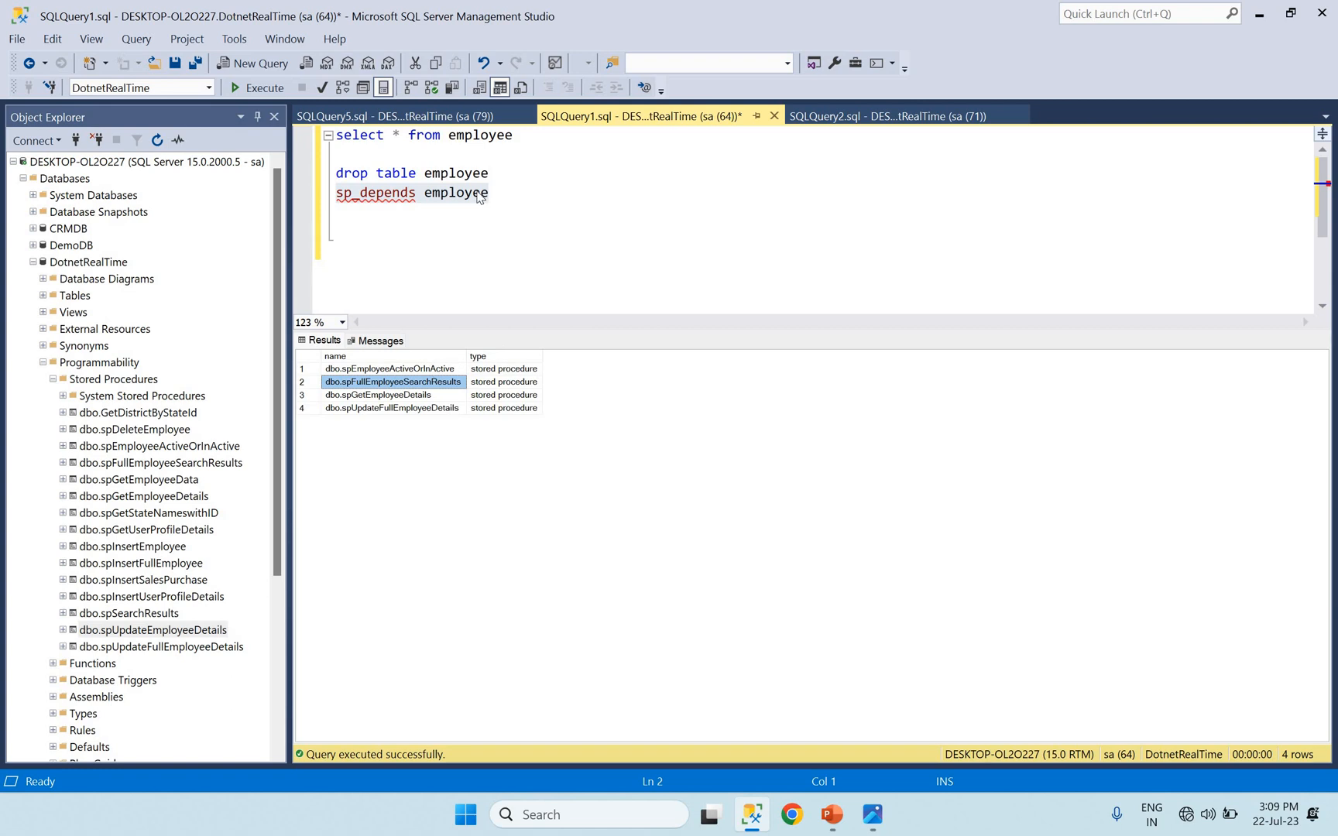
double_click(455, 194)
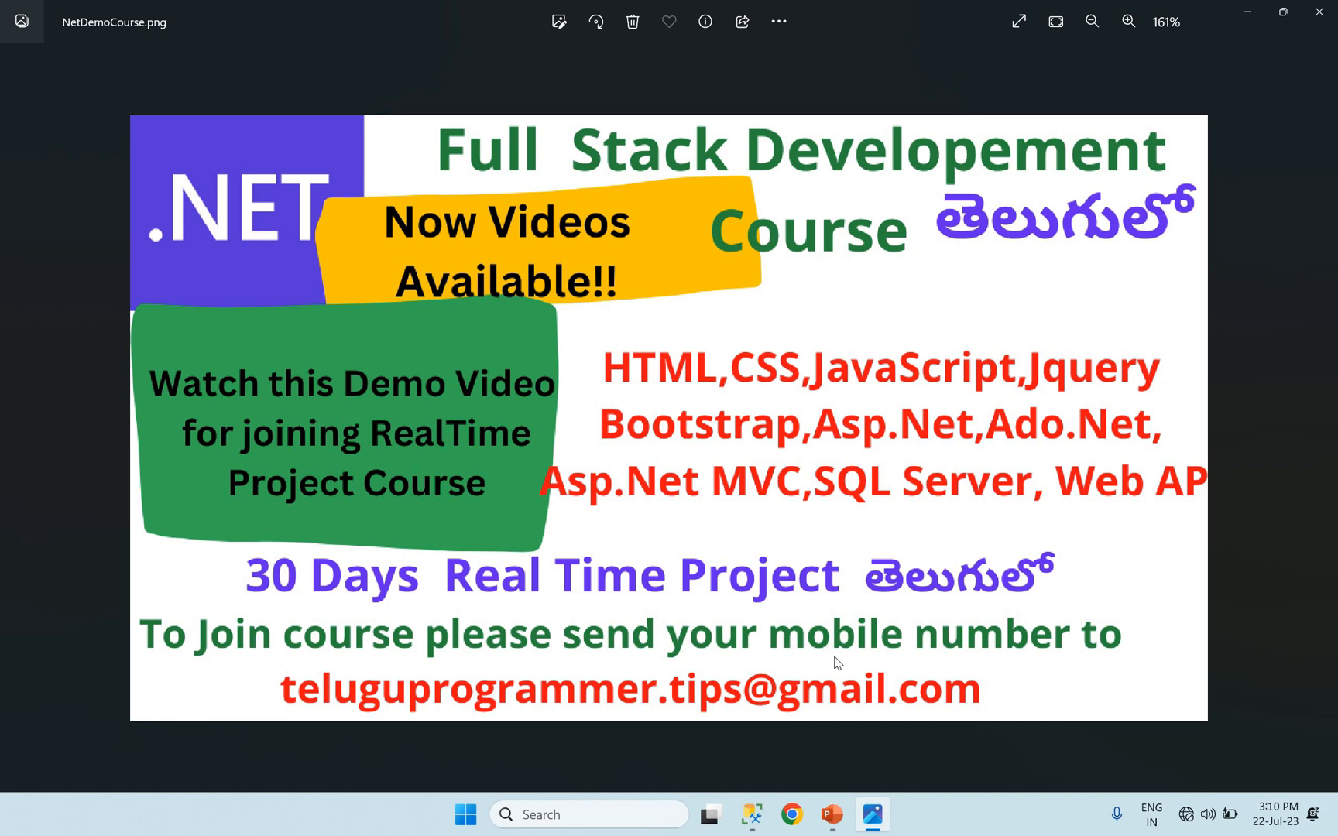
mouse_move(1163, 650)
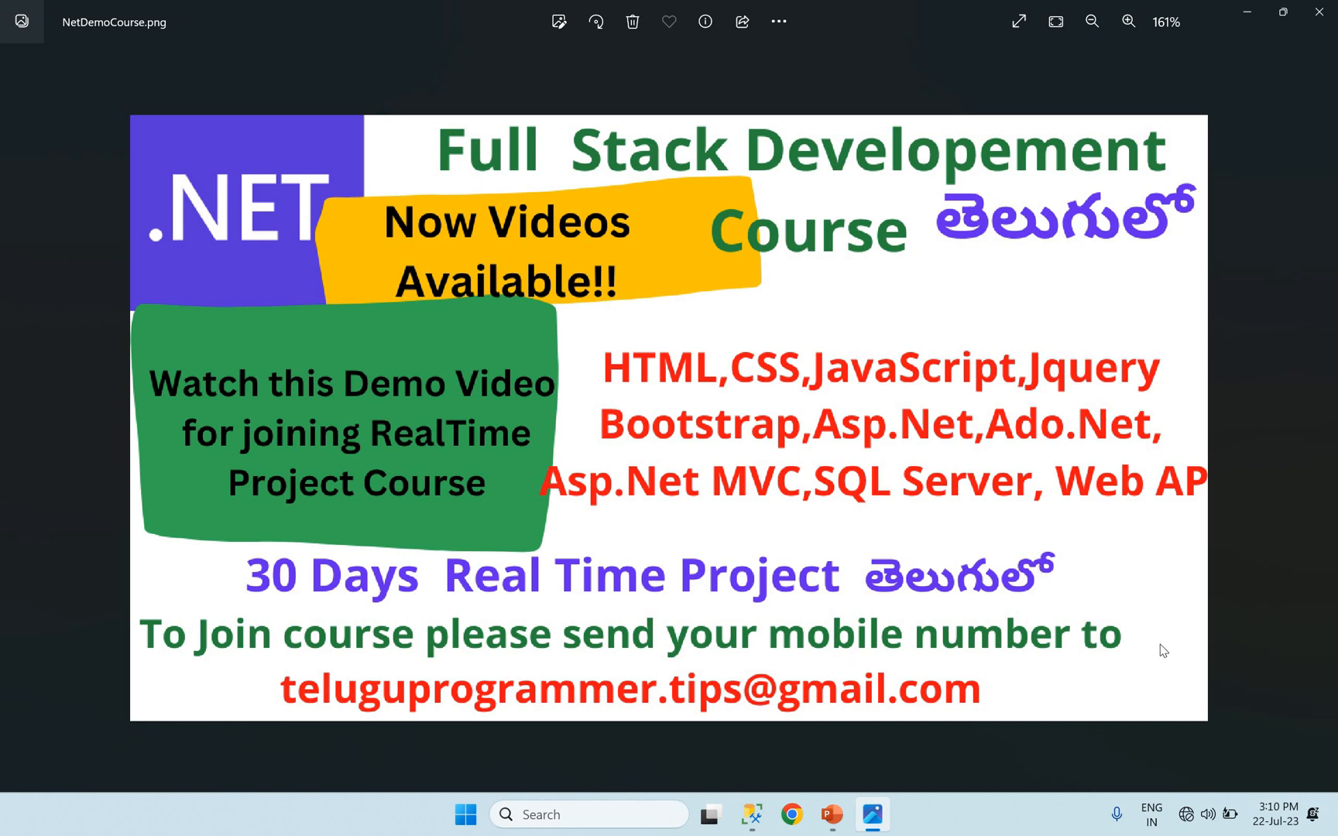
mouse_move(791, 433)
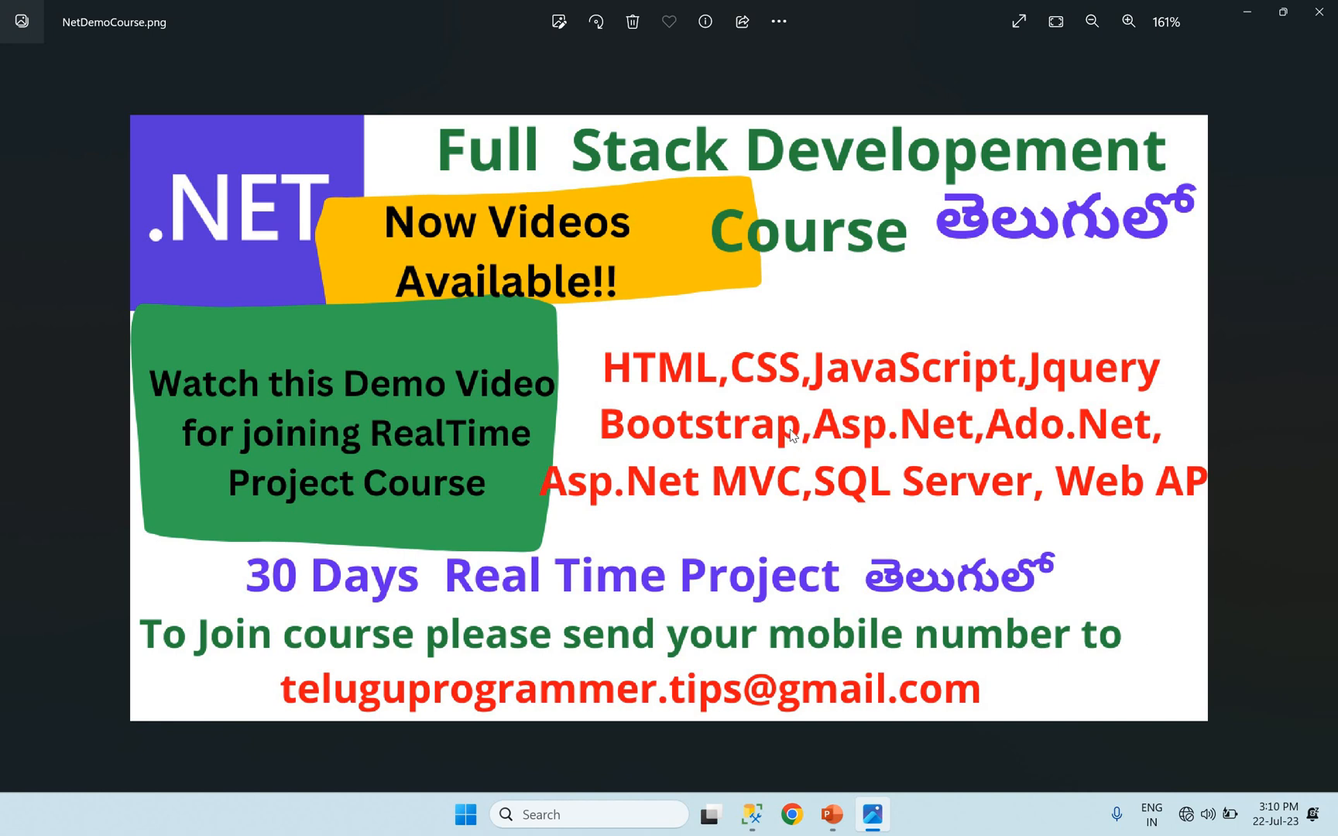